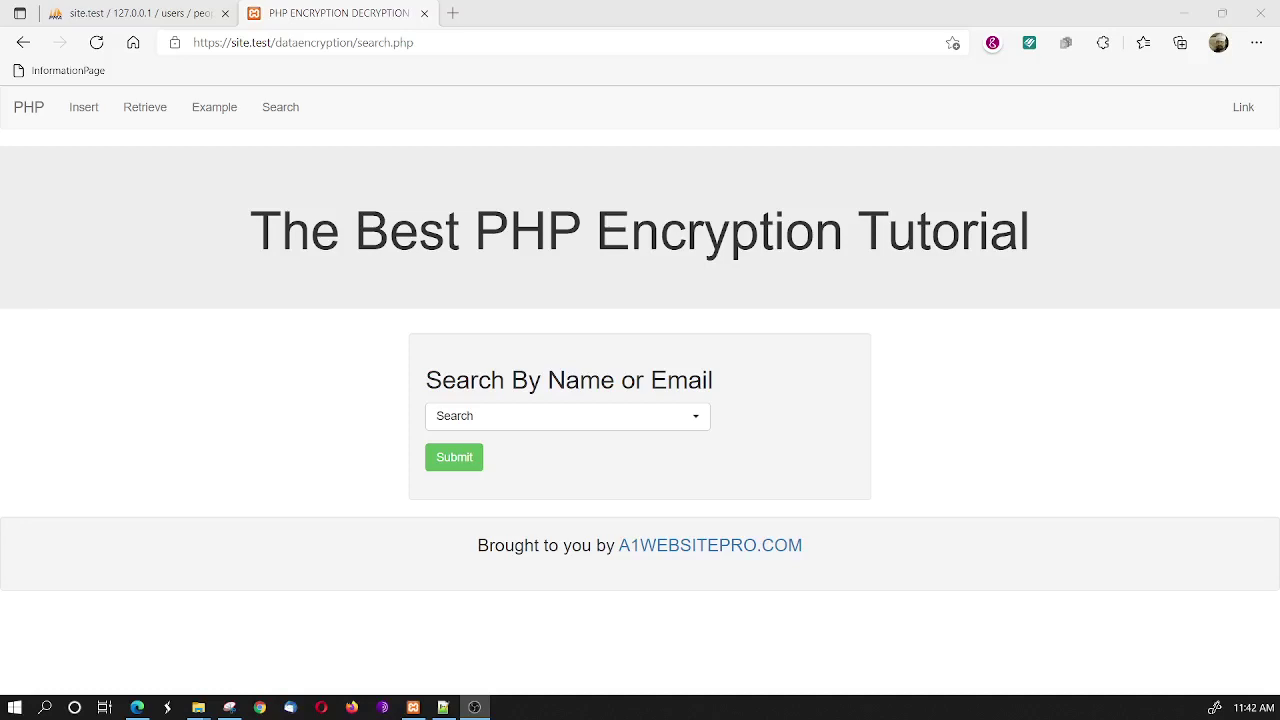
pyautogui.moveTo(262, 228)
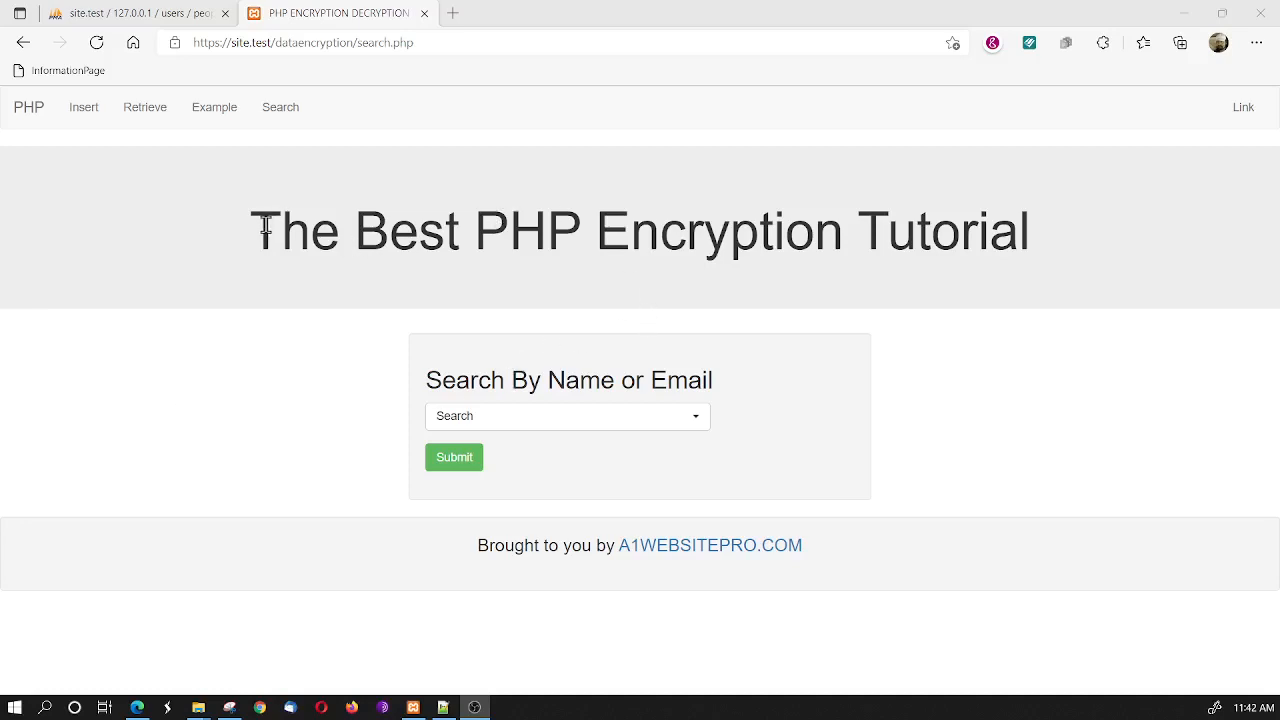
pyautogui.moveTo(252, 360)
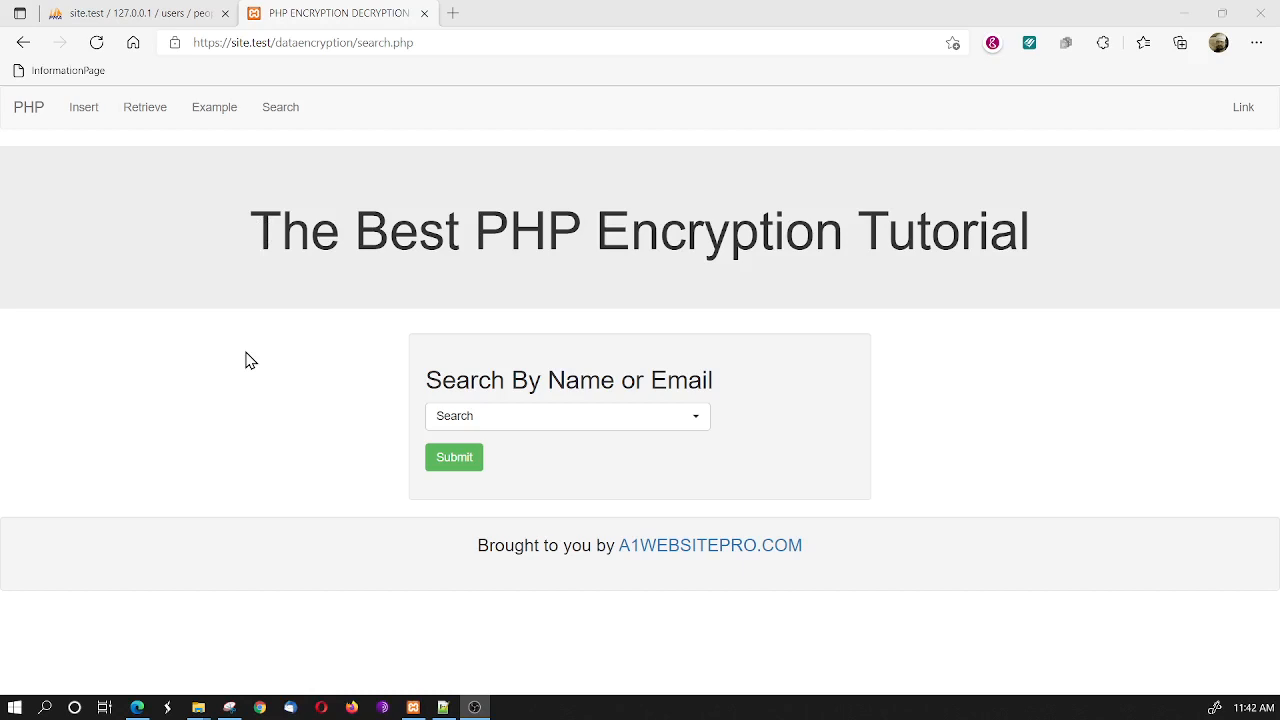
# Switch to the phpMyAdmin tab showing the people table's encrypted names and emails
pyautogui.click(140, 12)
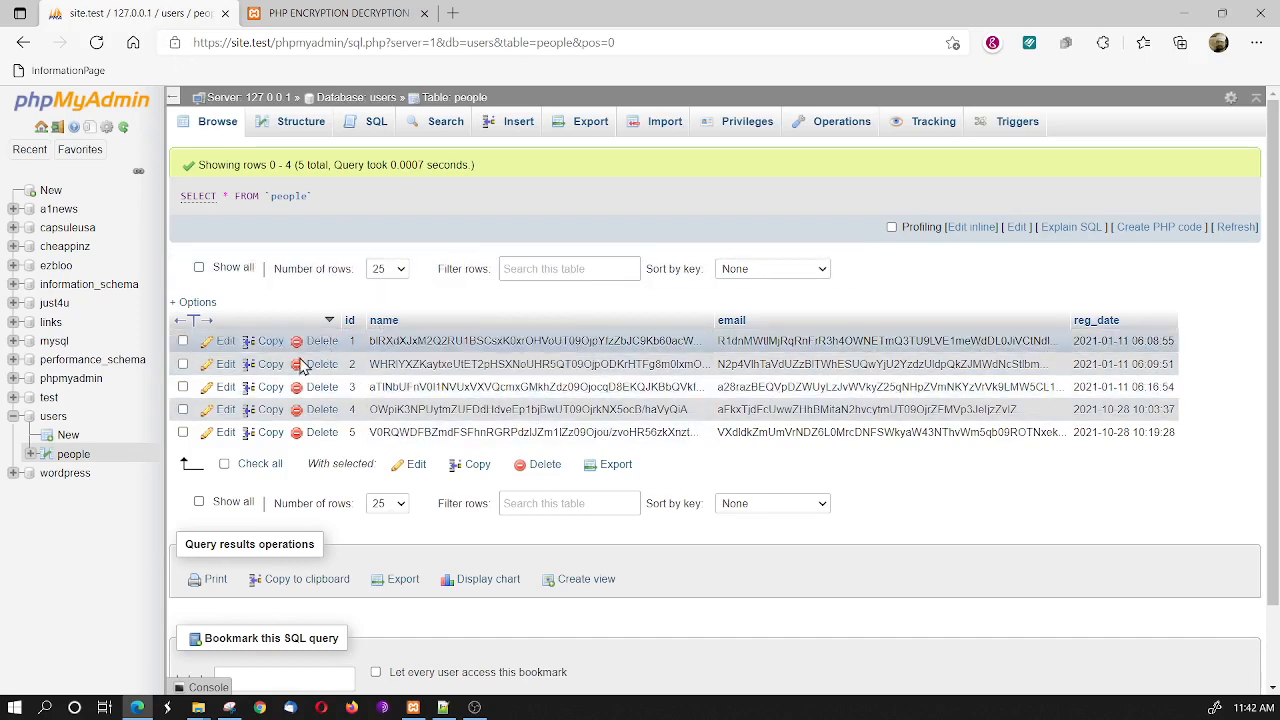
pyautogui.moveTo(56, 418)
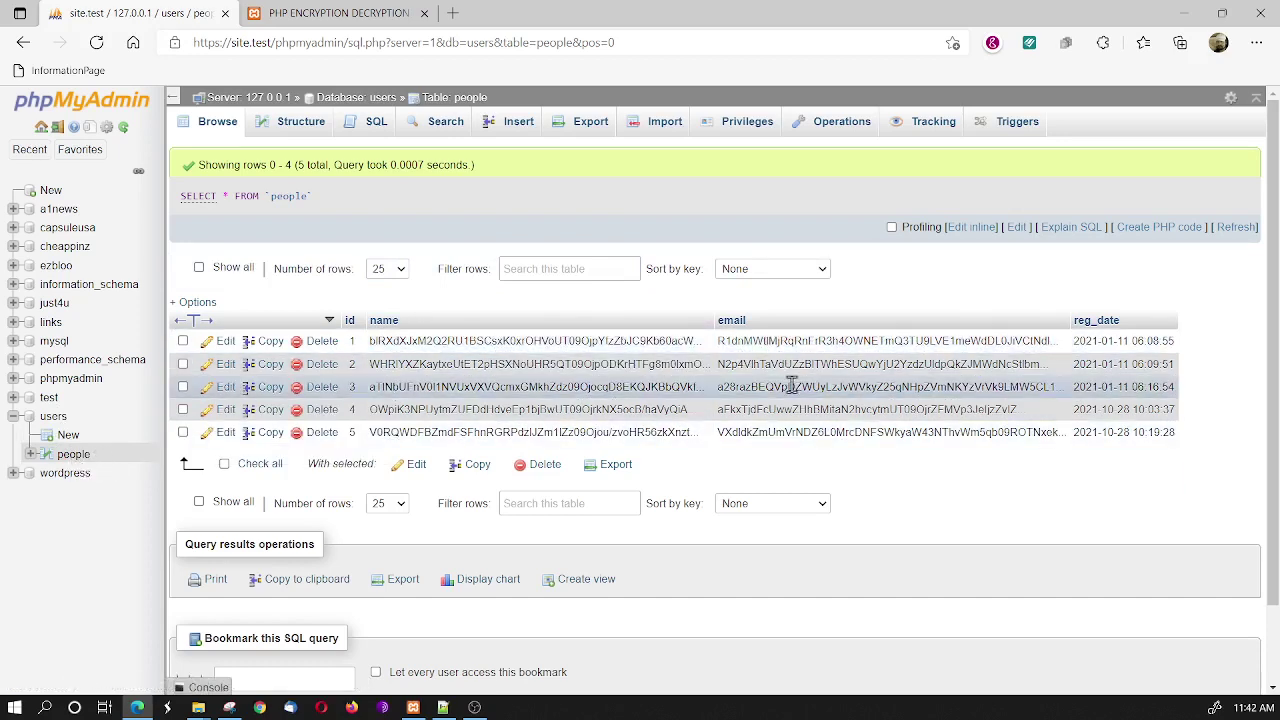
pyautogui.moveTo(414, 356)
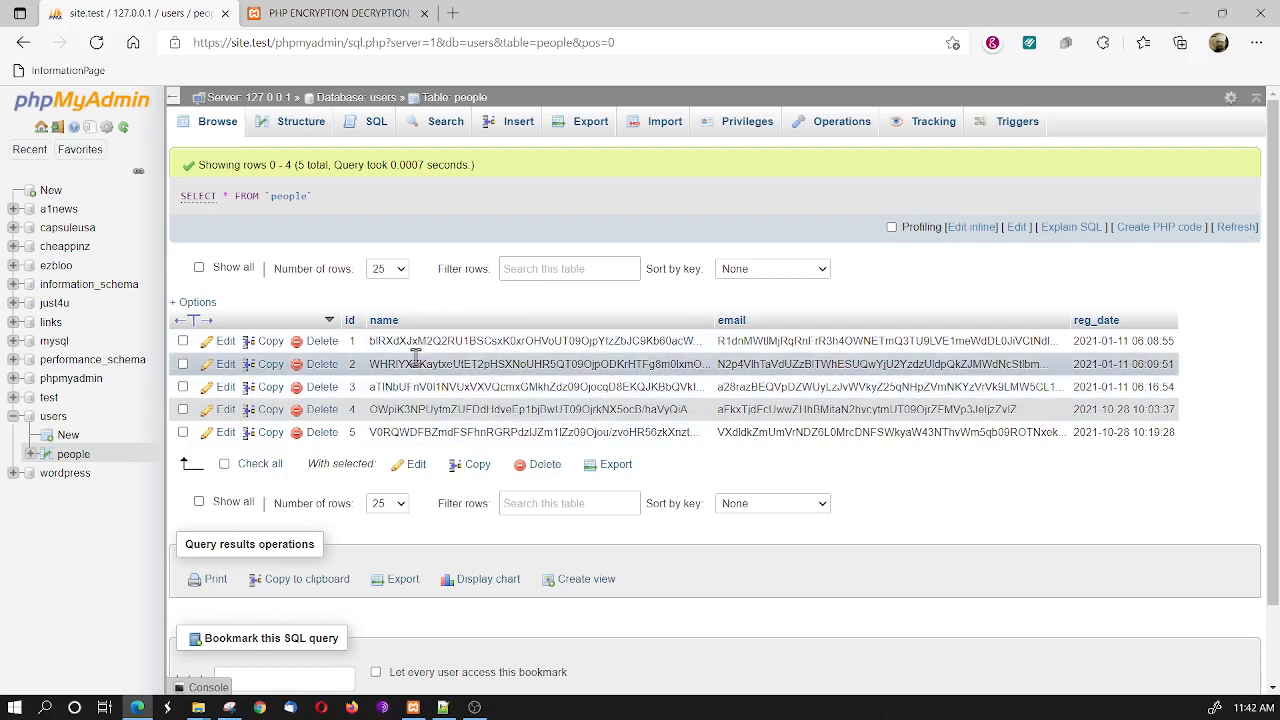
pyautogui.moveTo(768, 324)
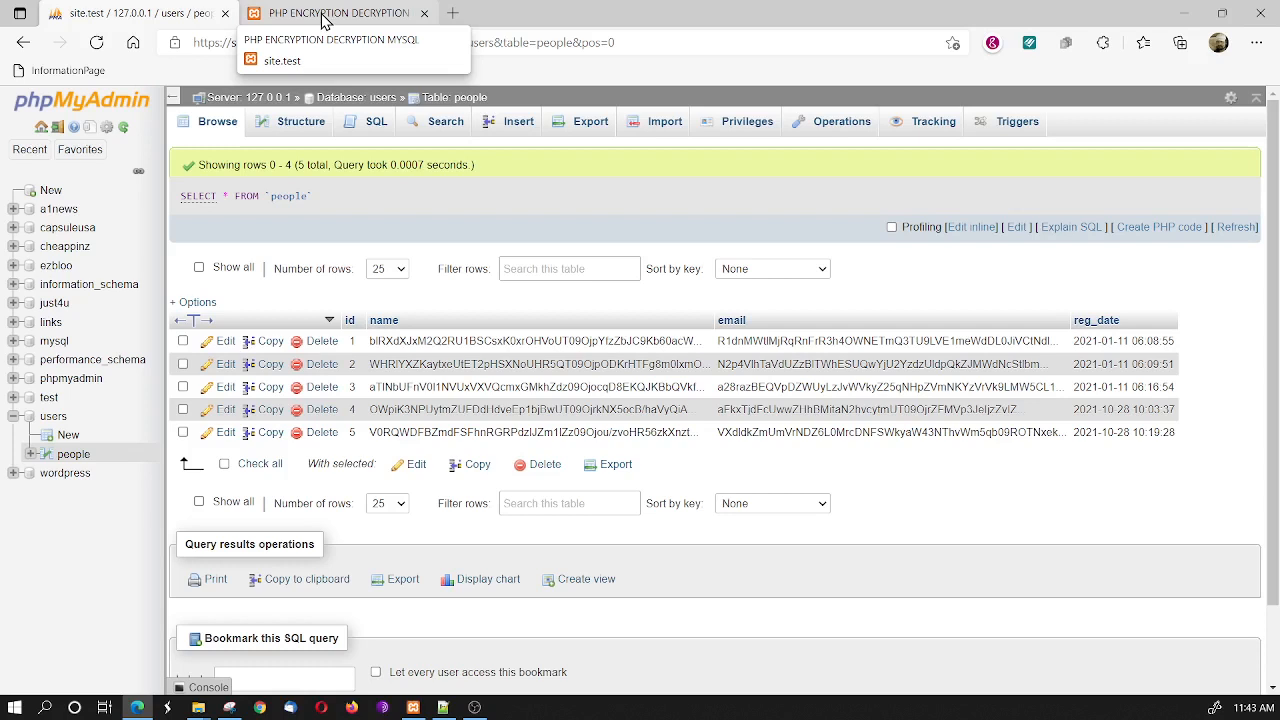
# On the search page, try live searches for 'mAX', 'Bur' and 'gmail' in the name-or-email list
pyautogui.click(340, 12)
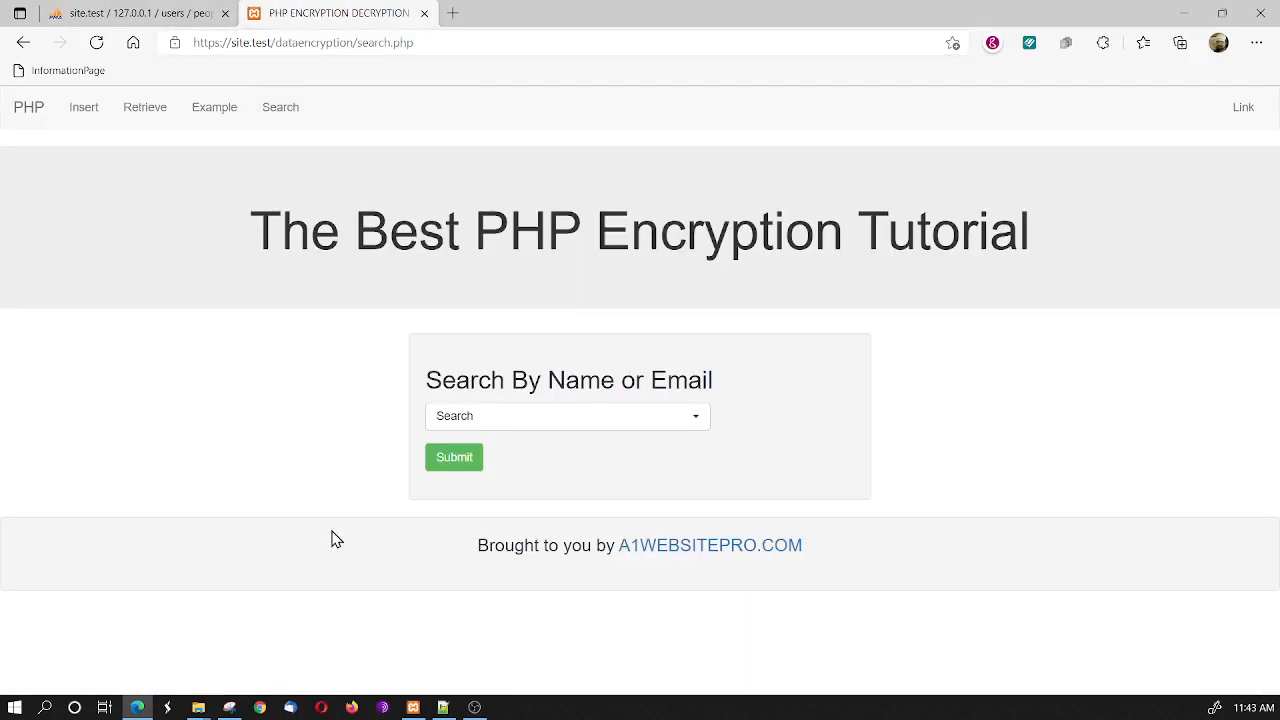
pyautogui.click(568, 416)
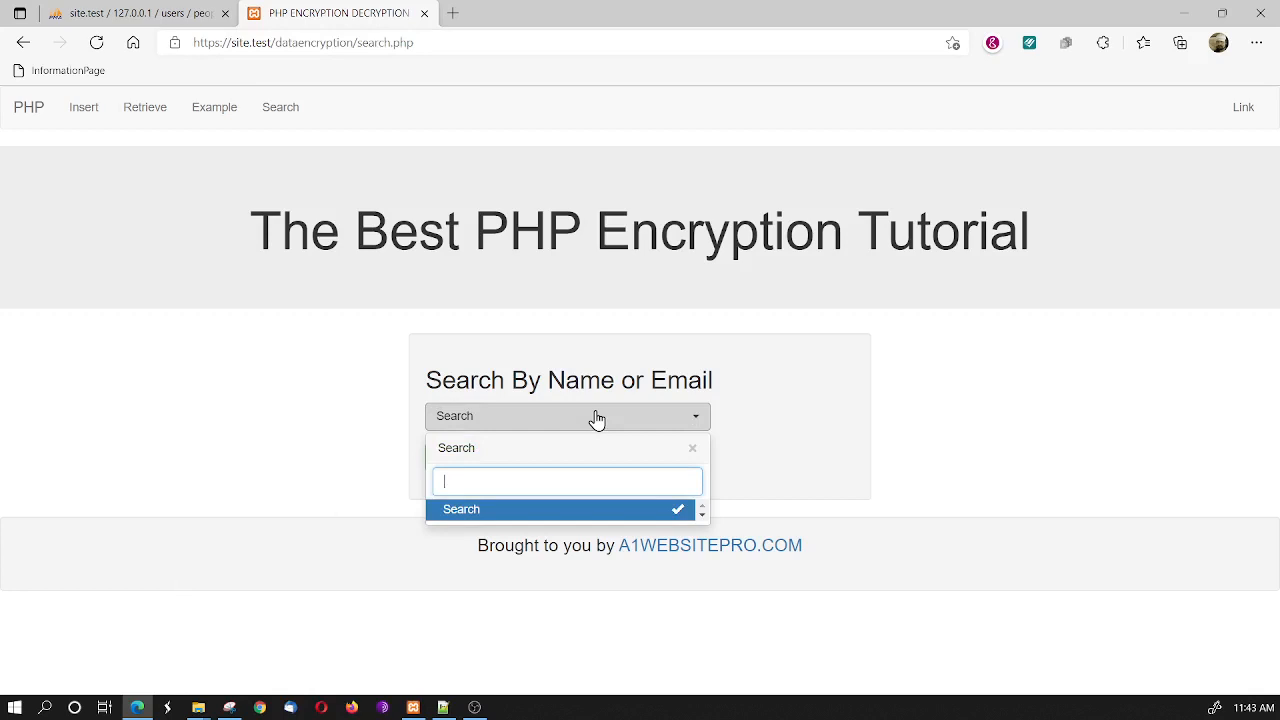
pyautogui.write('mAX')
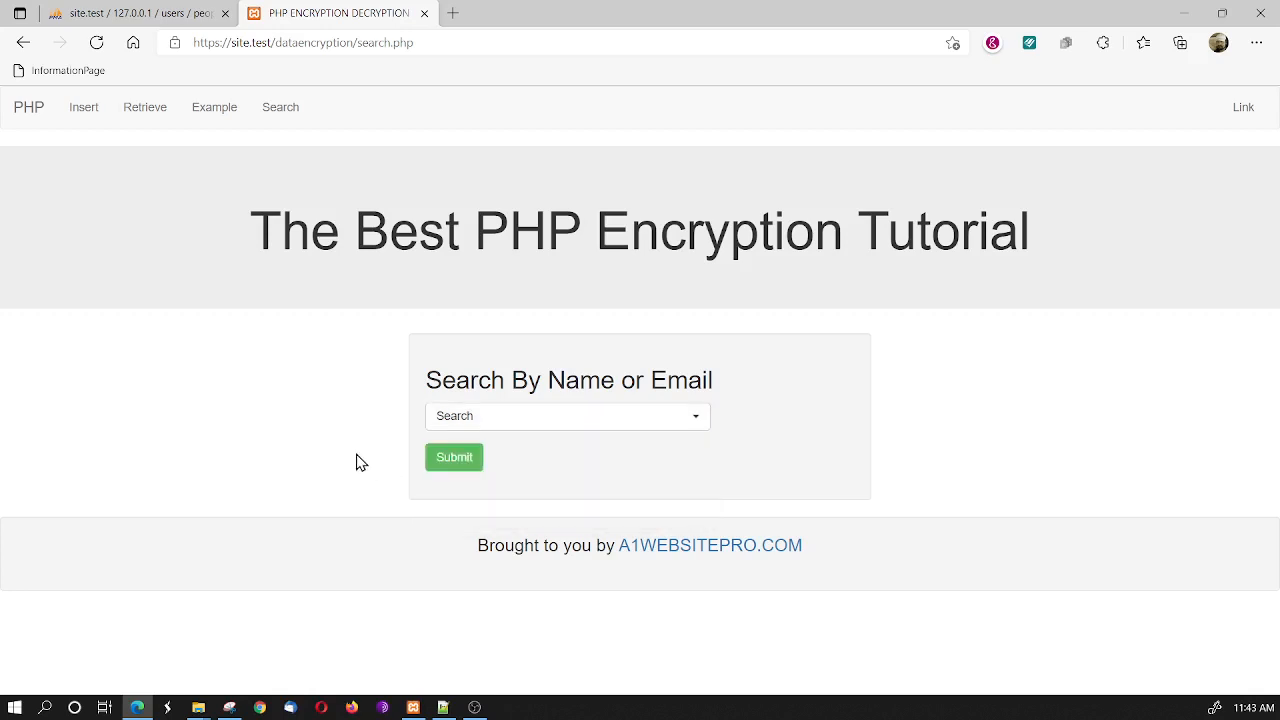
pyautogui.click(568, 416)
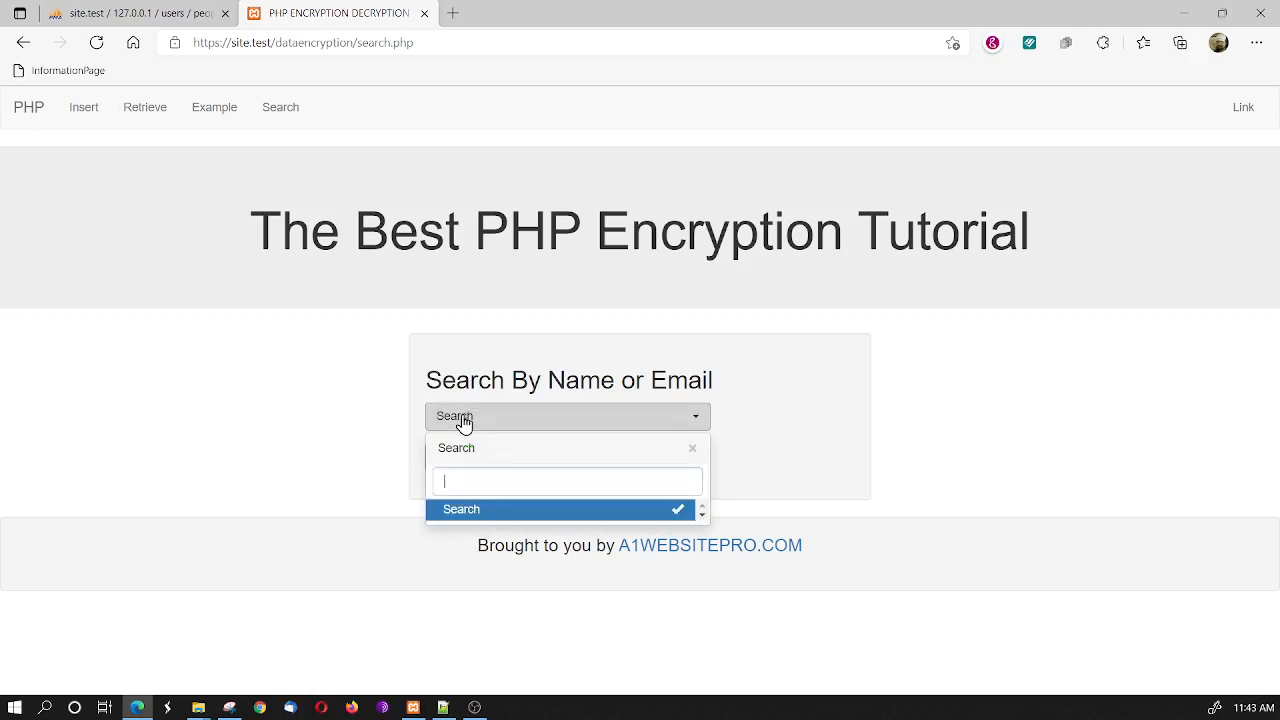
pyautogui.write('Bur')
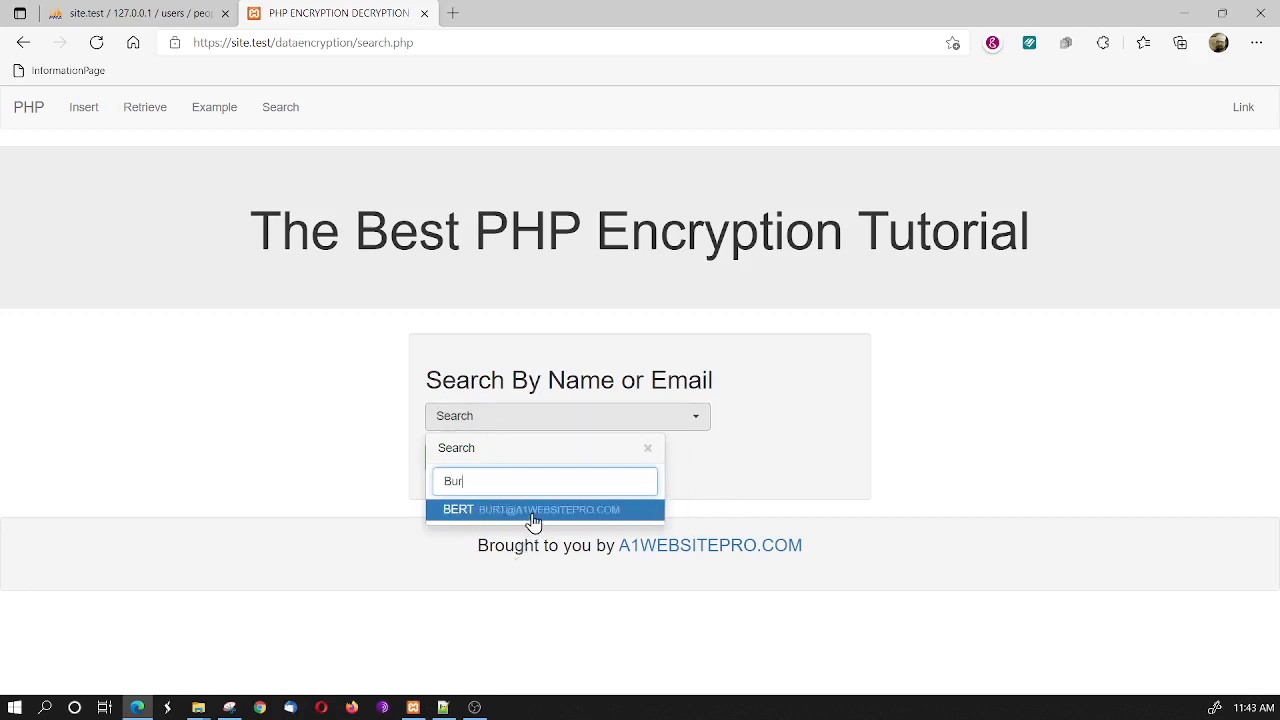
pyautogui.moveTo(532, 516)
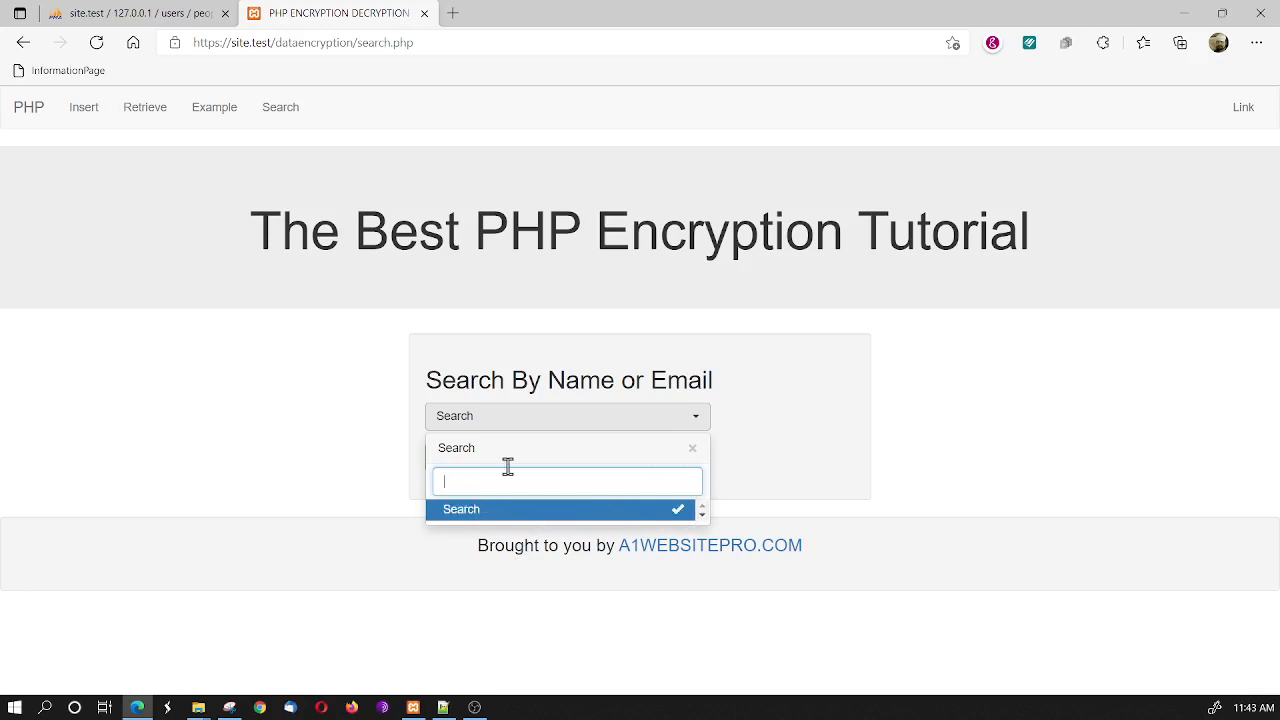
pyautogui.write('gmail')
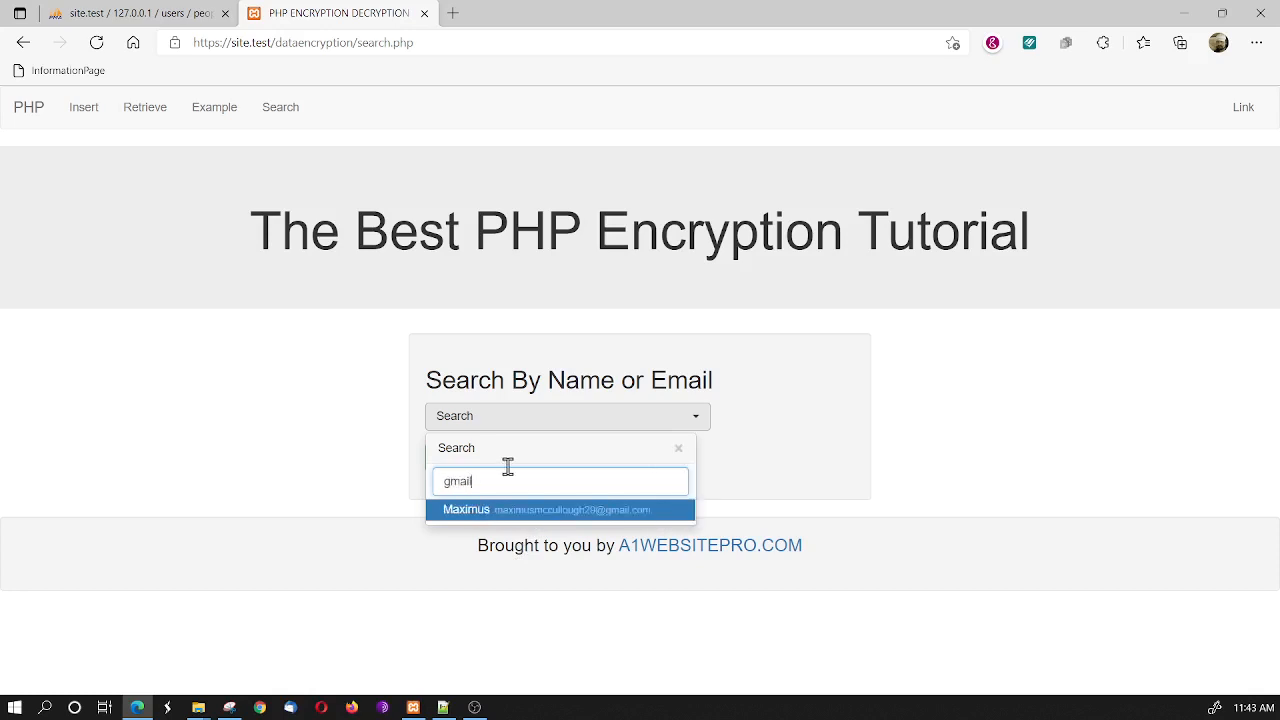
pyautogui.moveTo(528, 520)
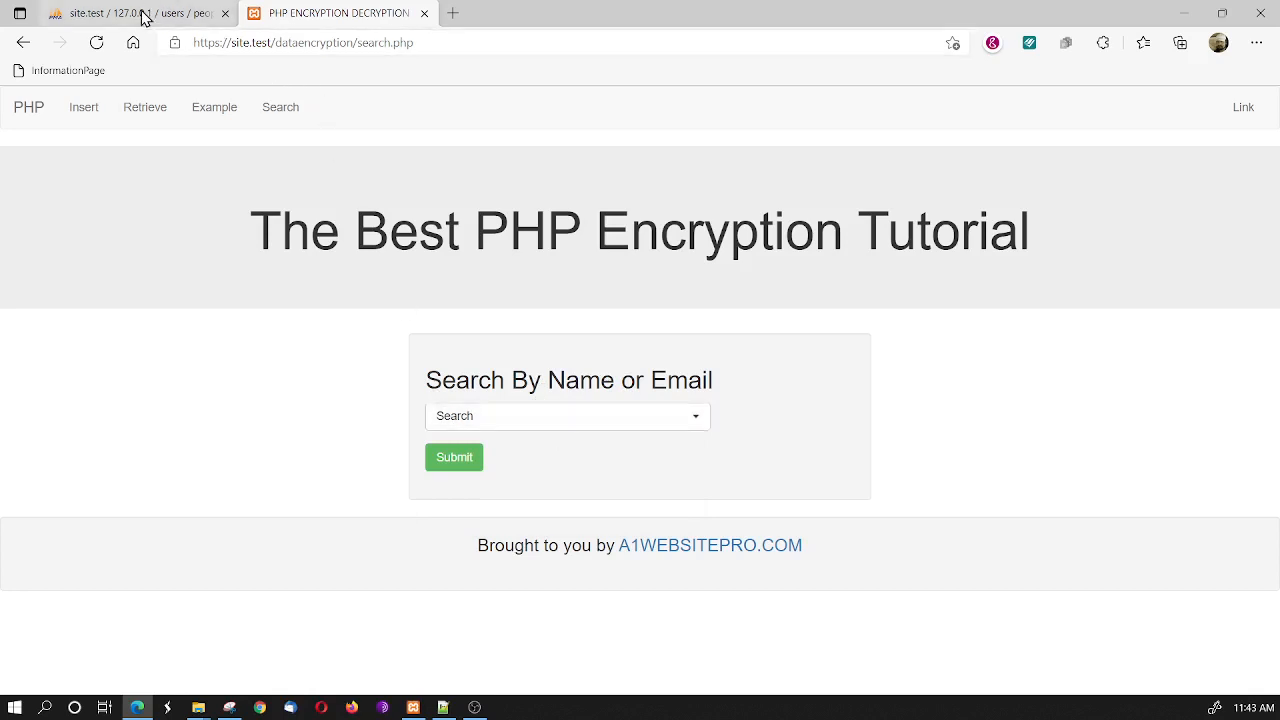
# After a glance at the database table, search 'max' and choose the single match, Maximus
pyautogui.click(120, 12)
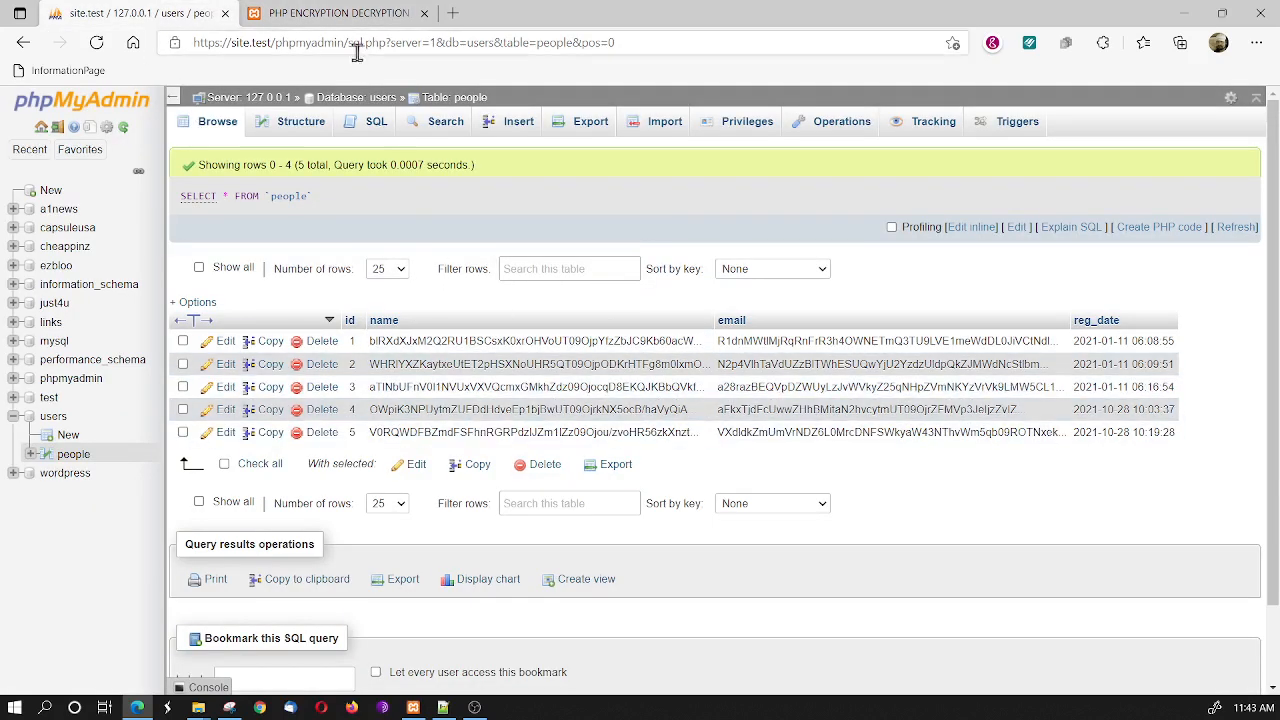
pyautogui.click(344, 12)
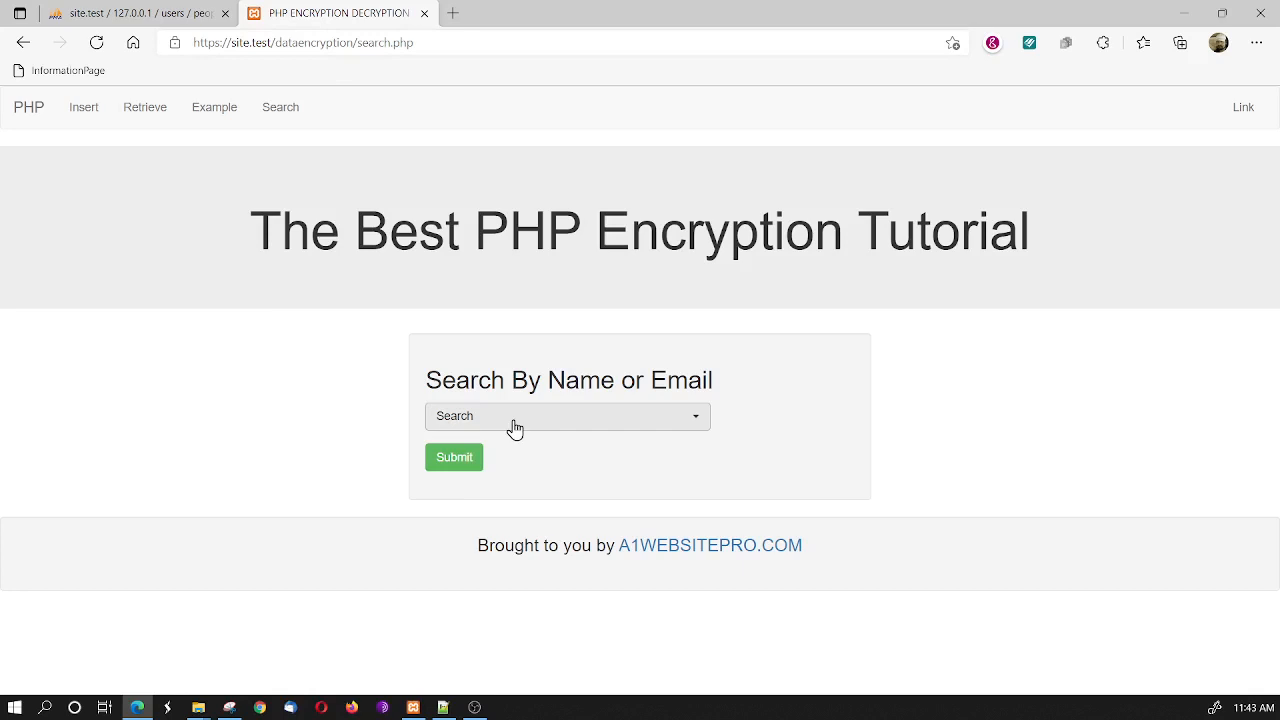
pyautogui.click(566, 416)
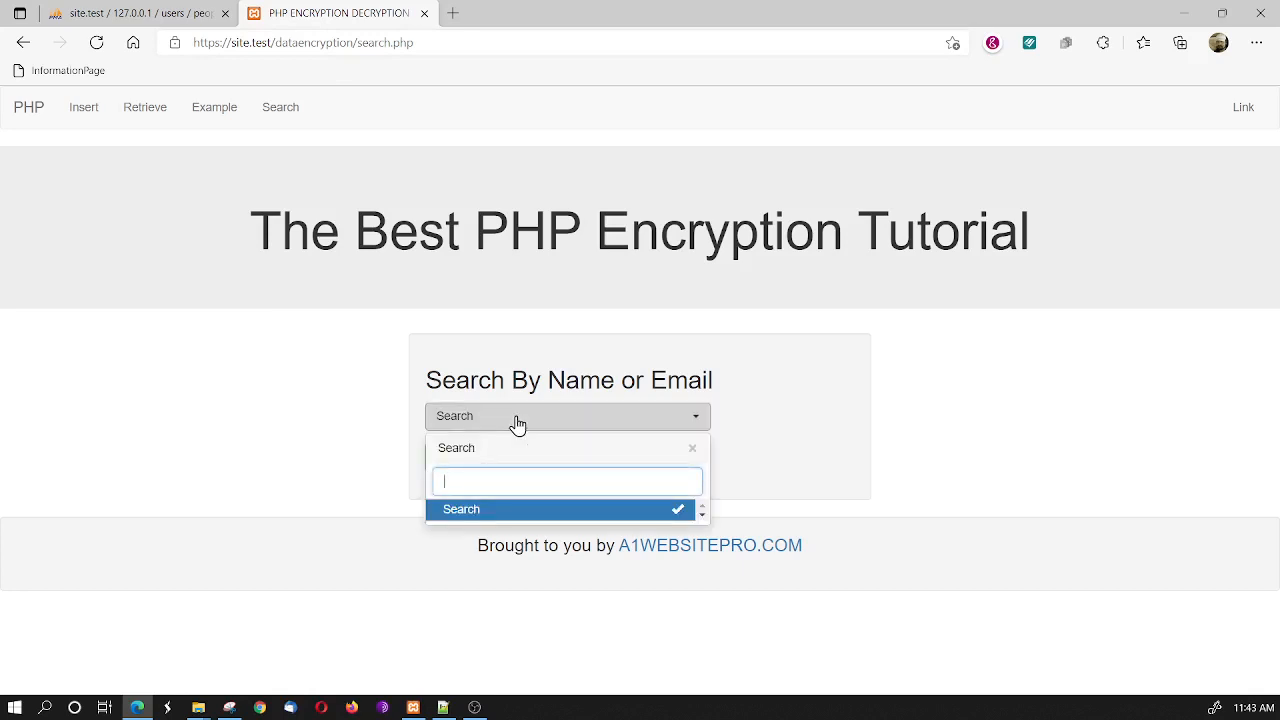
pyautogui.write('max')
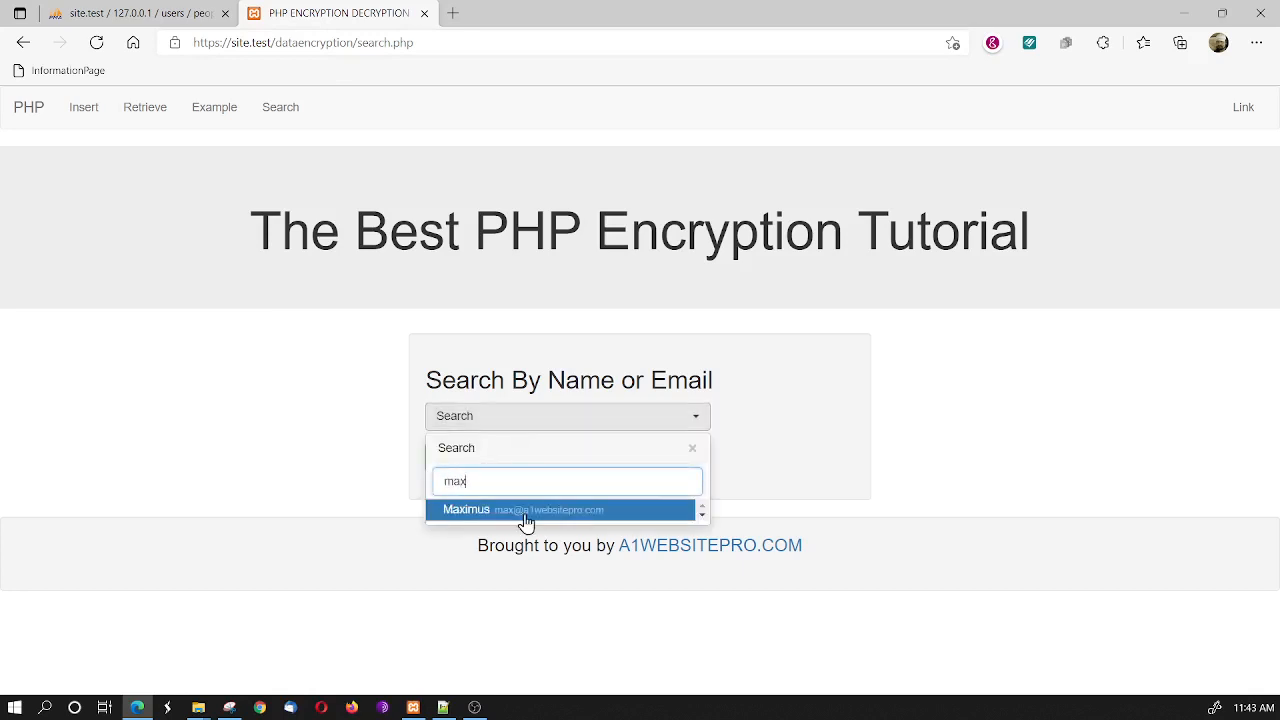
pyautogui.click(524, 510)
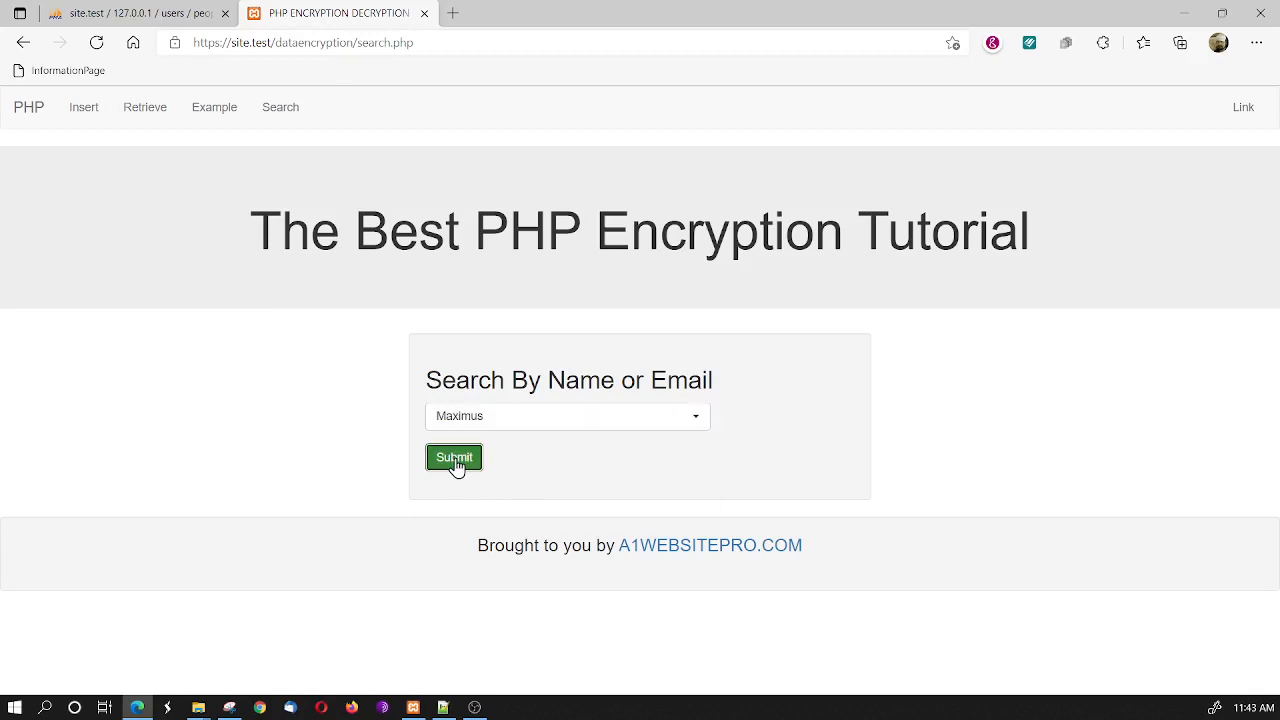
# Submit the search to show Maximus's encrypted and decrypted name, email and ID 1
pyautogui.click(452, 456)
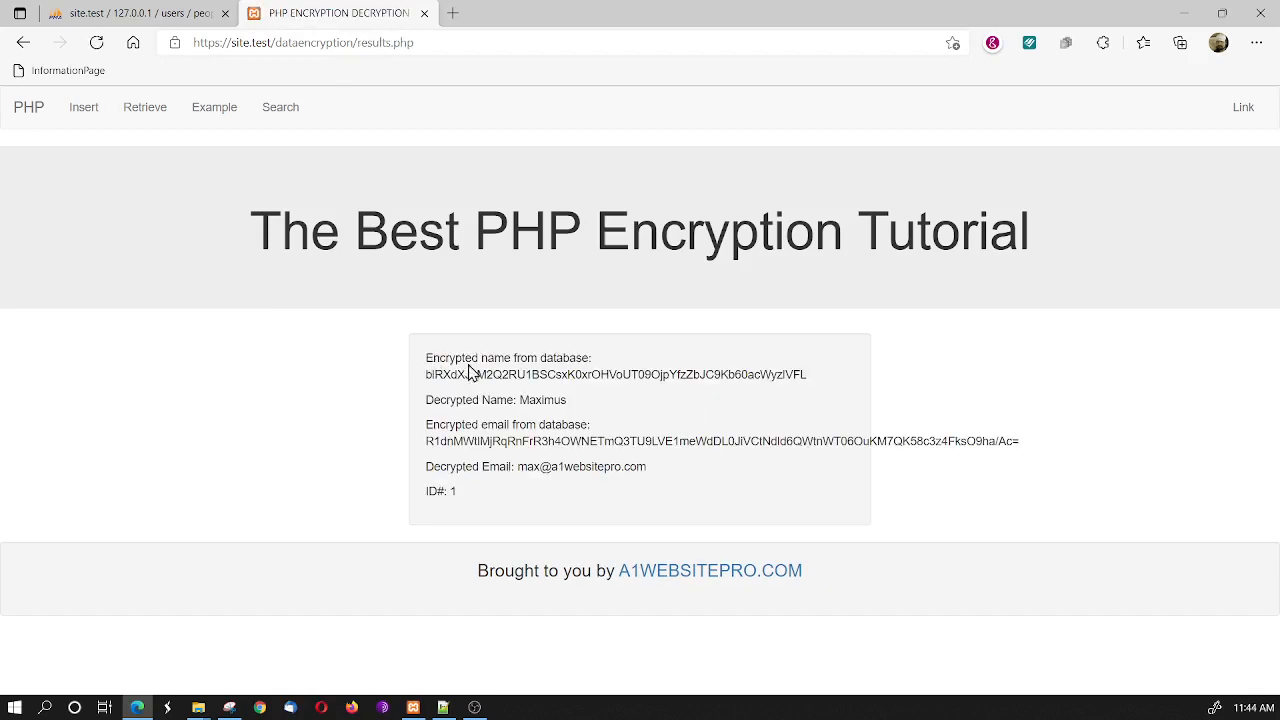
pyautogui.moveTo(690, 376)
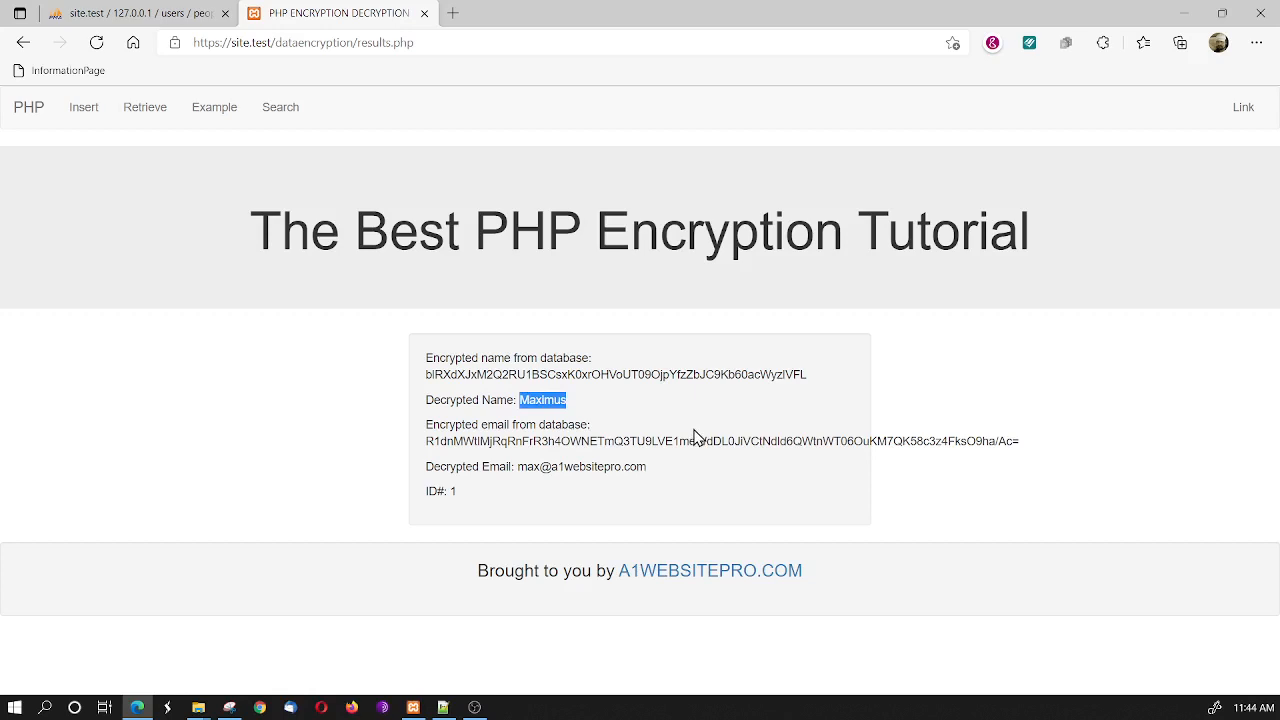
pyautogui.moveTo(688, 418)
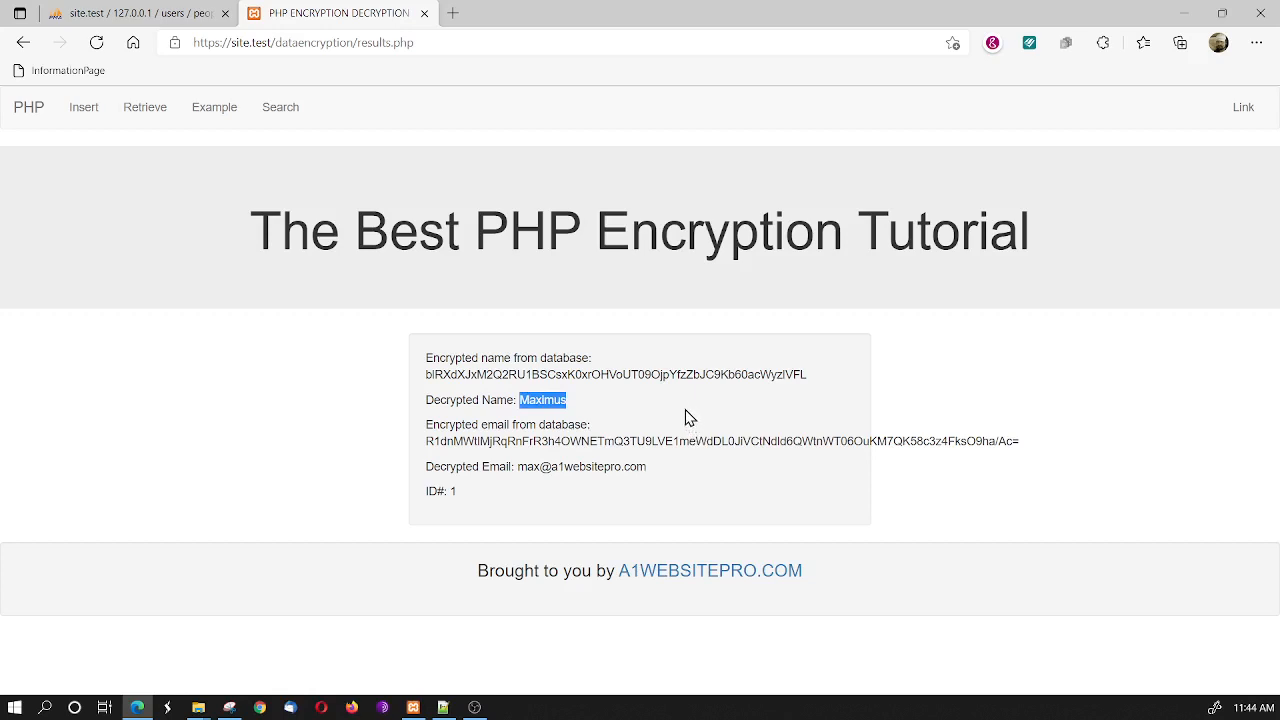
pyautogui.moveTo(576, 444)
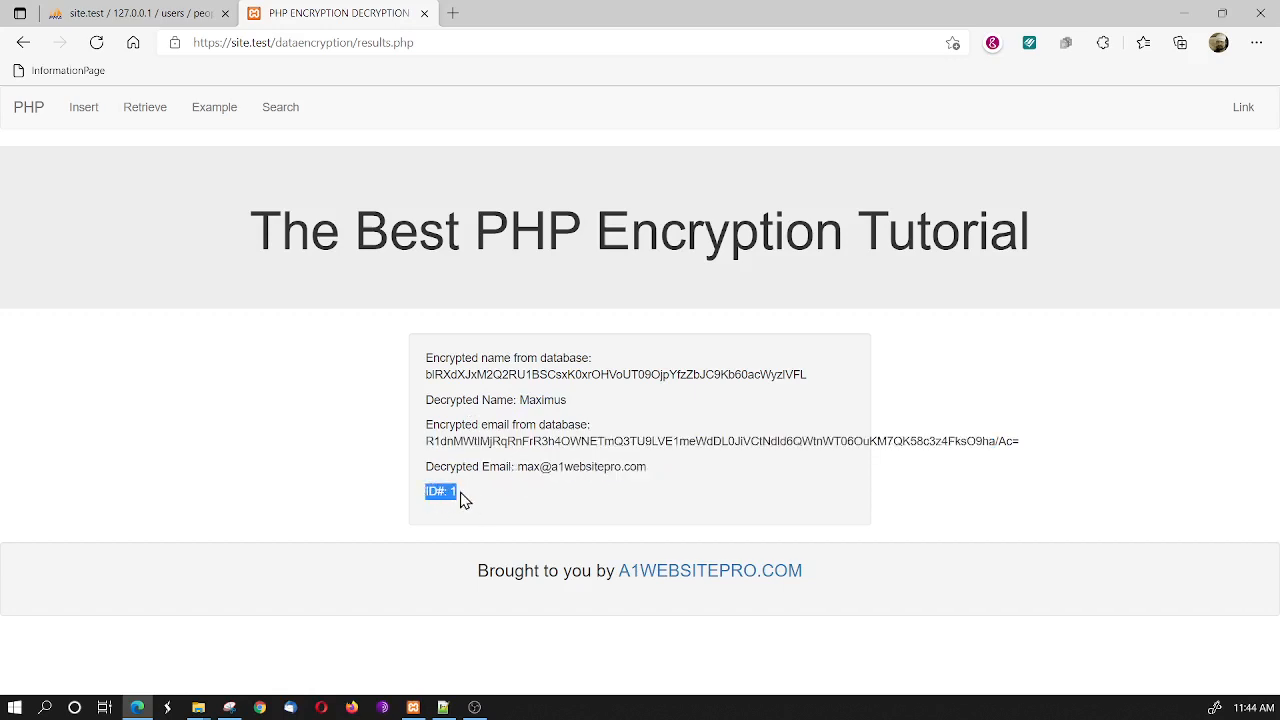
pyautogui.moveTo(368, 198)
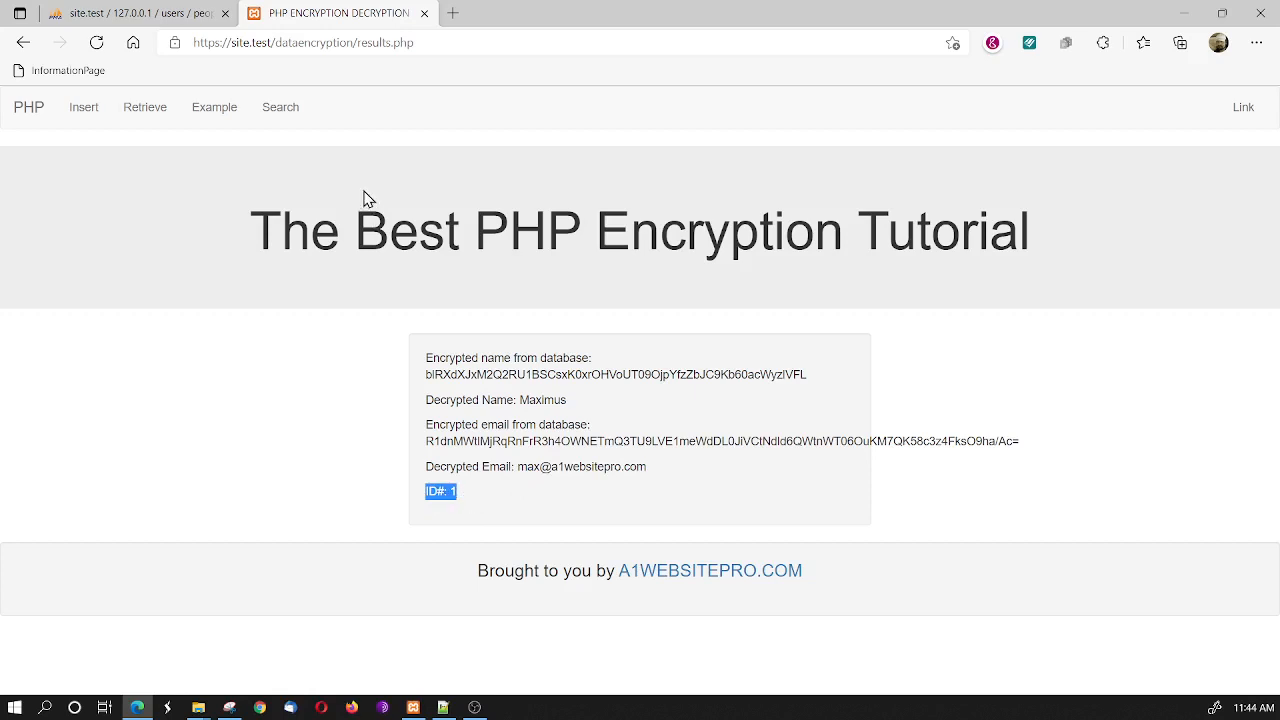
pyautogui.moveTo(280, 114)
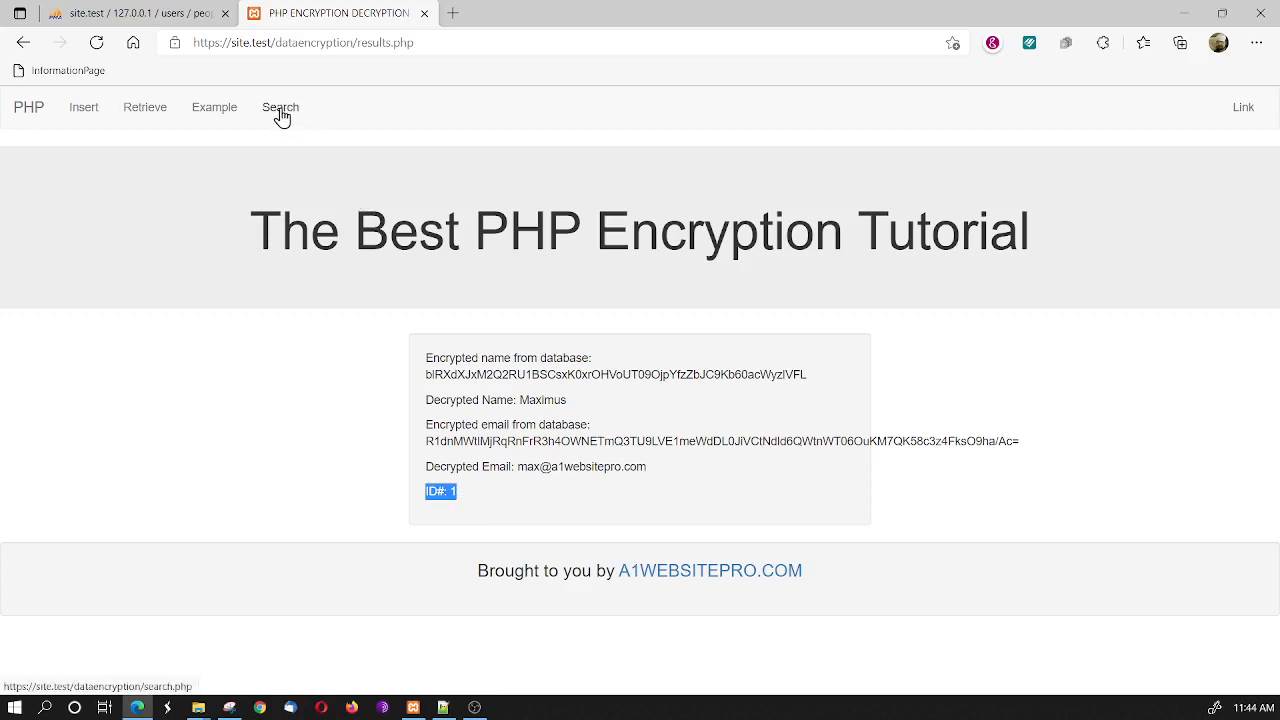
# View search.php in Notepad++ and mark the include_once('header.php') line
pyautogui.click(280, 108)
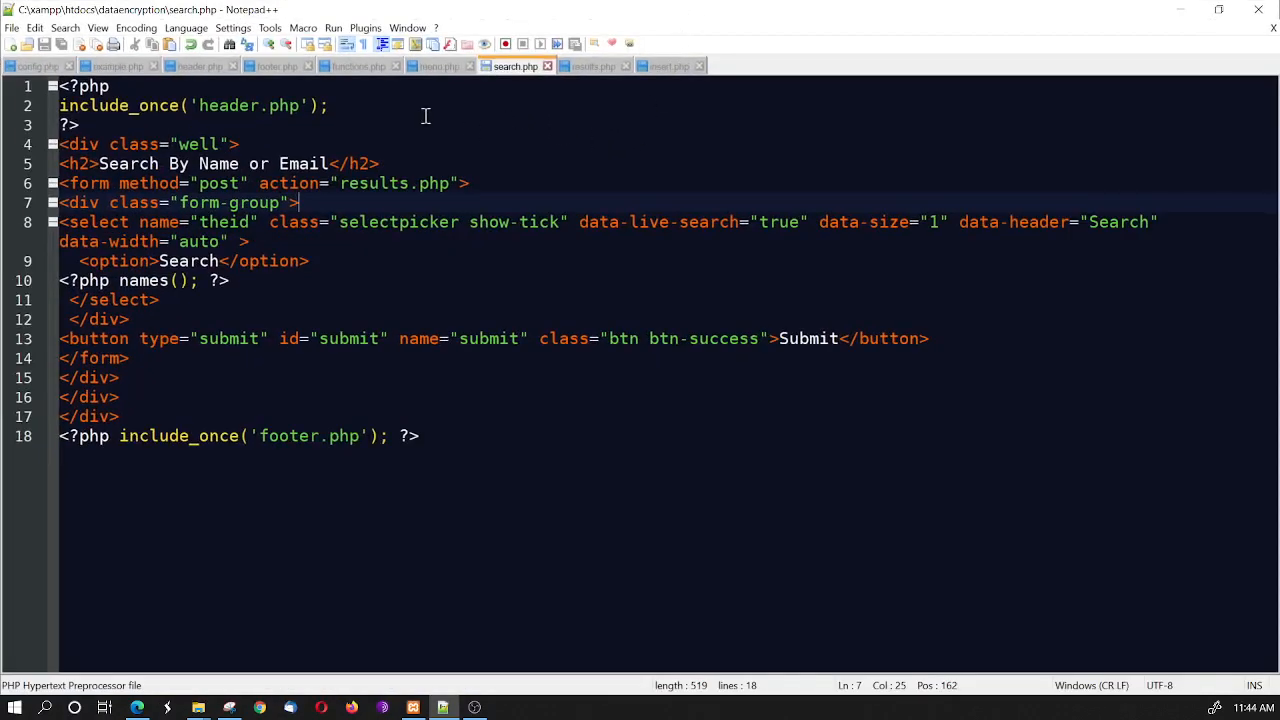
pyautogui.click(300, 106)
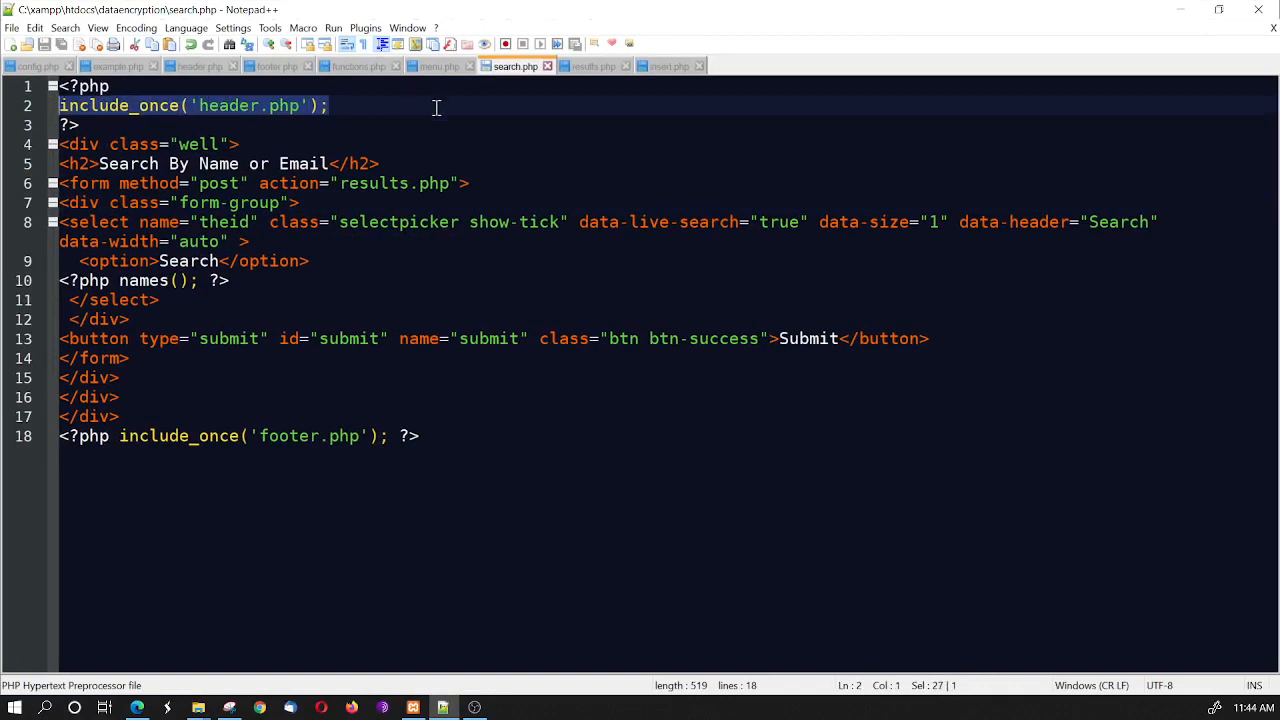
pyautogui.moveTo(236, 110)
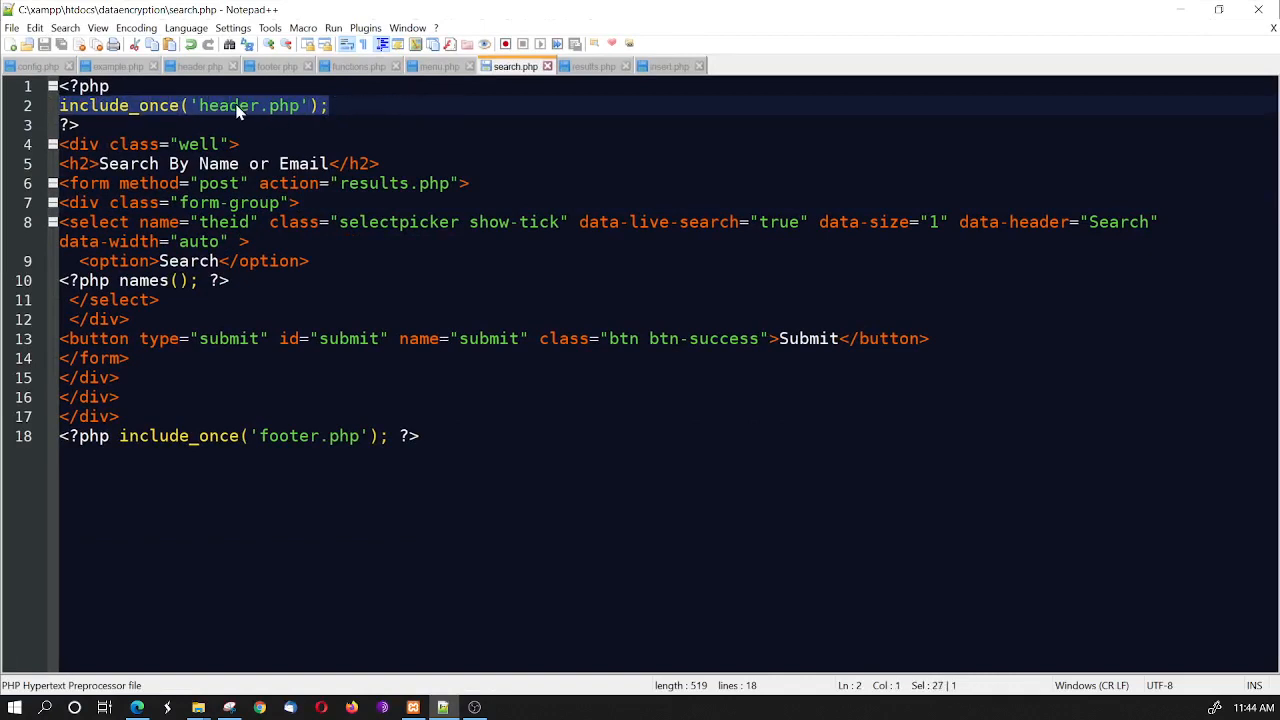
pyautogui.click(198, 66)
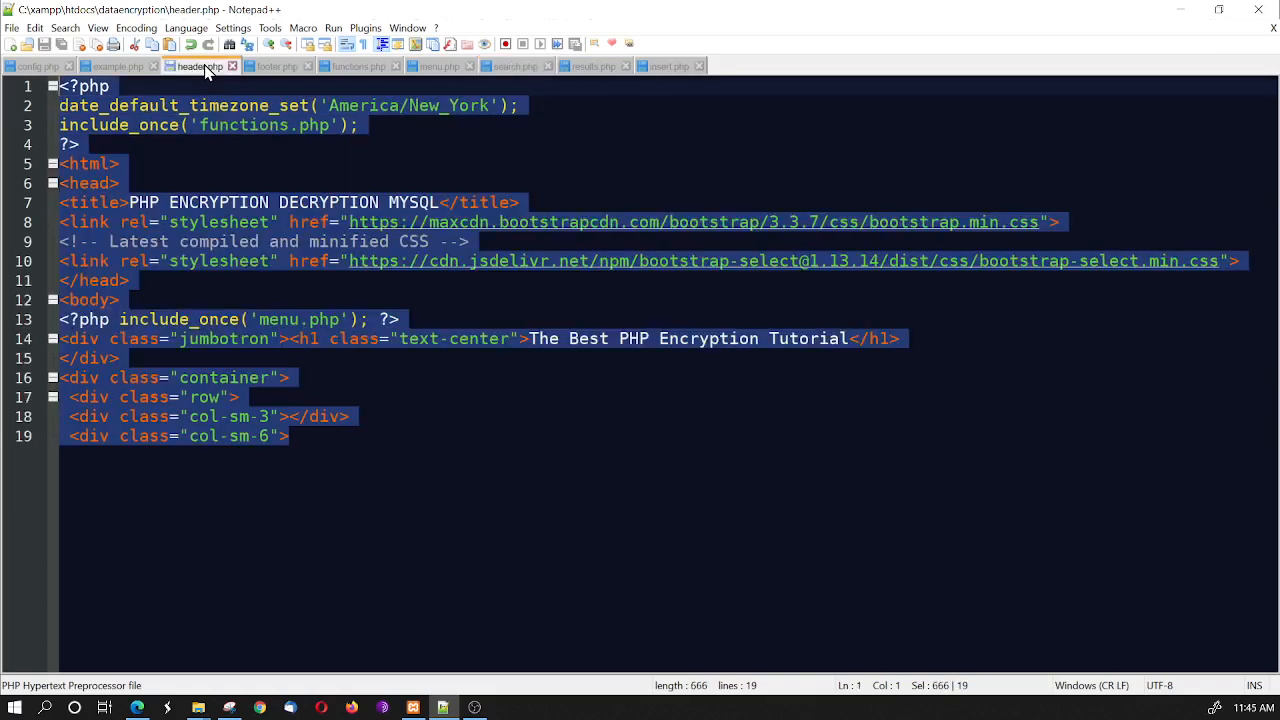
pyautogui.click(156, 164)
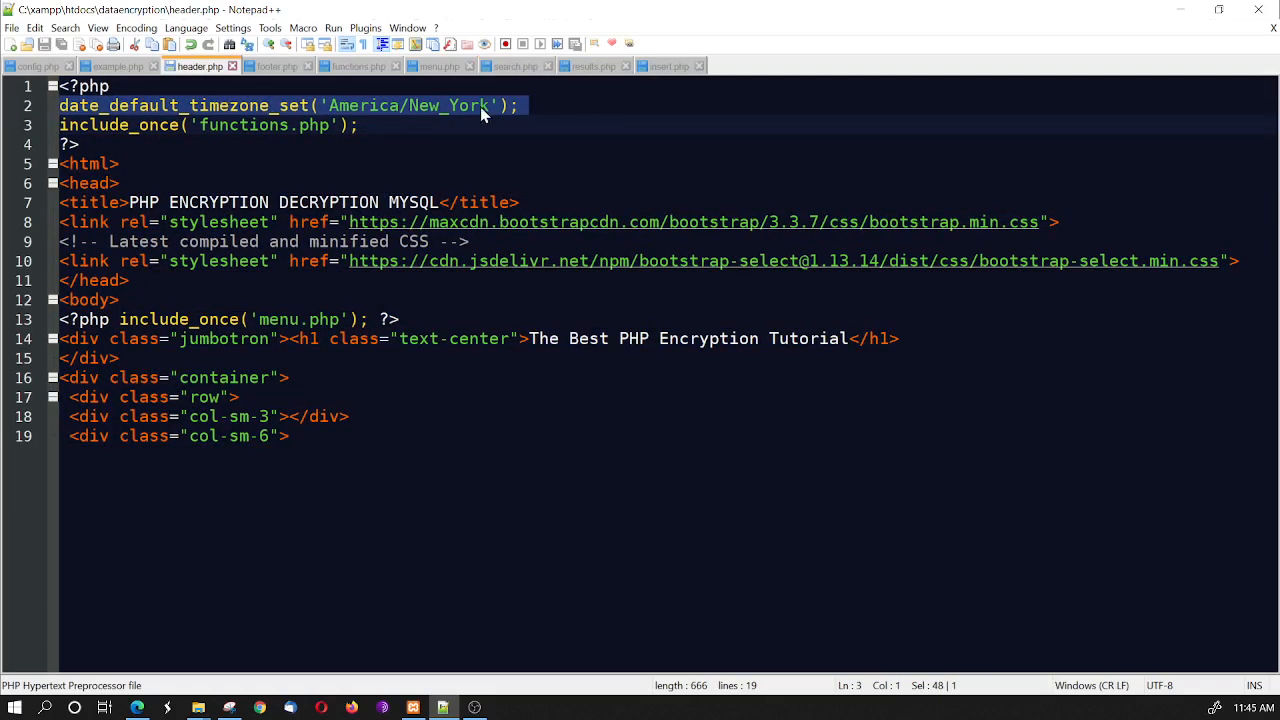
pyautogui.moveTo(480, 120)
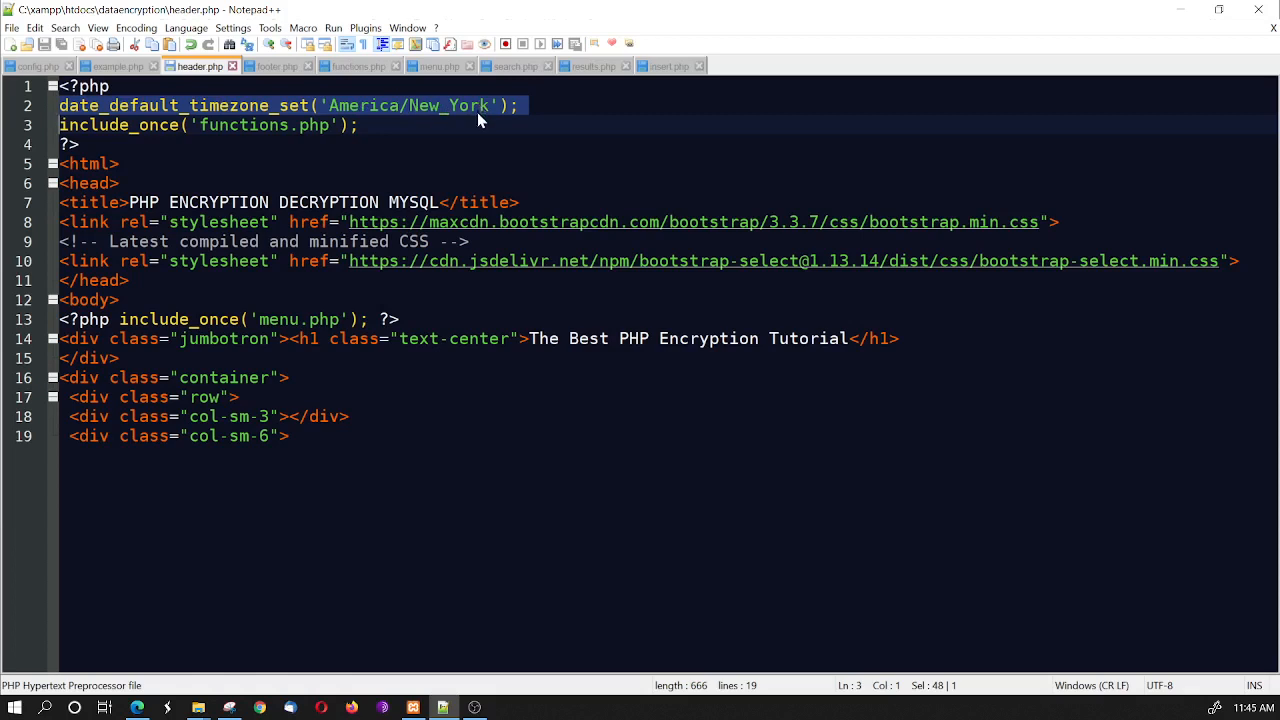
pyautogui.moveTo(448, 104)
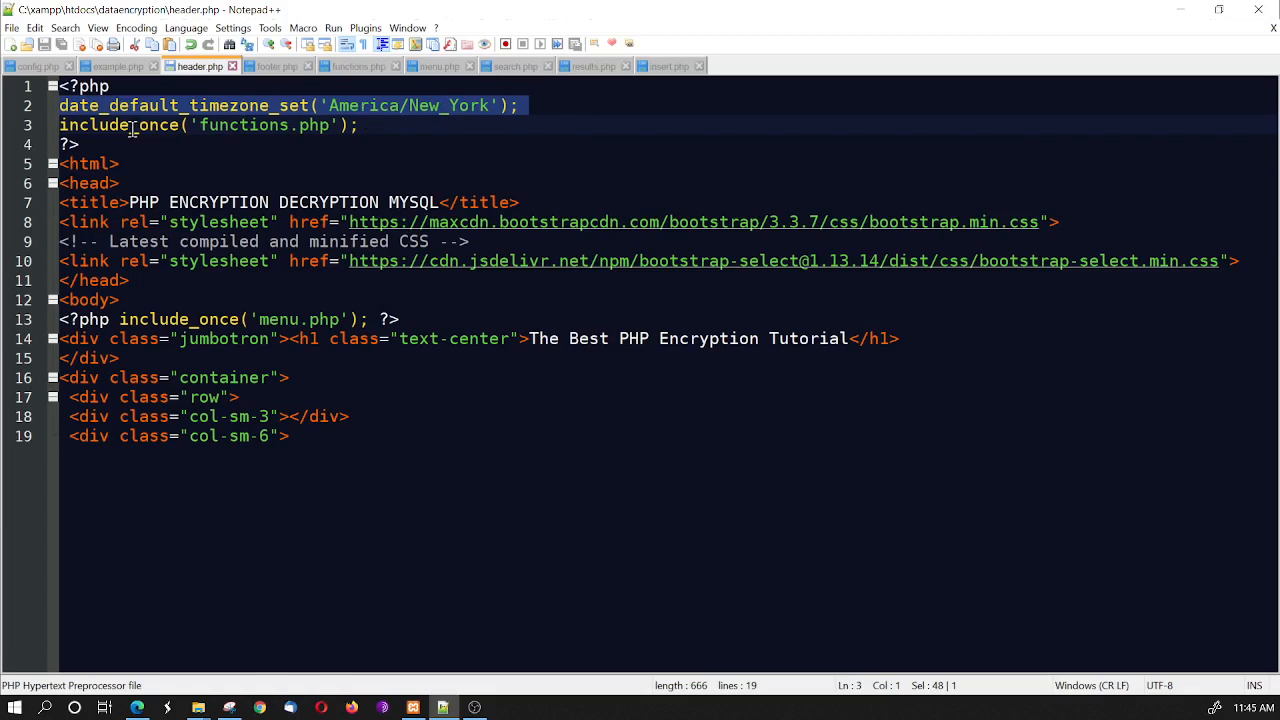
pyautogui.doubleClick(244, 124)
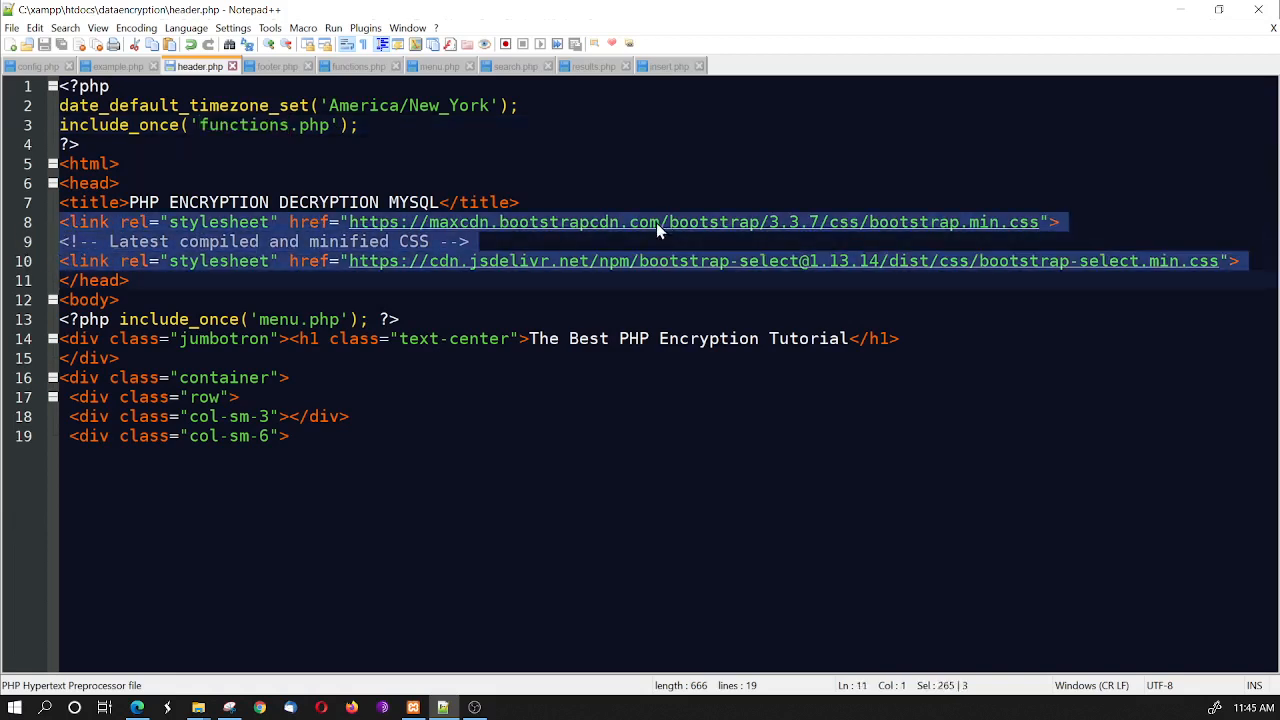
pyautogui.moveTo(642, 234)
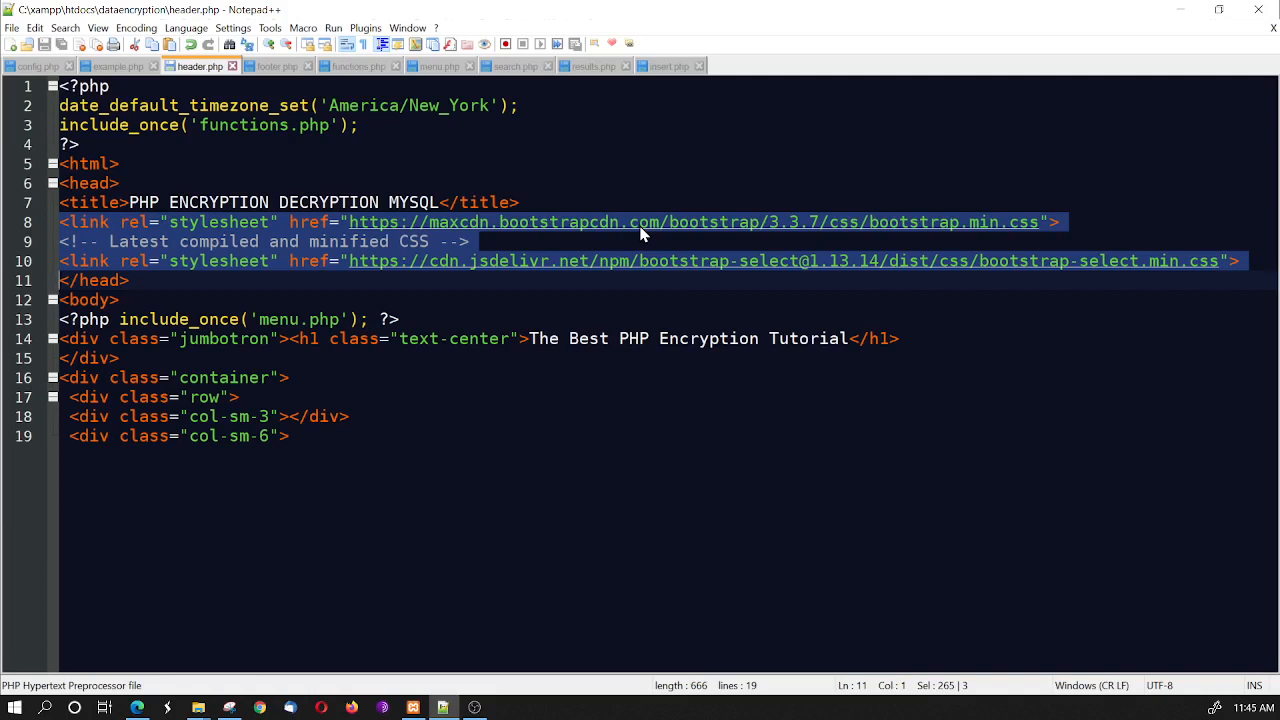
pyautogui.moveTo(108, 380)
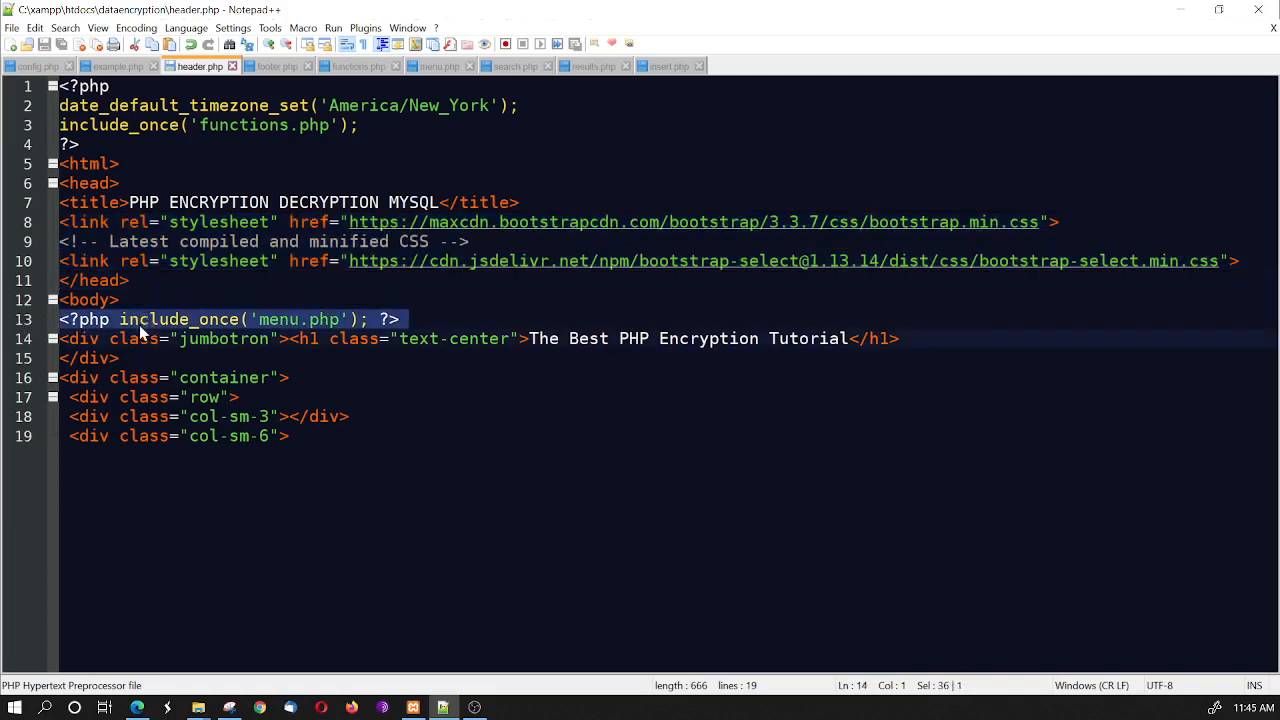
pyautogui.moveTo(316, 320)
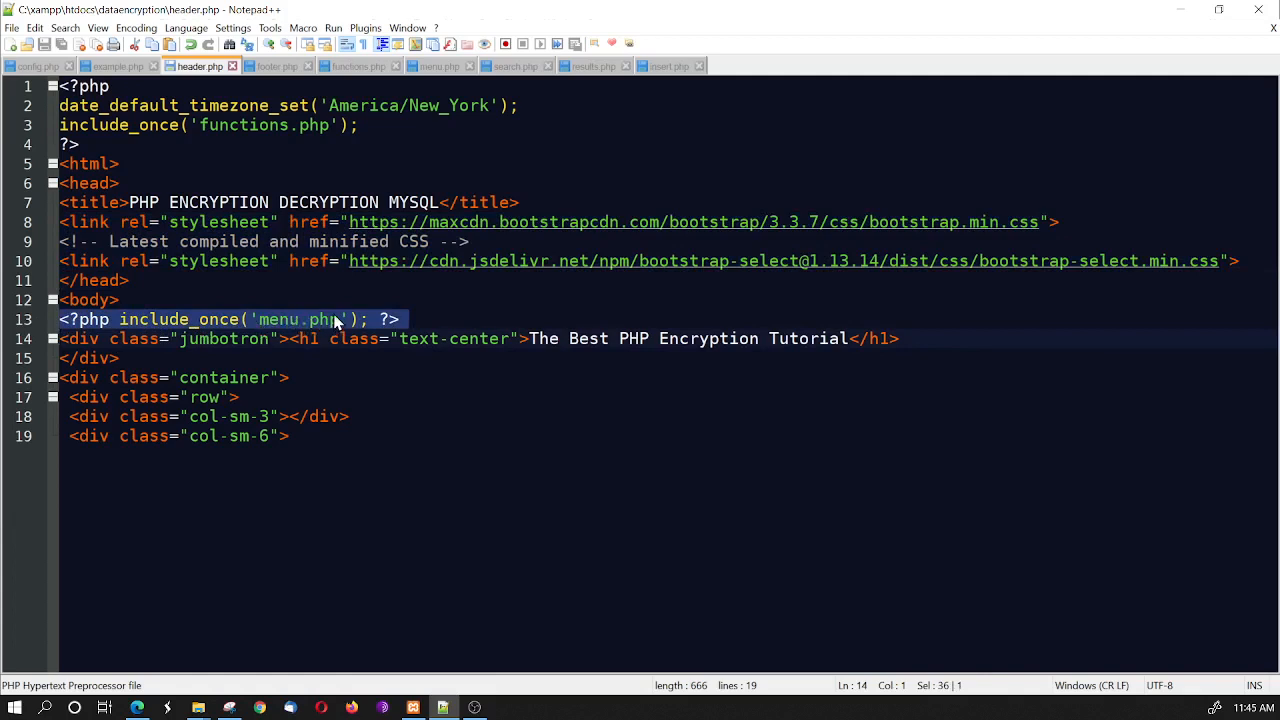
pyautogui.moveTo(396, 196)
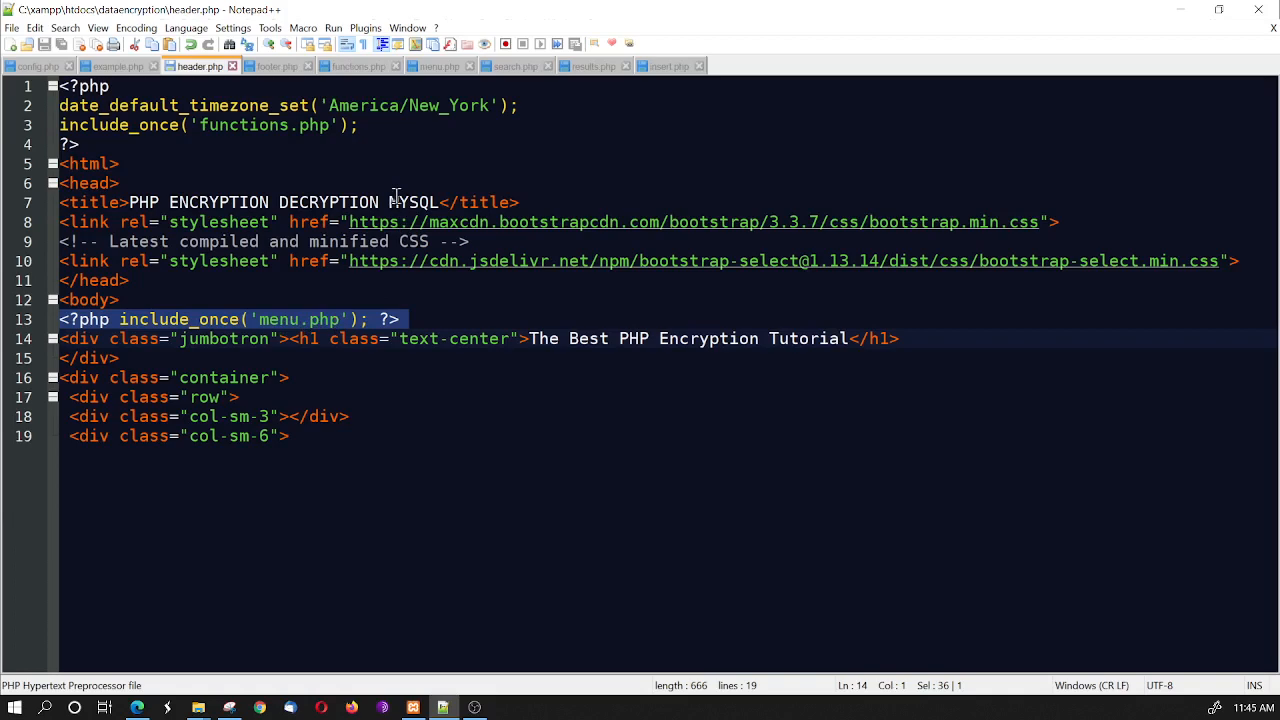
# View menu.php's navbar linking Search to search.php, then return to the editor
pyautogui.click(438, 66)
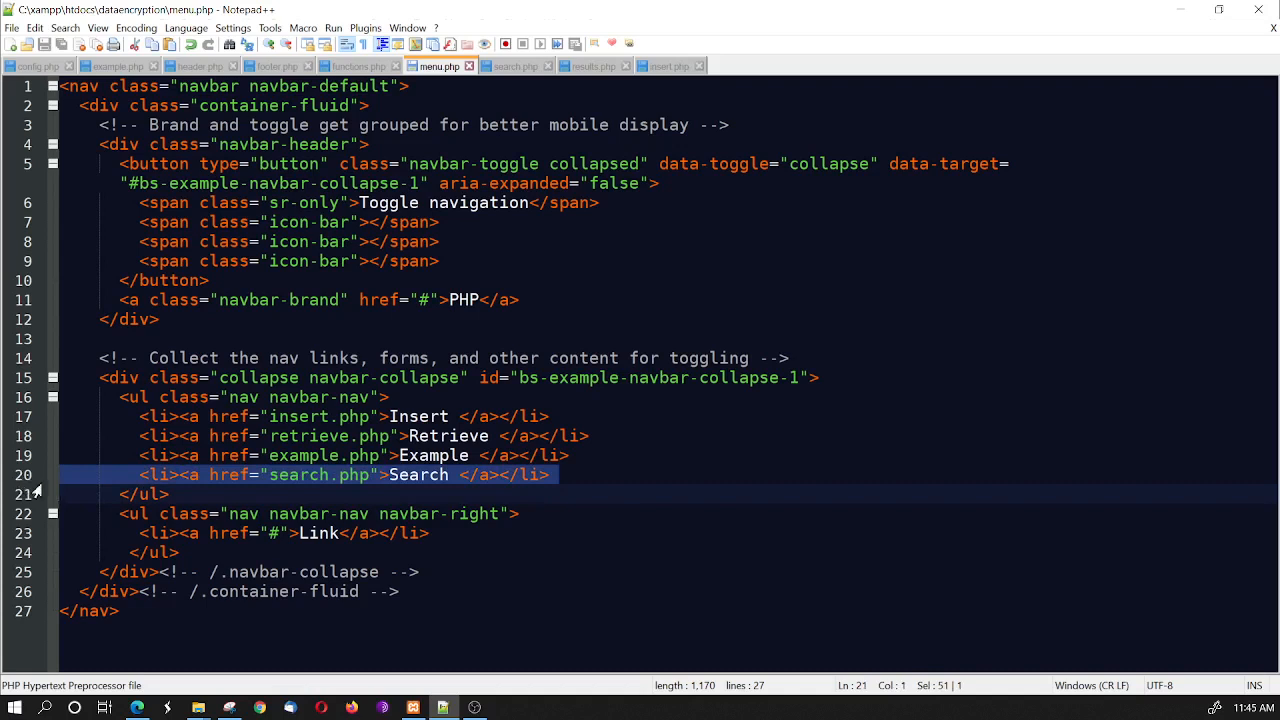
pyautogui.moveTo(270, 704)
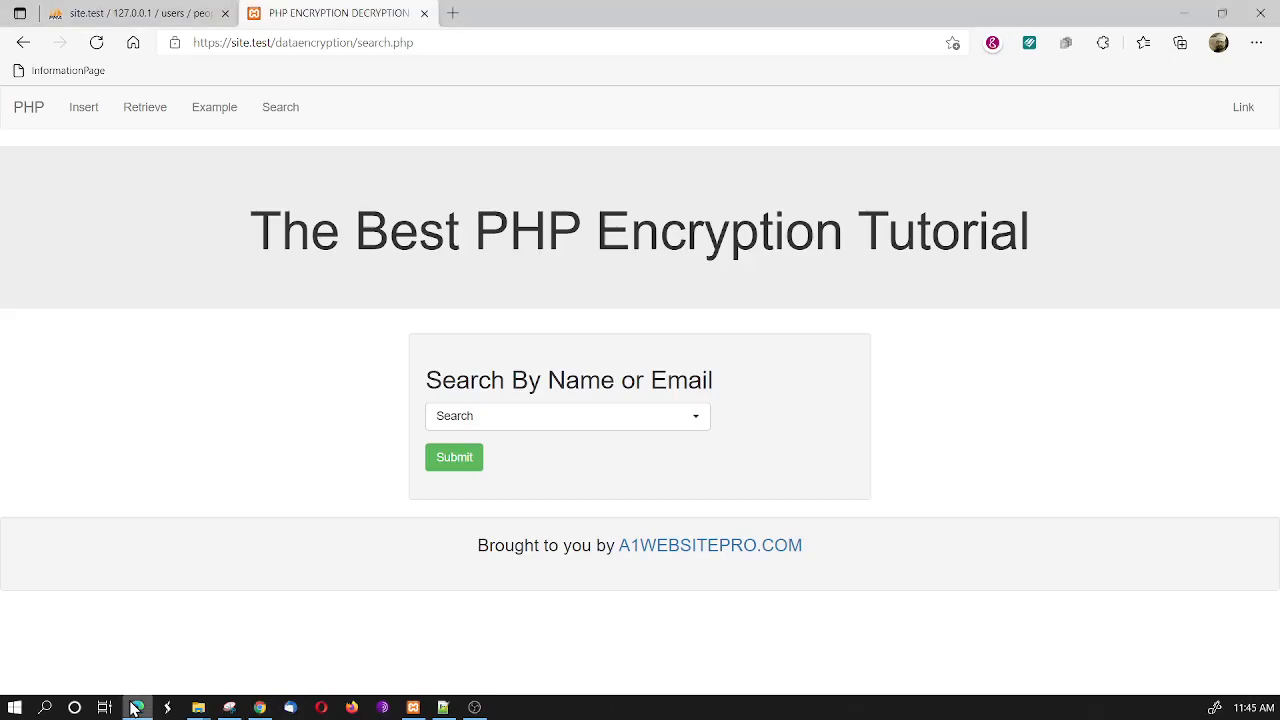
pyautogui.moveTo(280, 108)
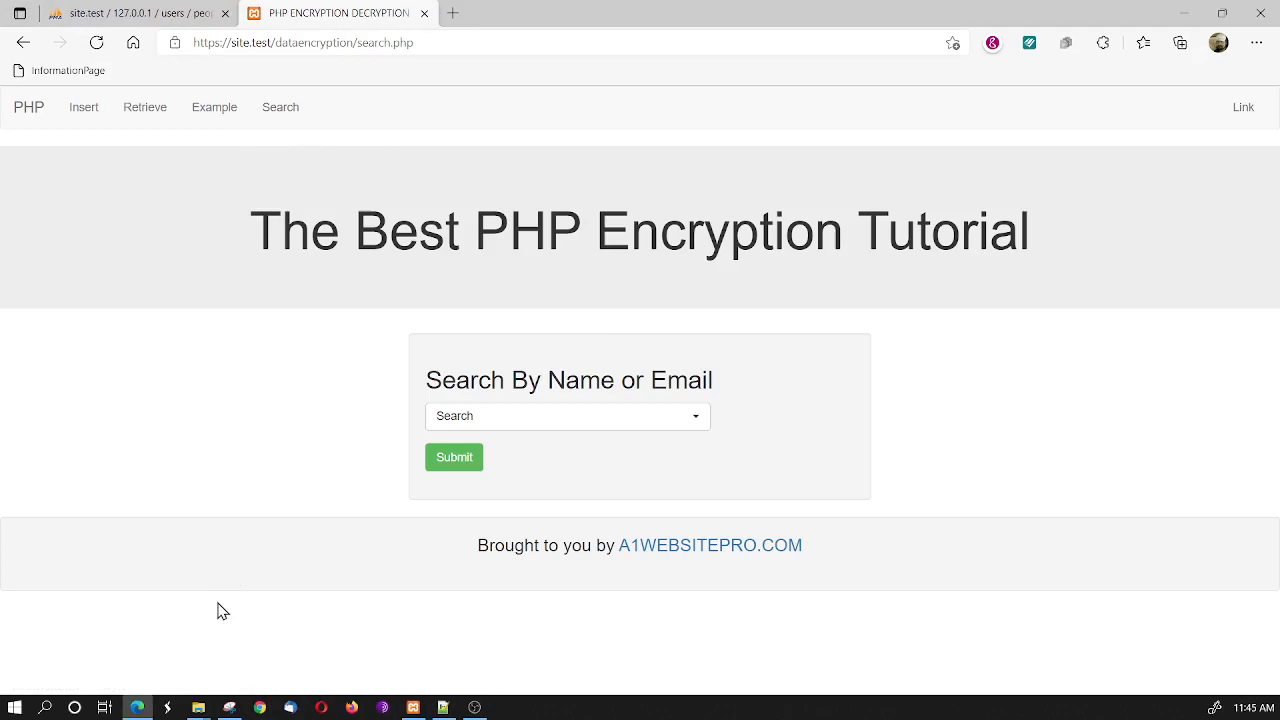
pyautogui.click(440, 706)
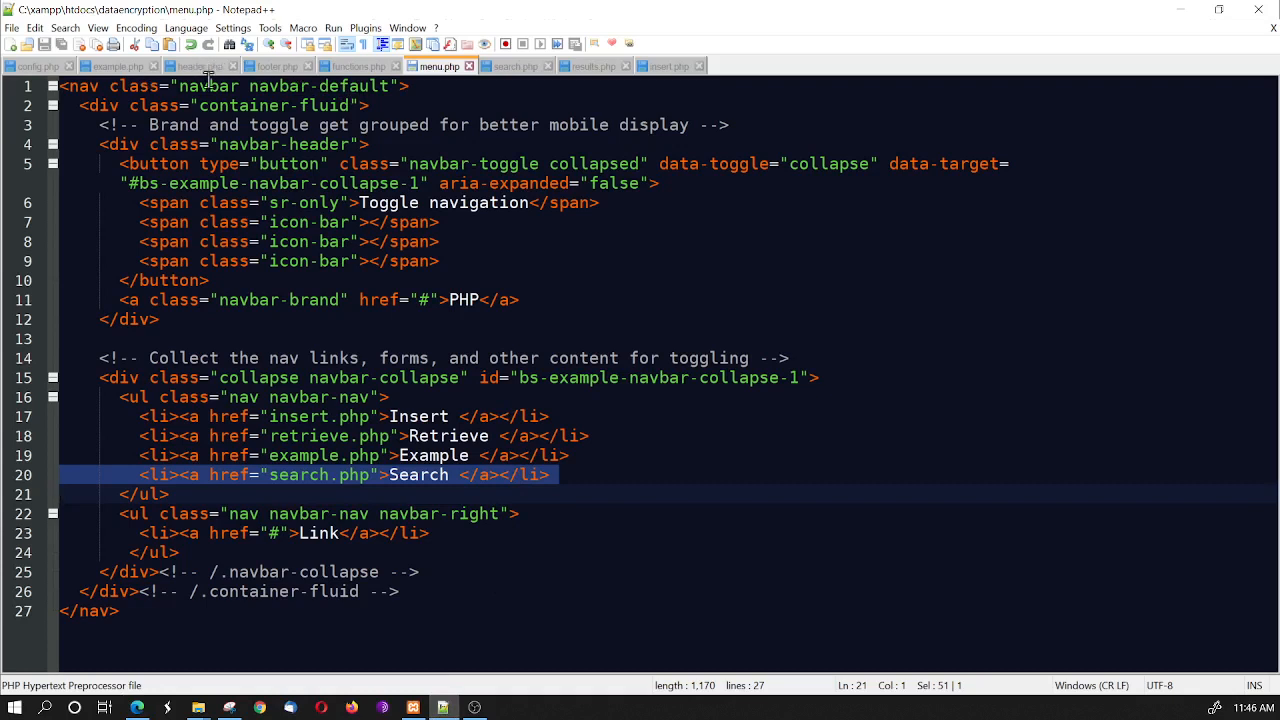
# Review search.php's form posting to results.php, then view results.php itself
pyautogui.click(508, 66)
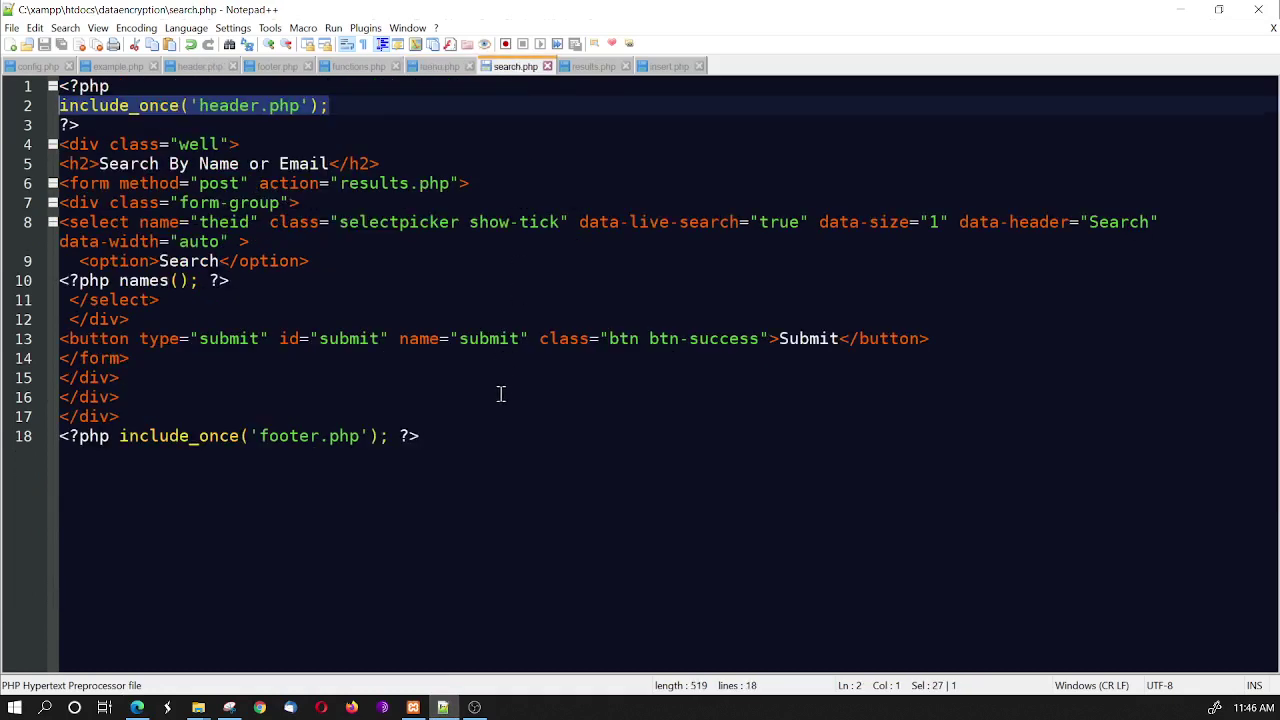
pyautogui.moveTo(108, 144)
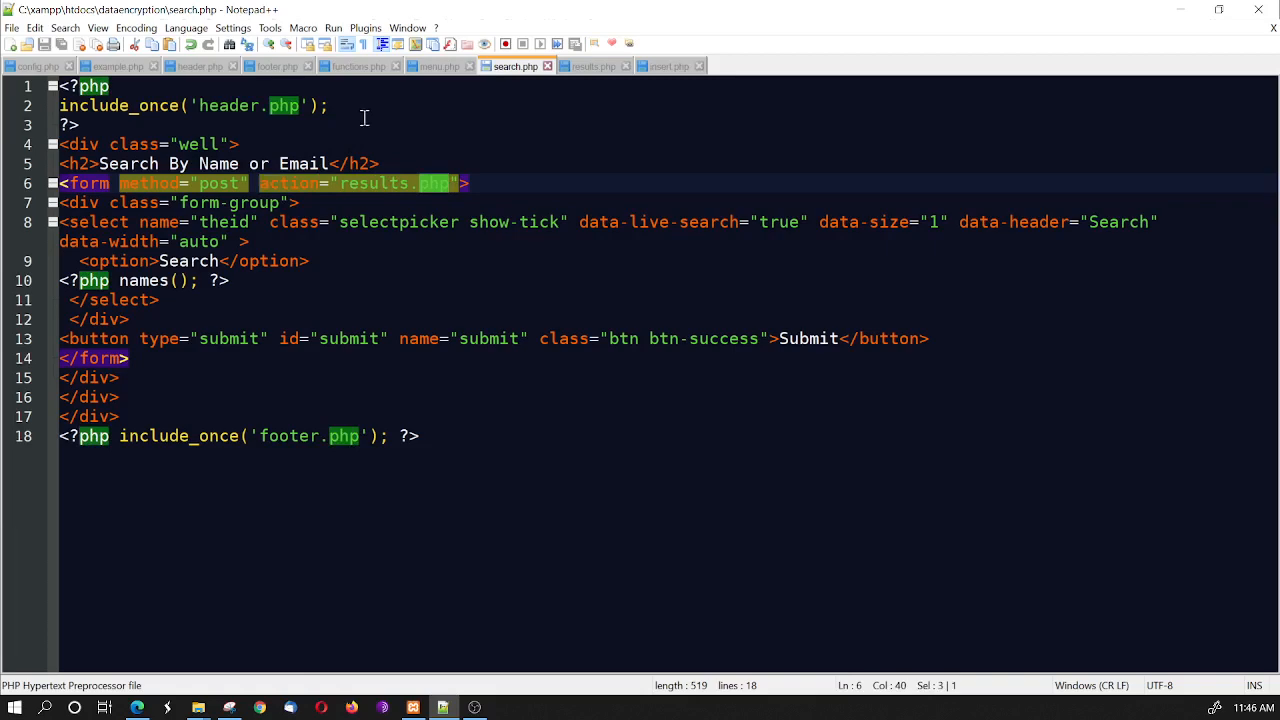
pyautogui.click(584, 66)
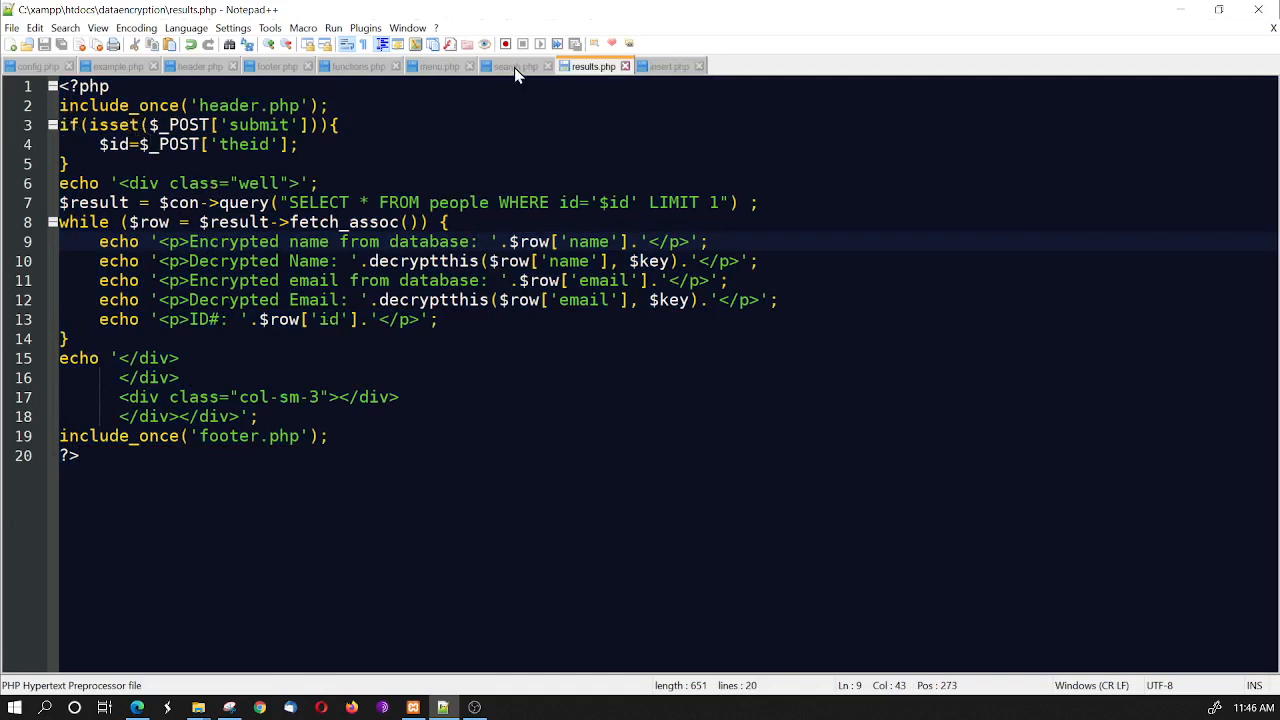
# Go back to search.php after reviewing results.php's decryptthis calls
pyautogui.click(510, 66)
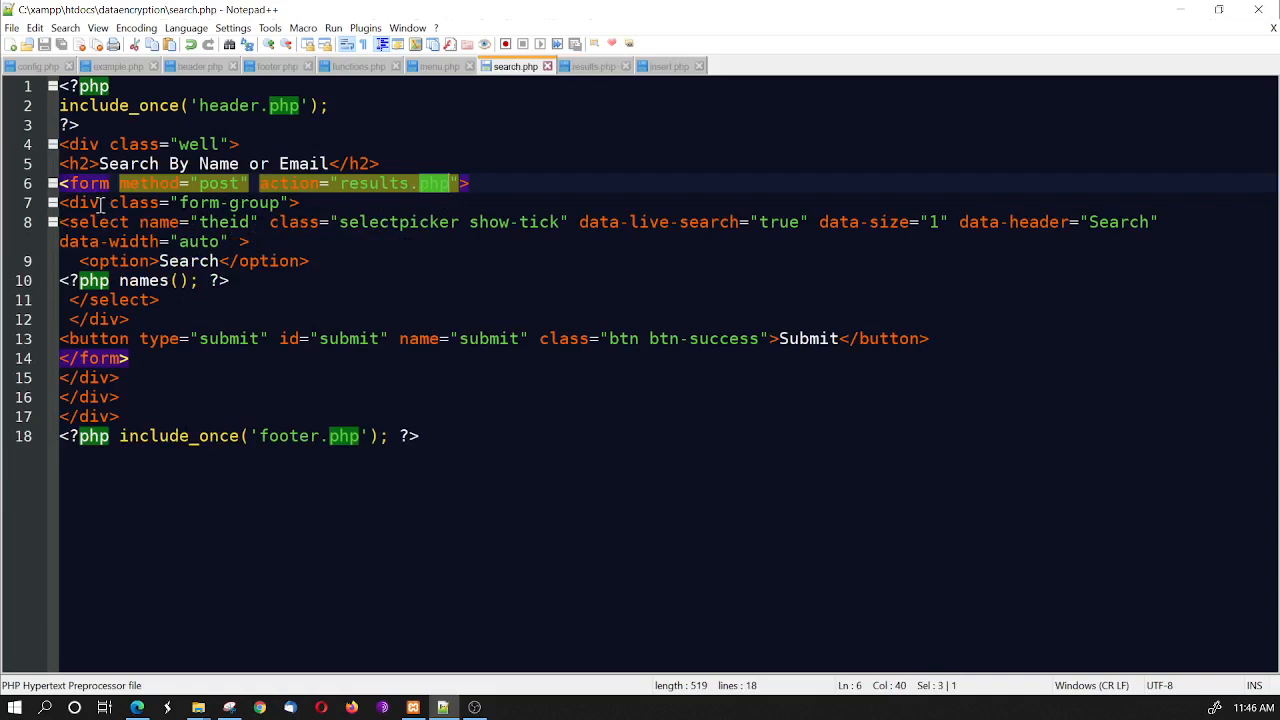
pyautogui.moveTo(238, 220)
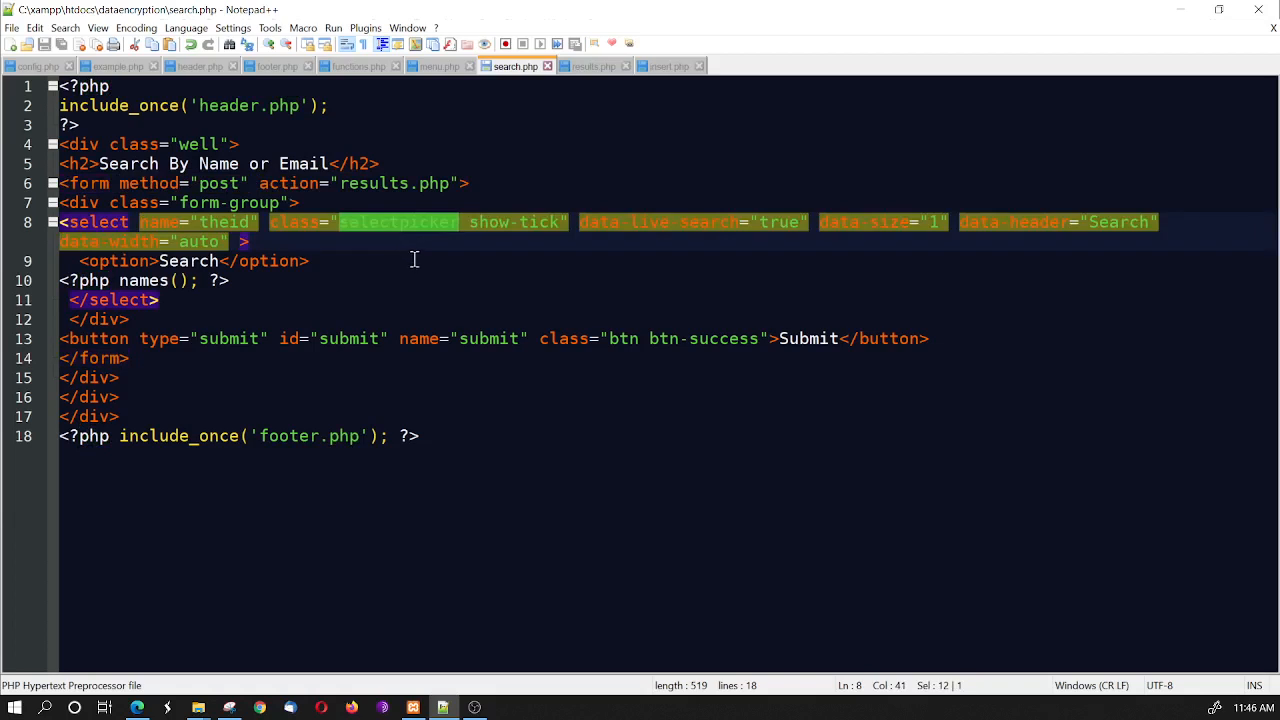
pyautogui.moveTo(490, 222)
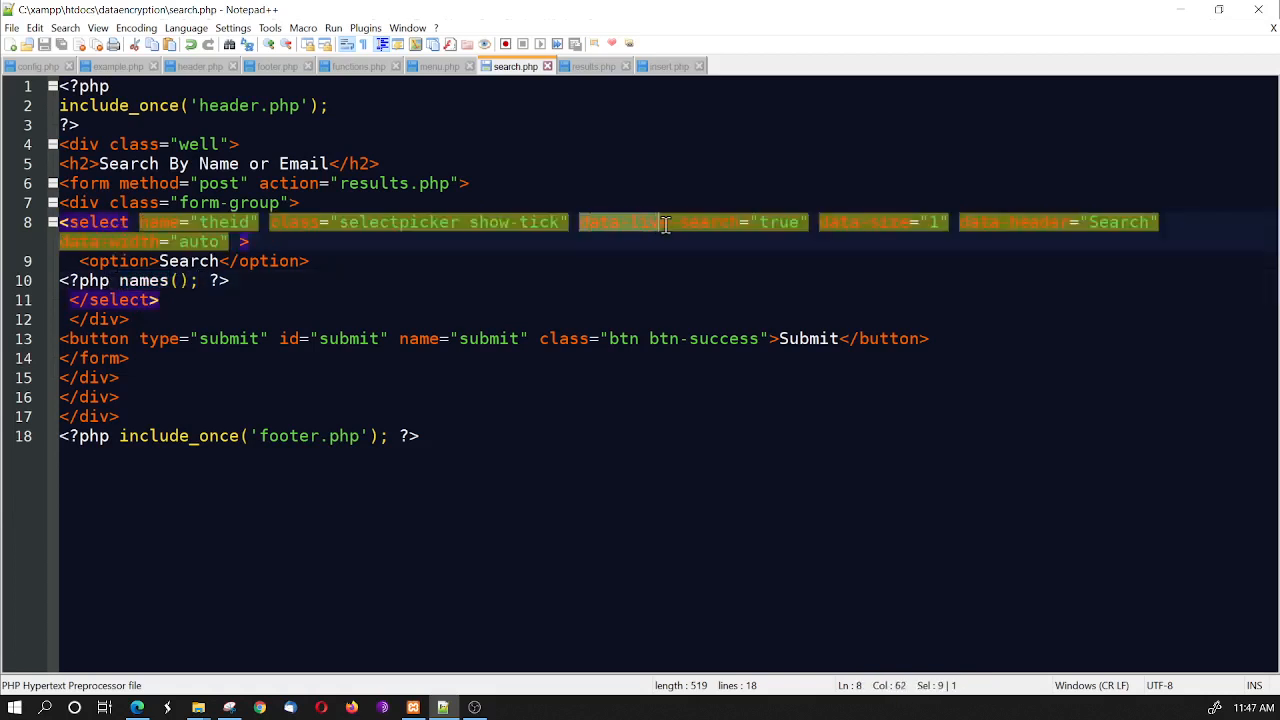
# Point out the select tag's data-live-search attribute among its selectpicker settings
pyautogui.click(704, 234)
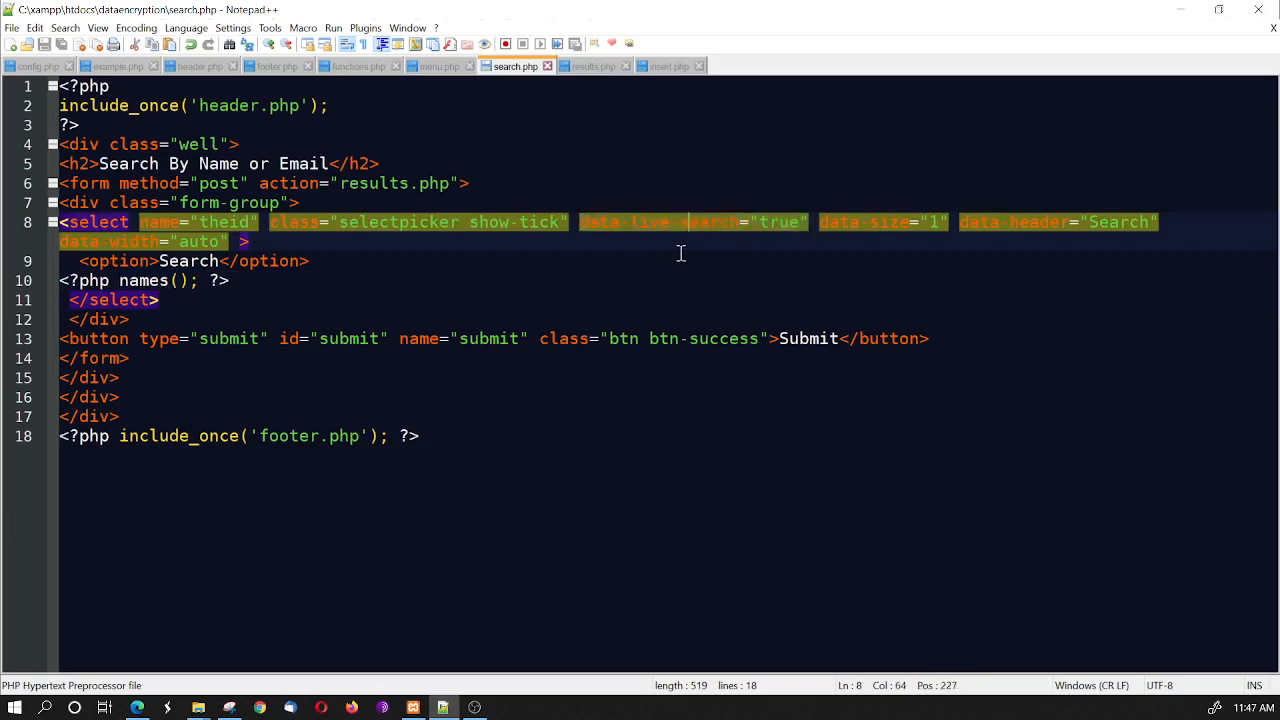
pyautogui.moveTo(688, 250)
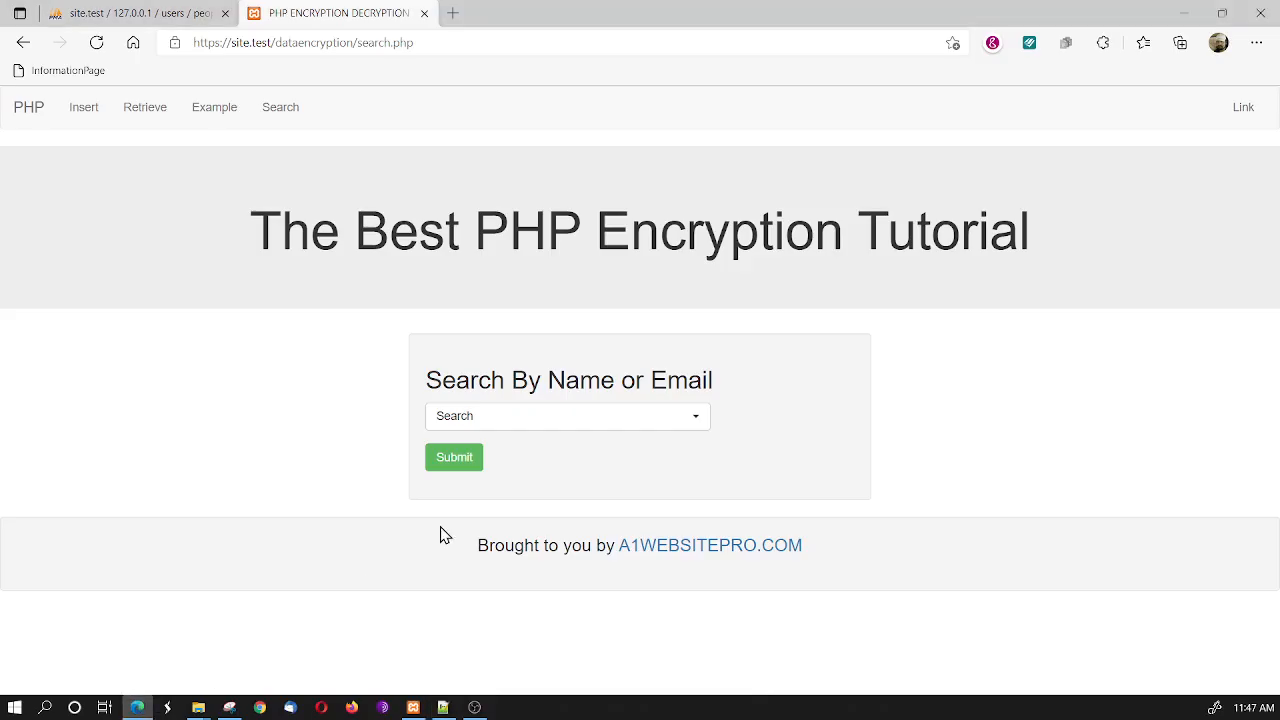
# Test the live search with 'k', 'max' and 'bu', watching it narrow to Maximus or Bert, then clear it
pyautogui.click(568, 416)
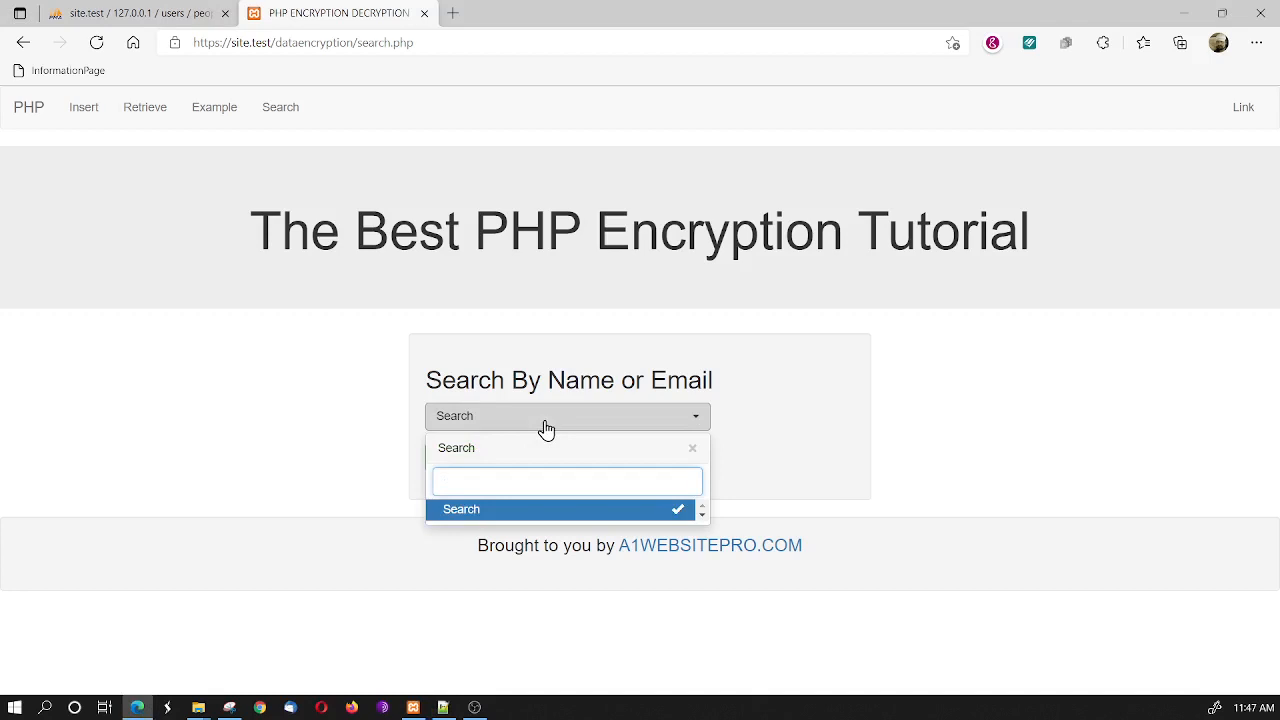
pyautogui.write('k')
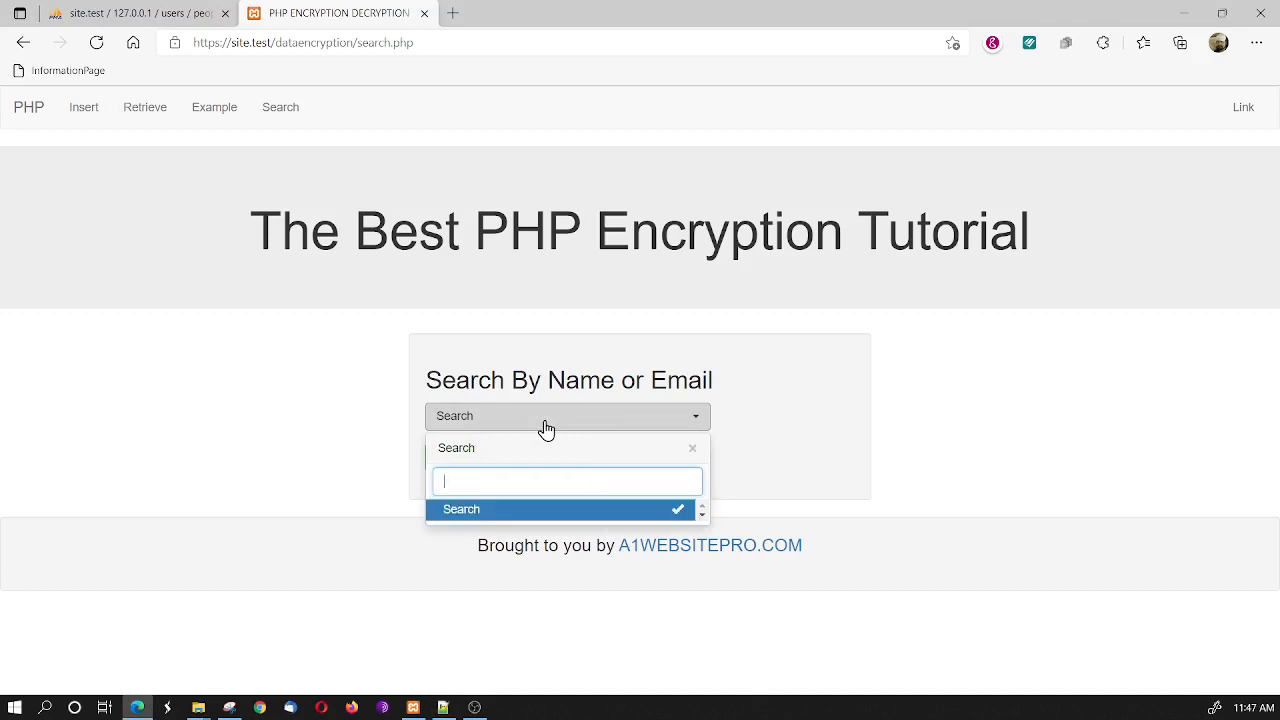
pyautogui.write('max')
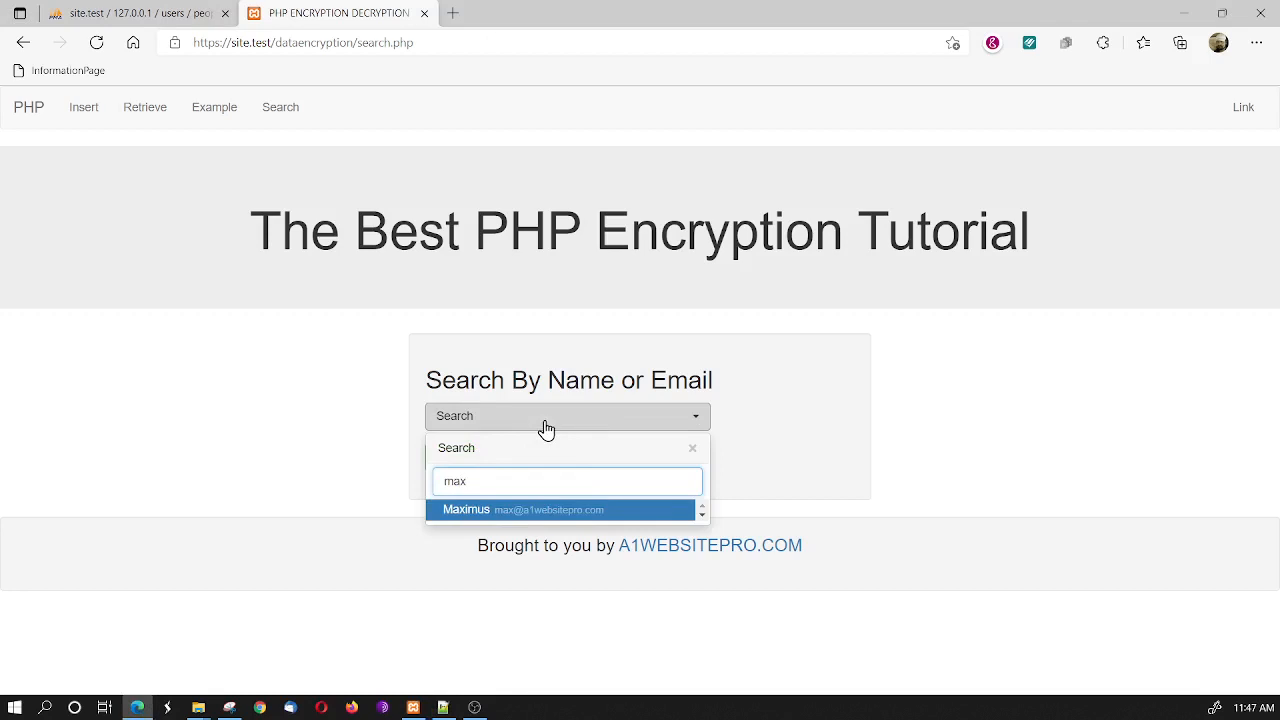
pyautogui.write('bu')
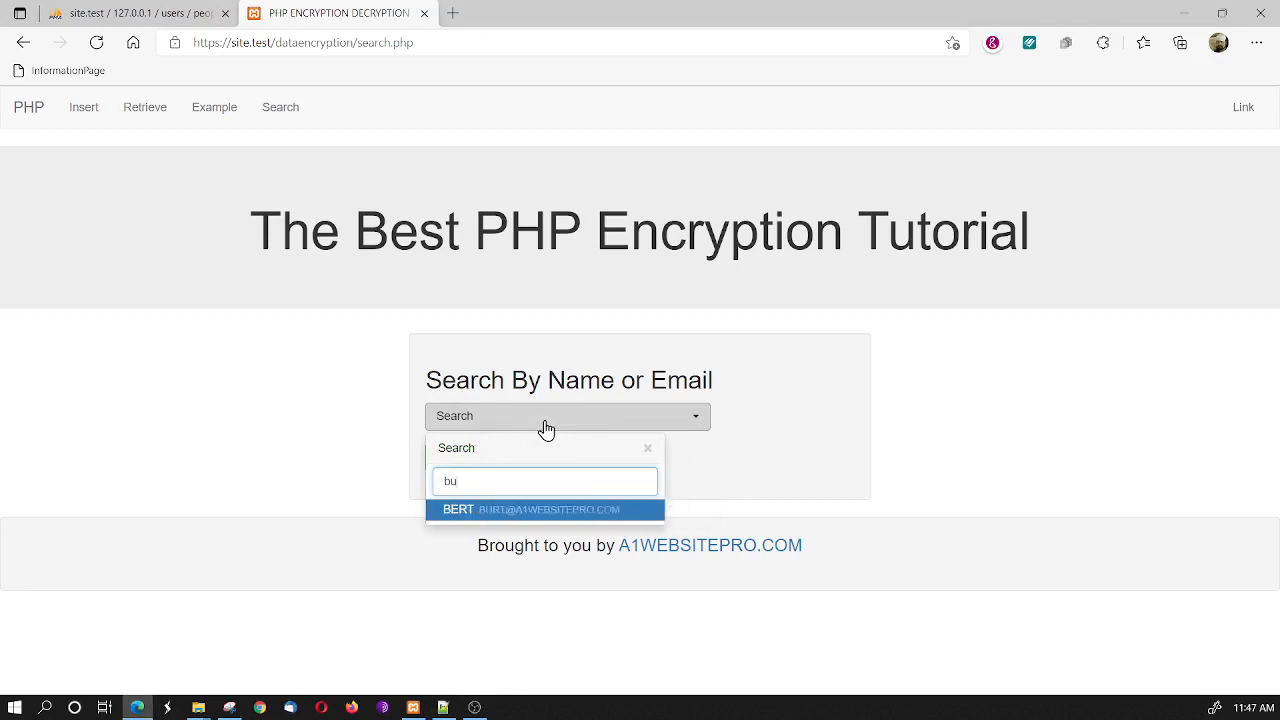
pyautogui.press('Backspace')
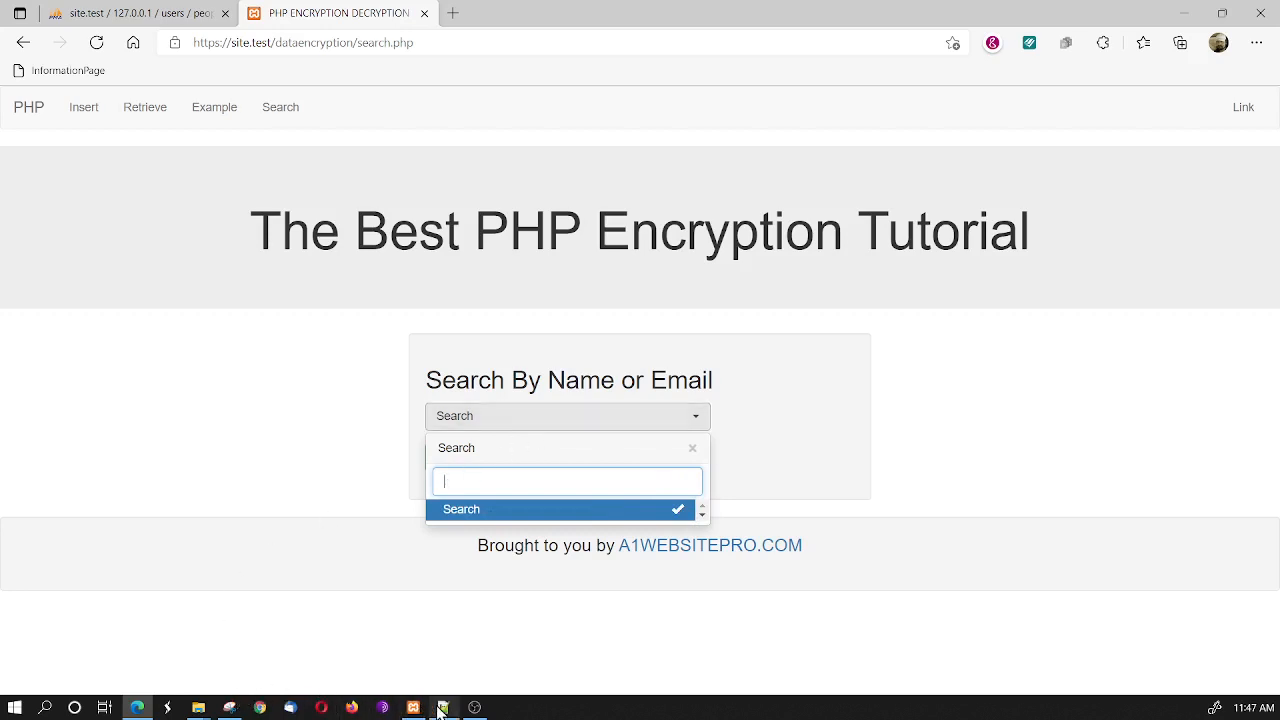
# Change the select's data-size from 1 to 5 in search.php
pyautogui.click(440, 706)
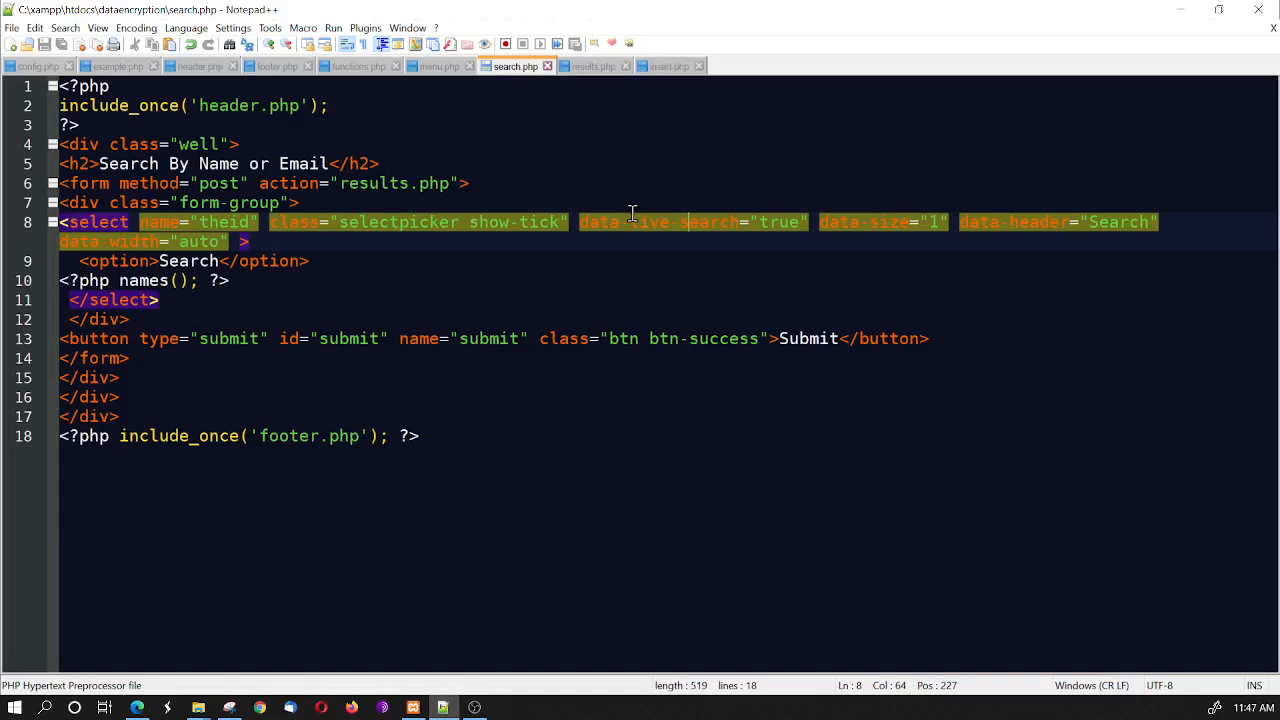
pyautogui.moveTo(752, 220)
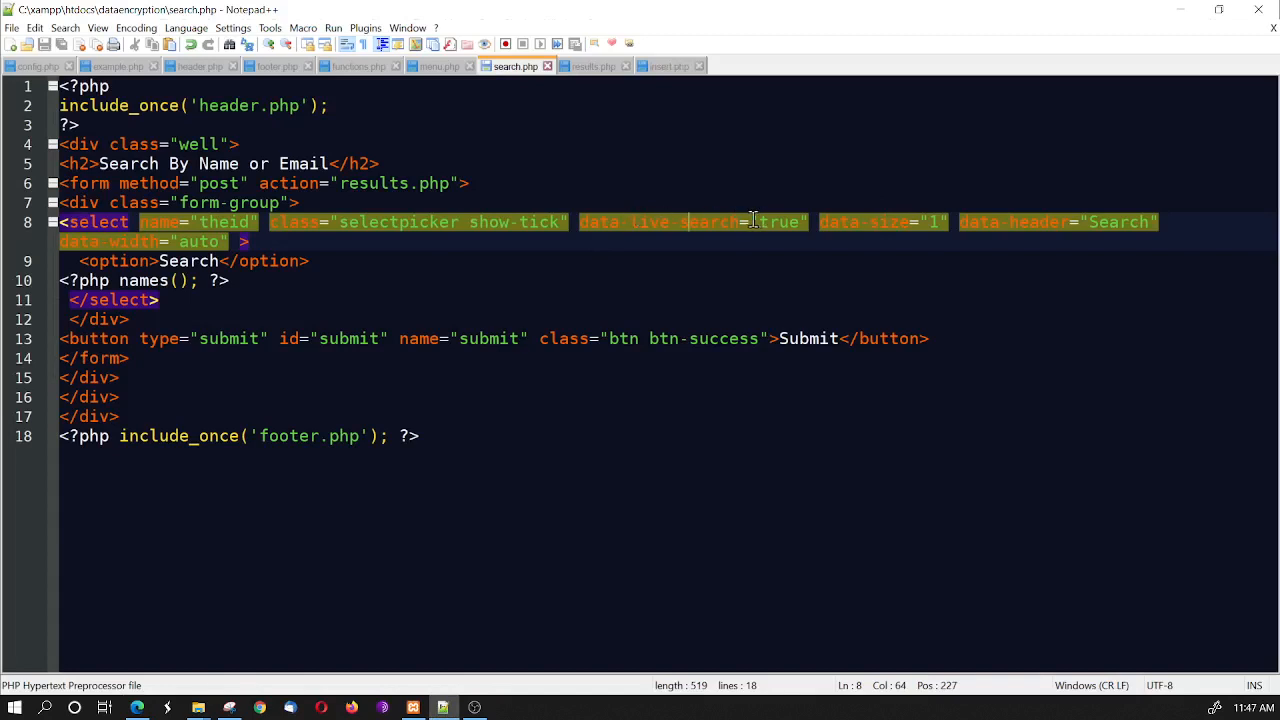
pyautogui.moveTo(908, 228)
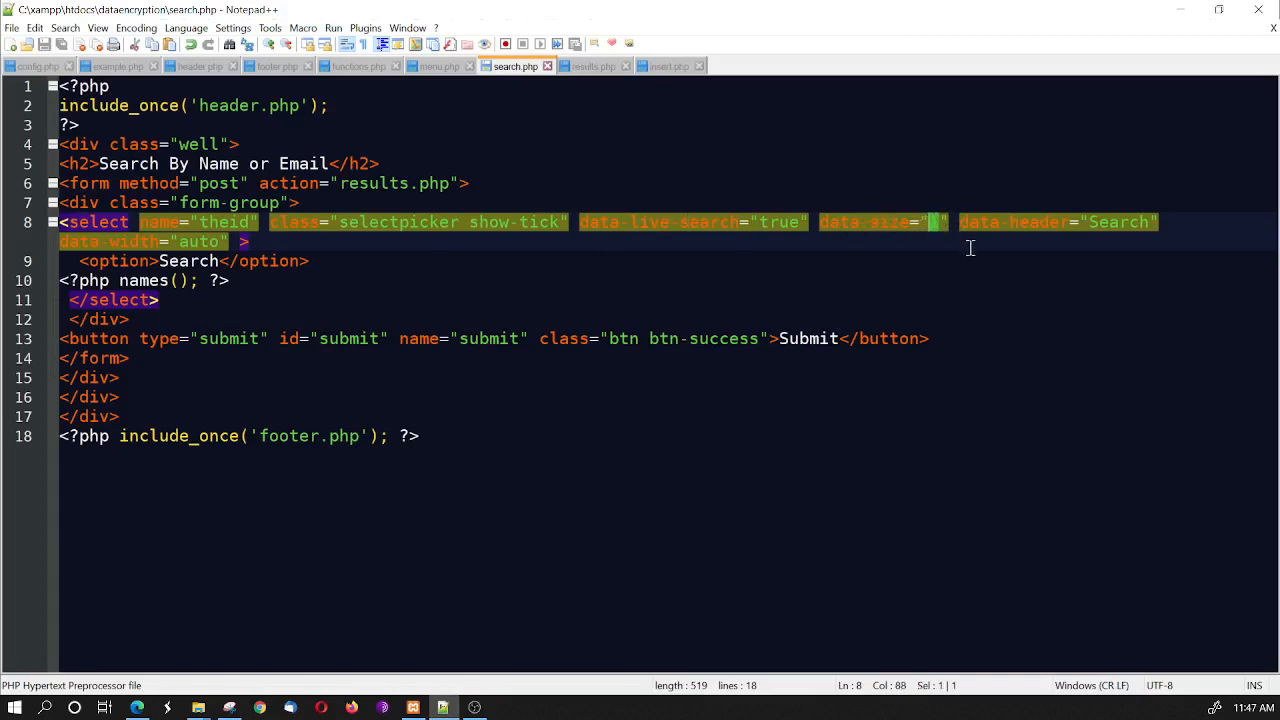
pyautogui.write('5')
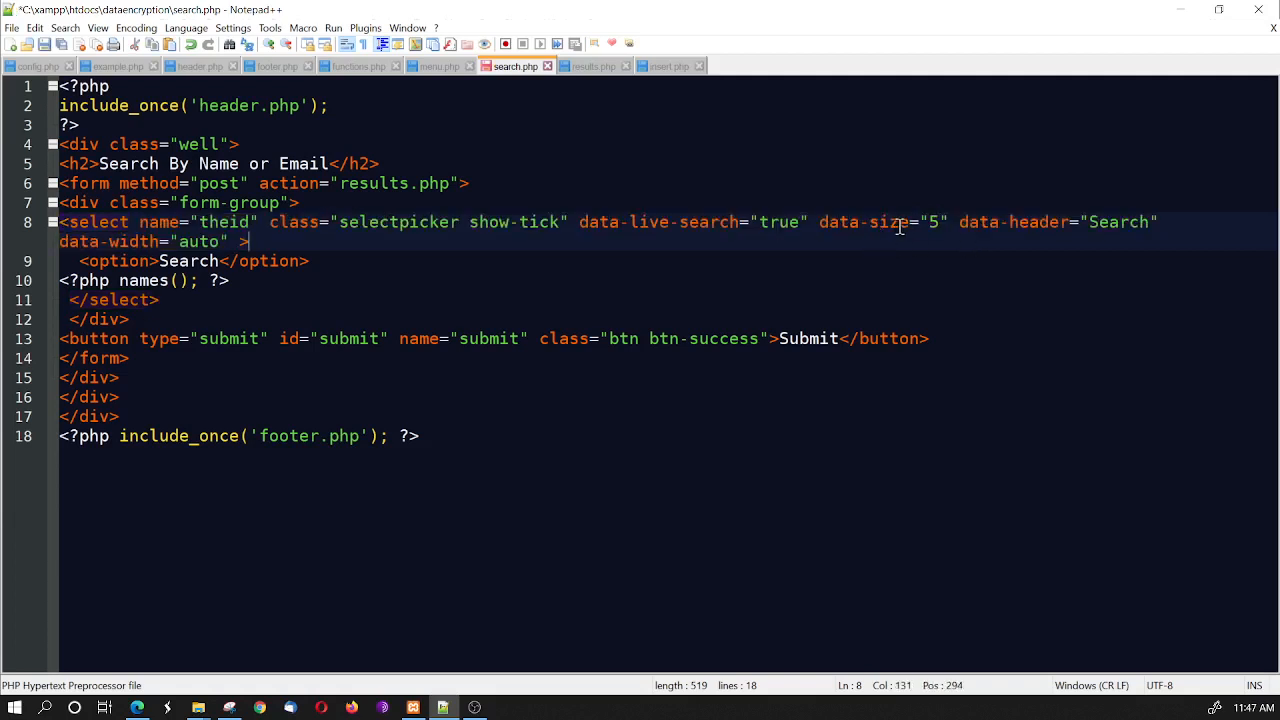
pyautogui.moveTo(916, 236)
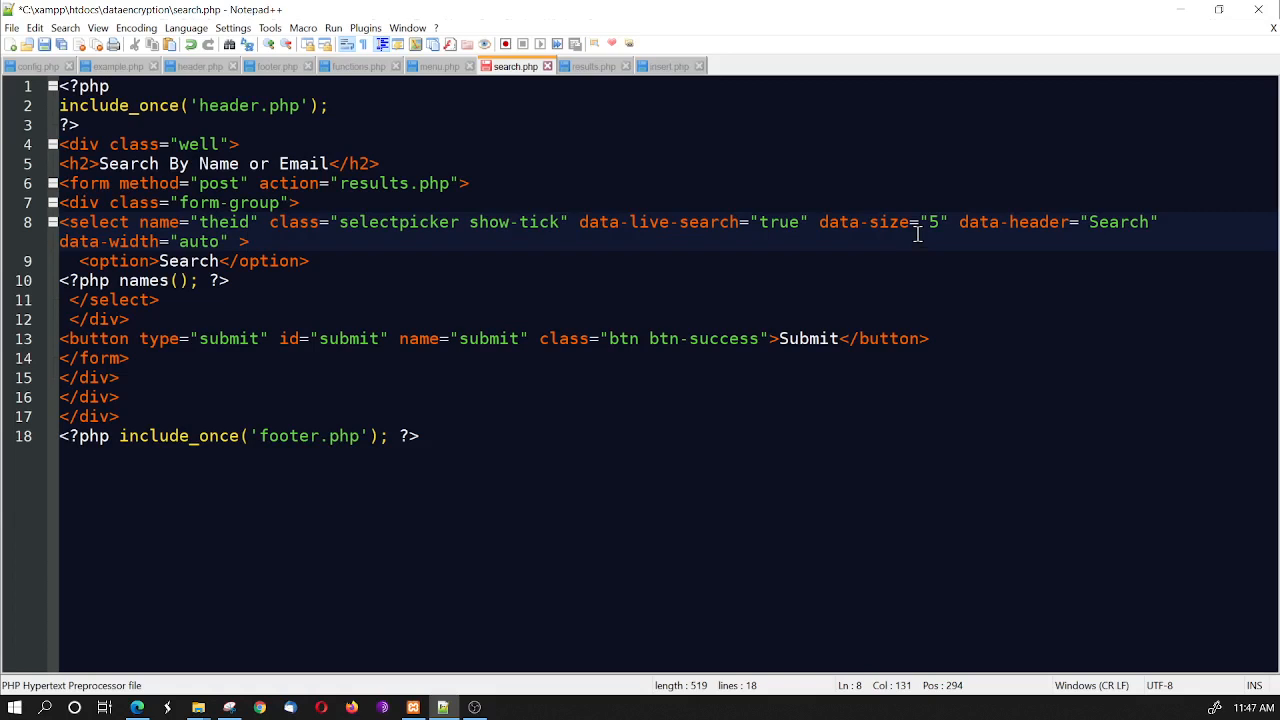
pyautogui.moveTo(920, 240)
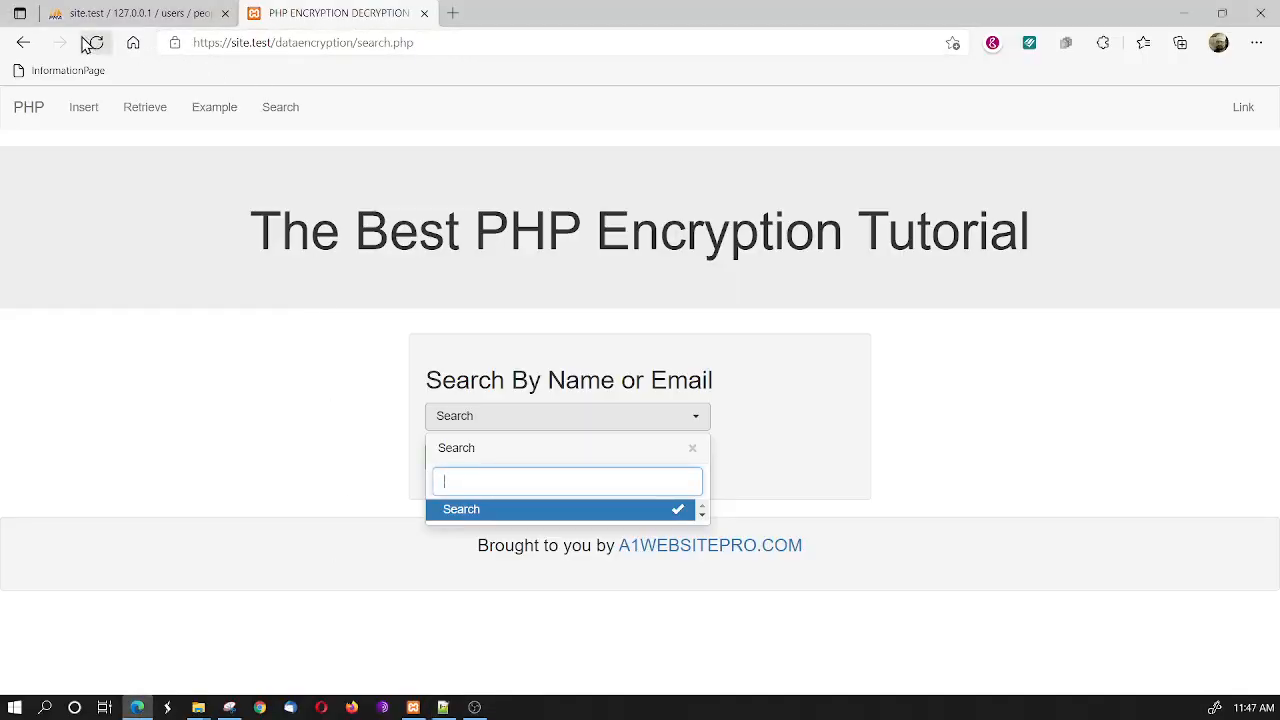
# Reload the search page and filter the picker's name list by typing 'max'
pyautogui.click(96, 42)
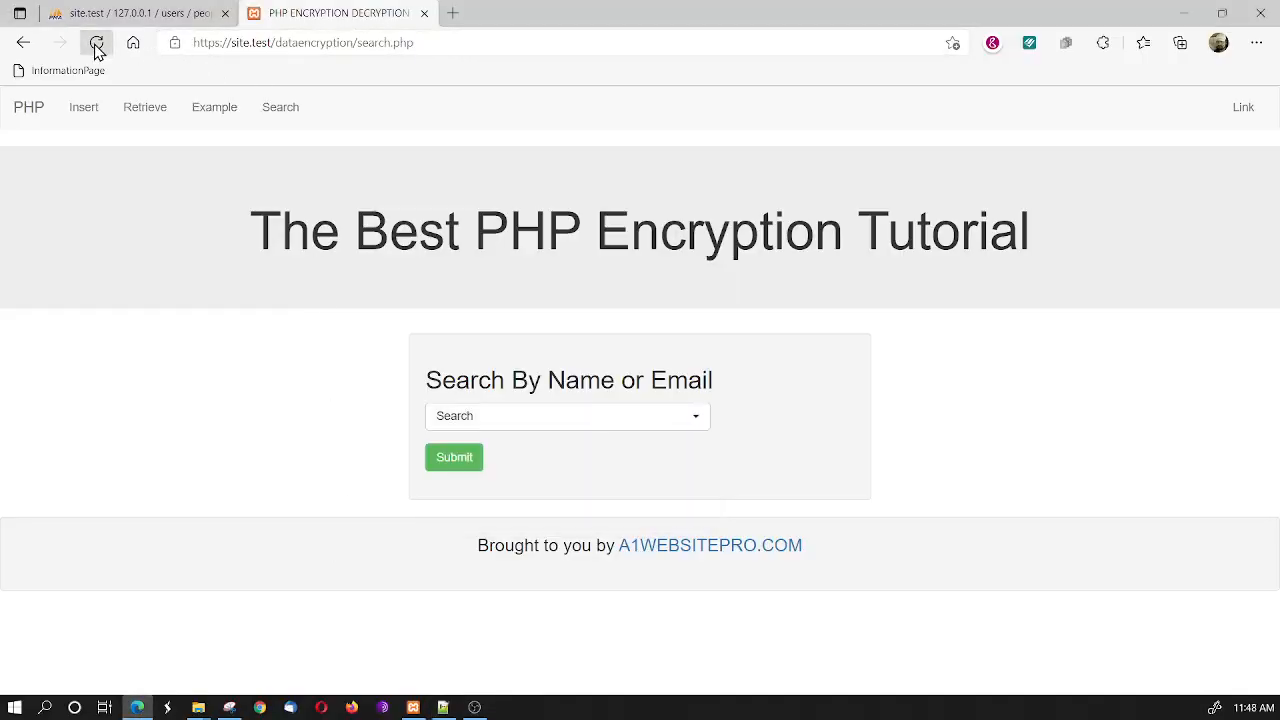
pyautogui.click(568, 416)
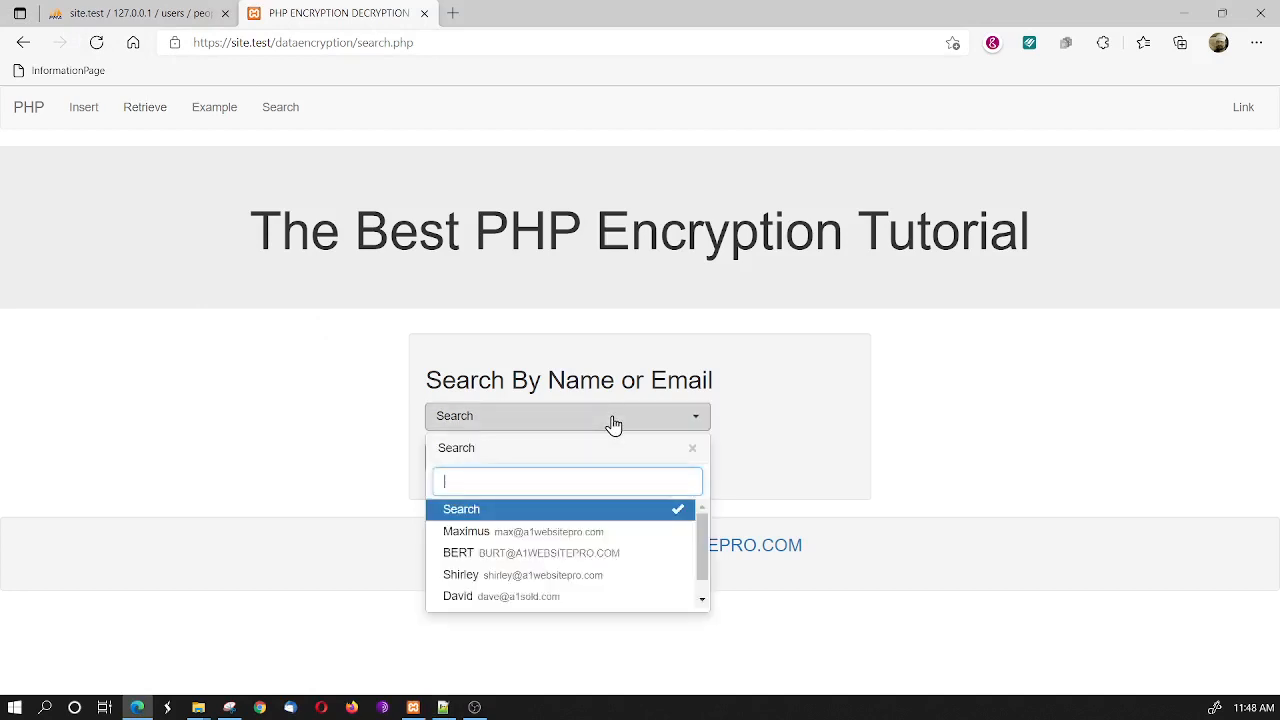
pyautogui.write('max')
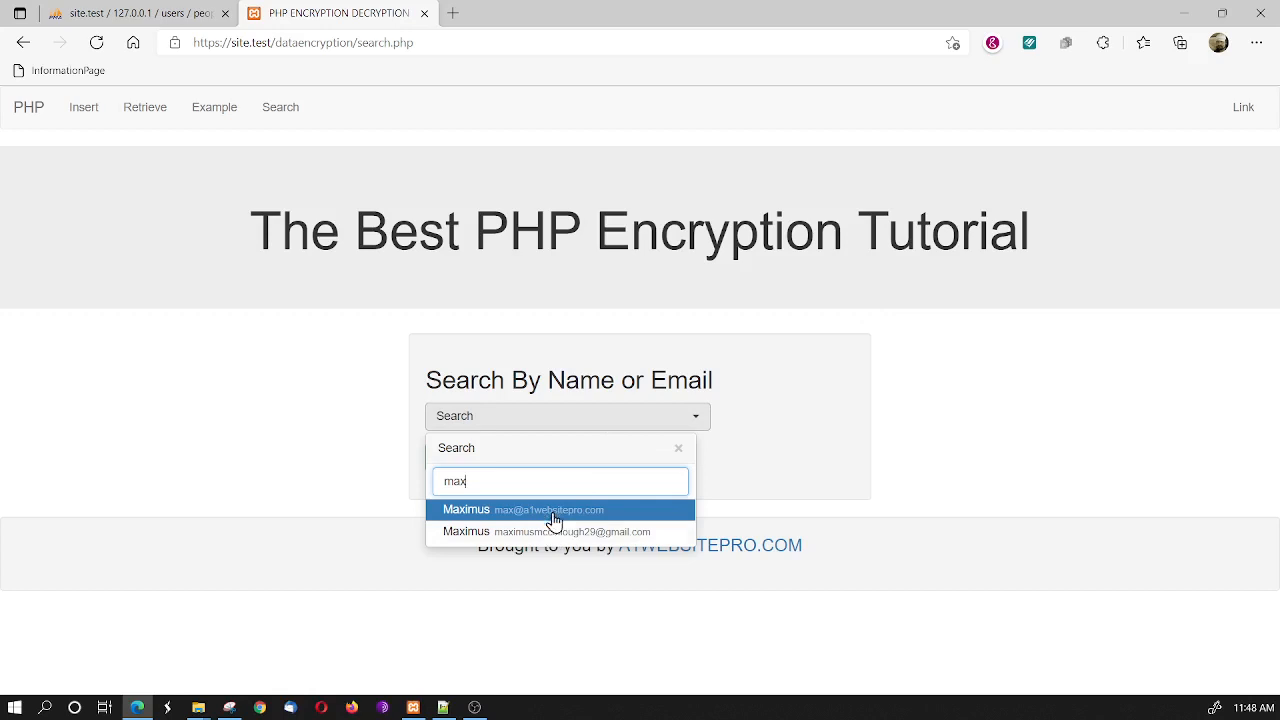
pyautogui.moveTo(540, 532)
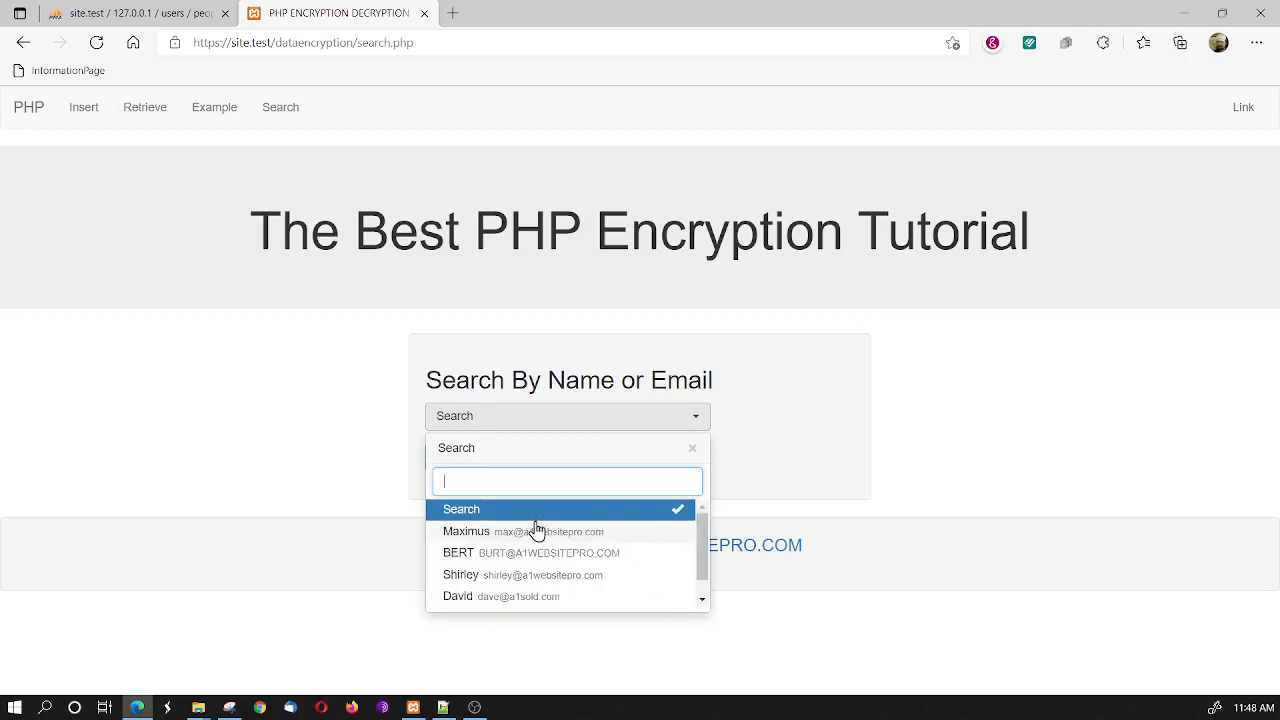
pyautogui.moveTo(538, 552)
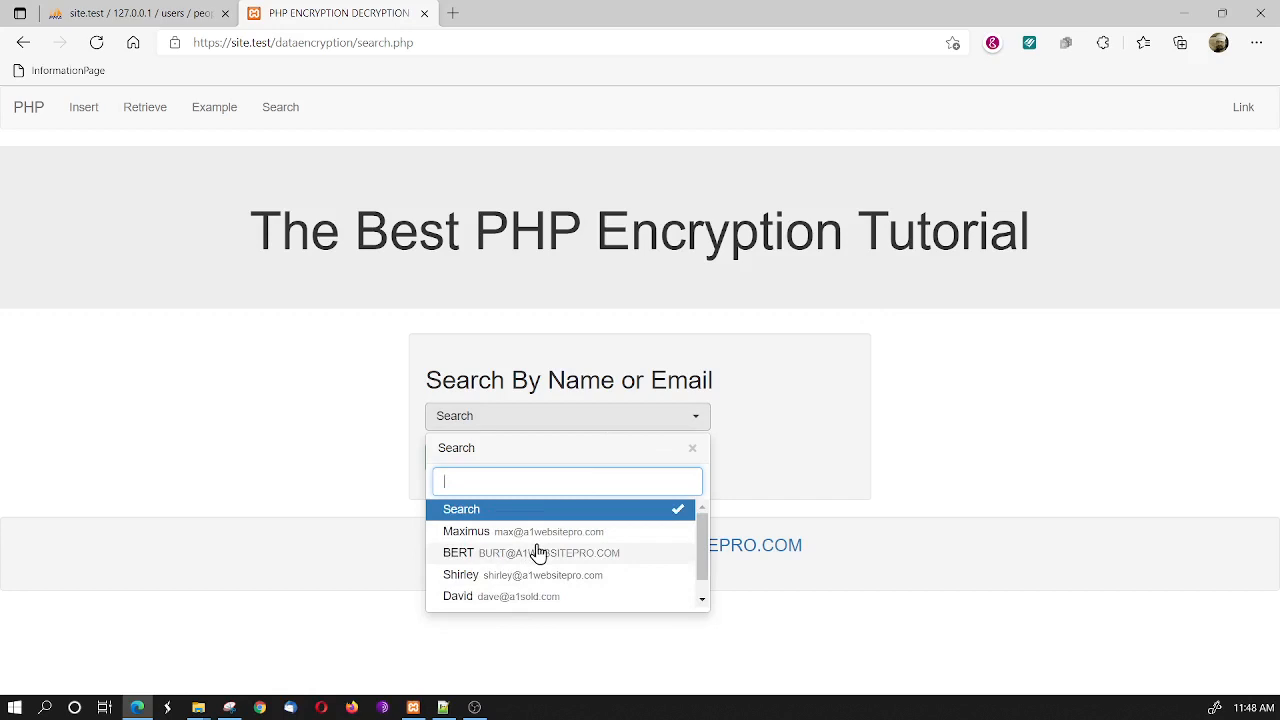
# Choose BERT, then Shirley, from the decrypted names and reopen the list
pyautogui.click(458, 552)
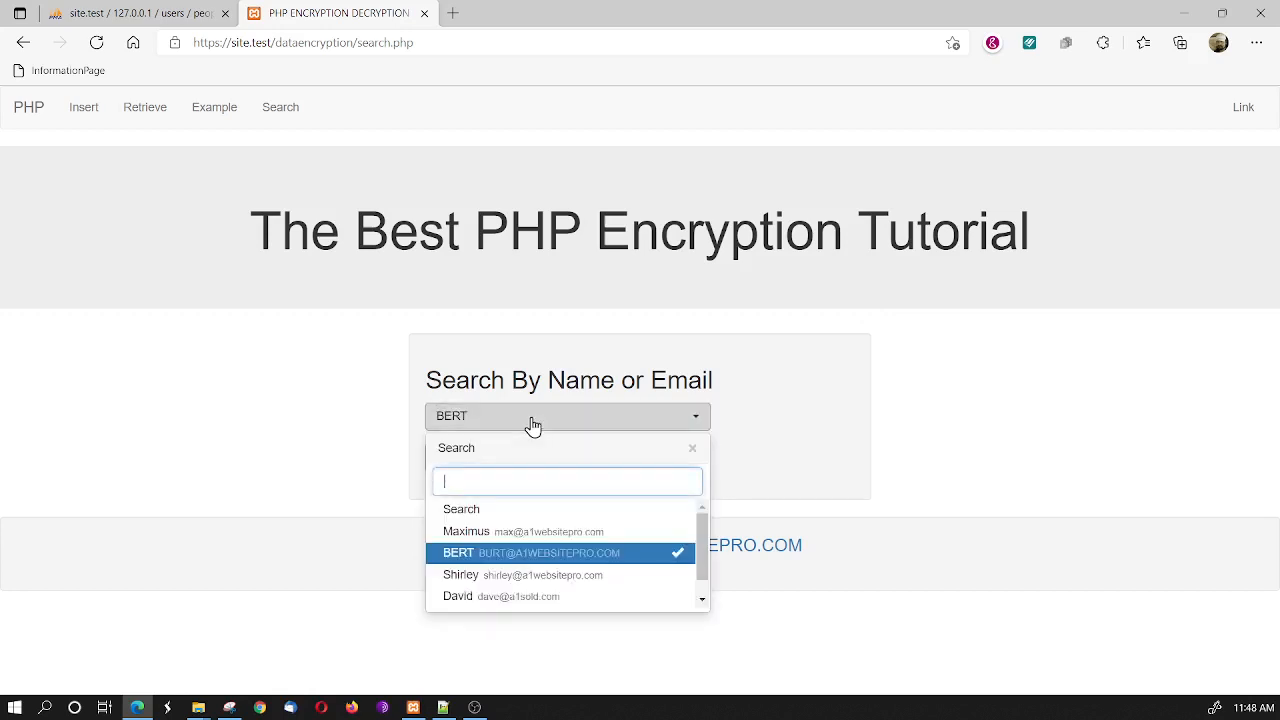
pyautogui.moveTo(556, 576)
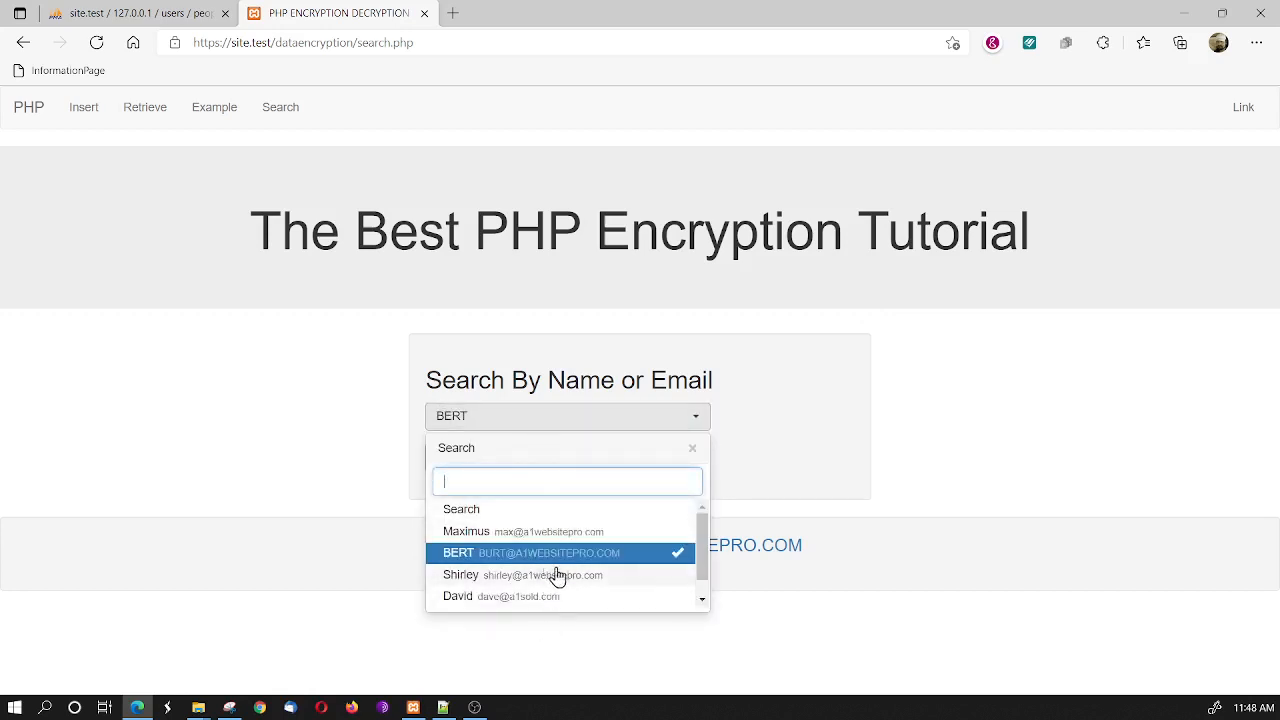
pyautogui.moveTo(604, 584)
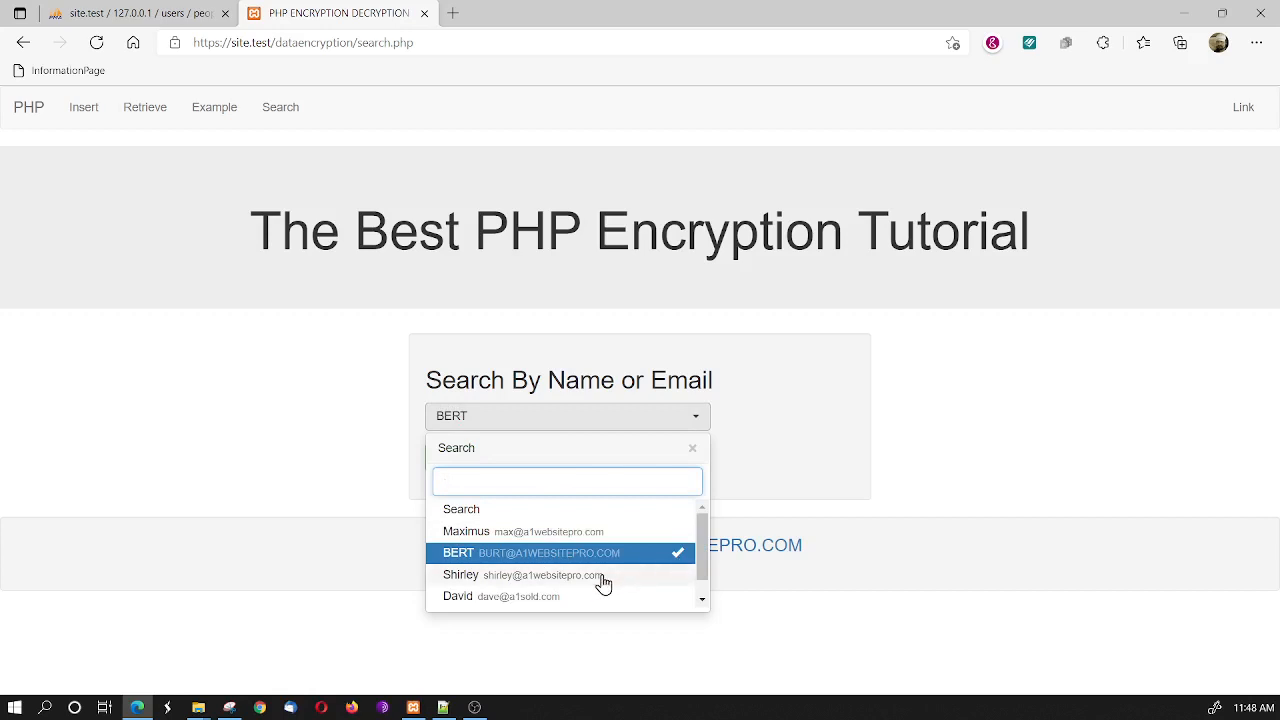
pyautogui.click(460, 574)
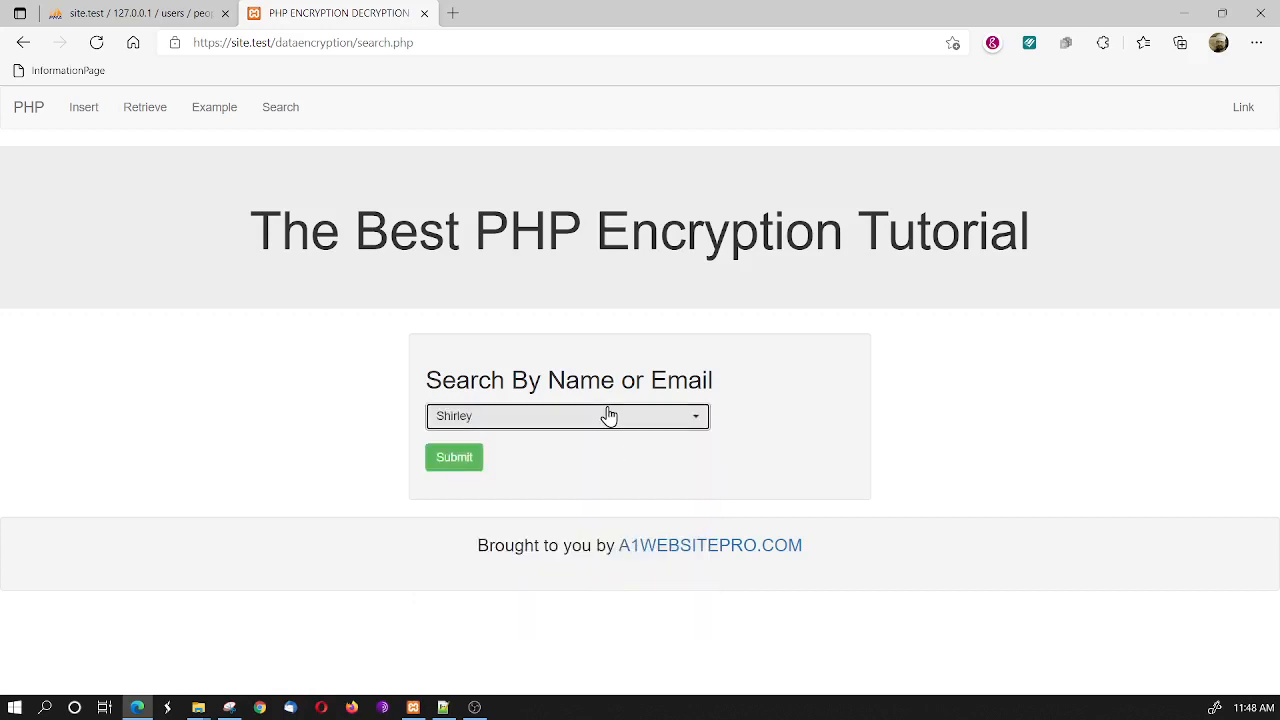
pyautogui.click(568, 416)
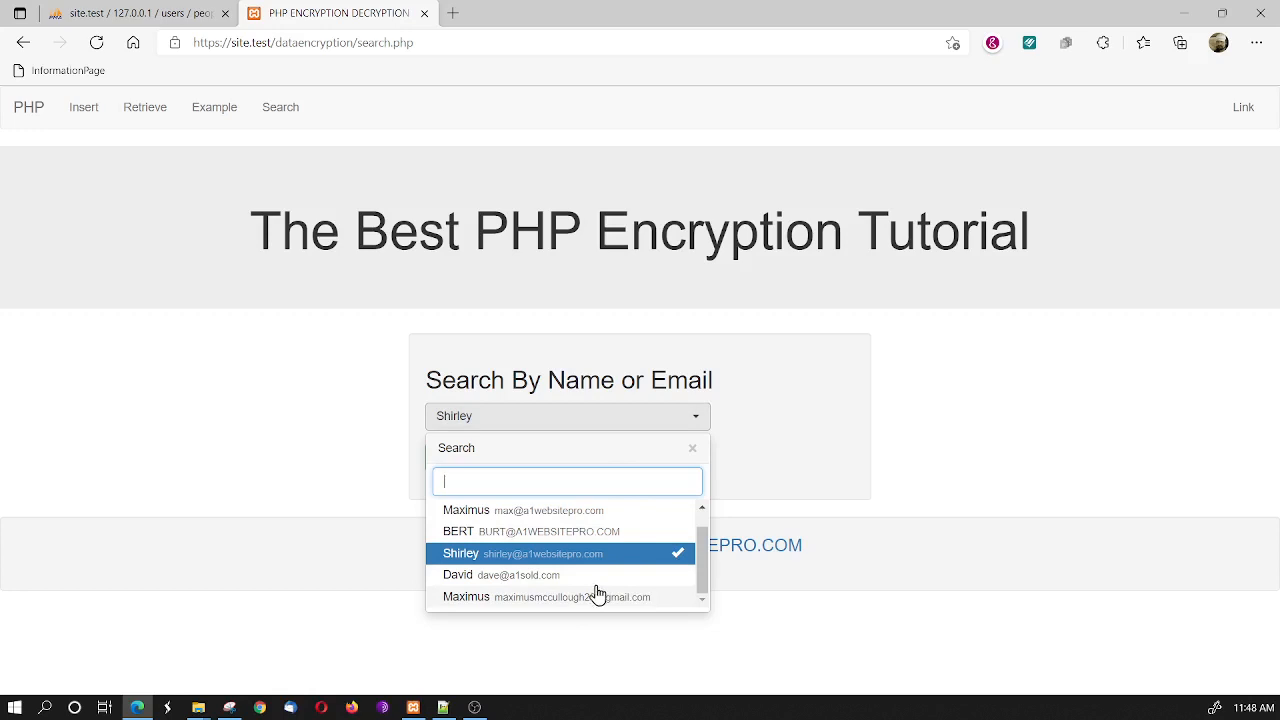
pyautogui.moveTo(152, 16)
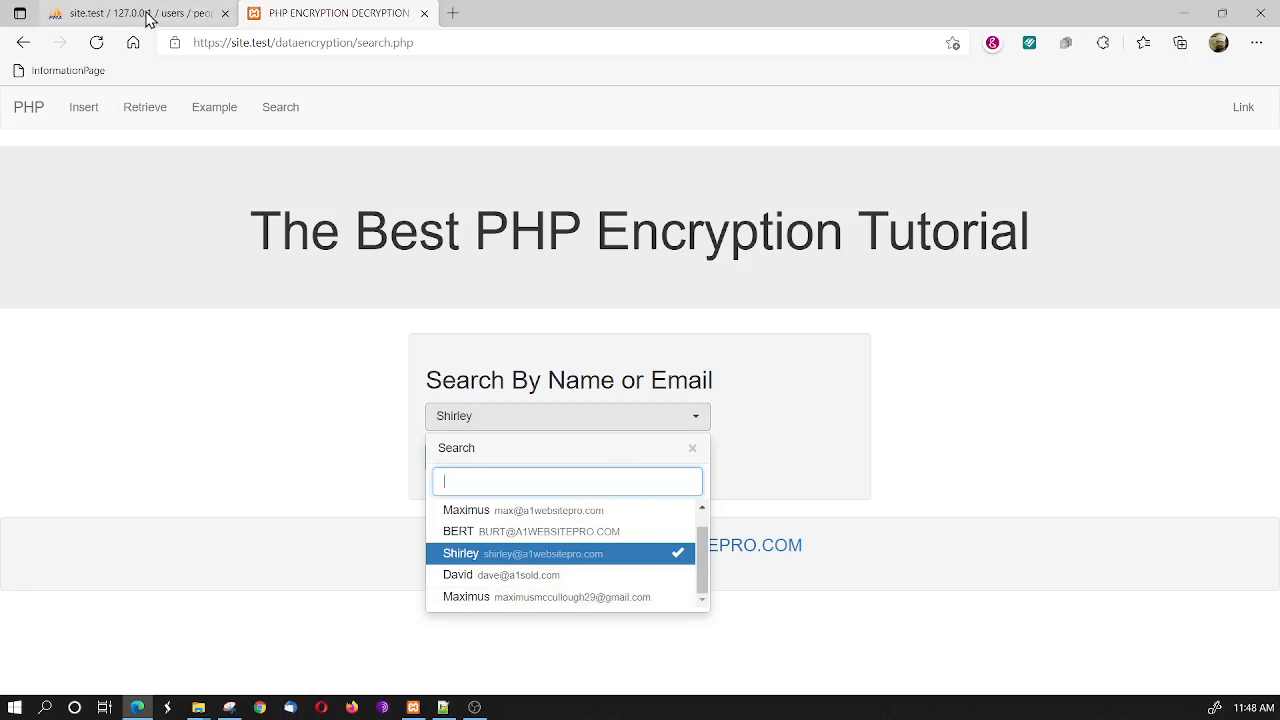
pyautogui.moveTo(436, 708)
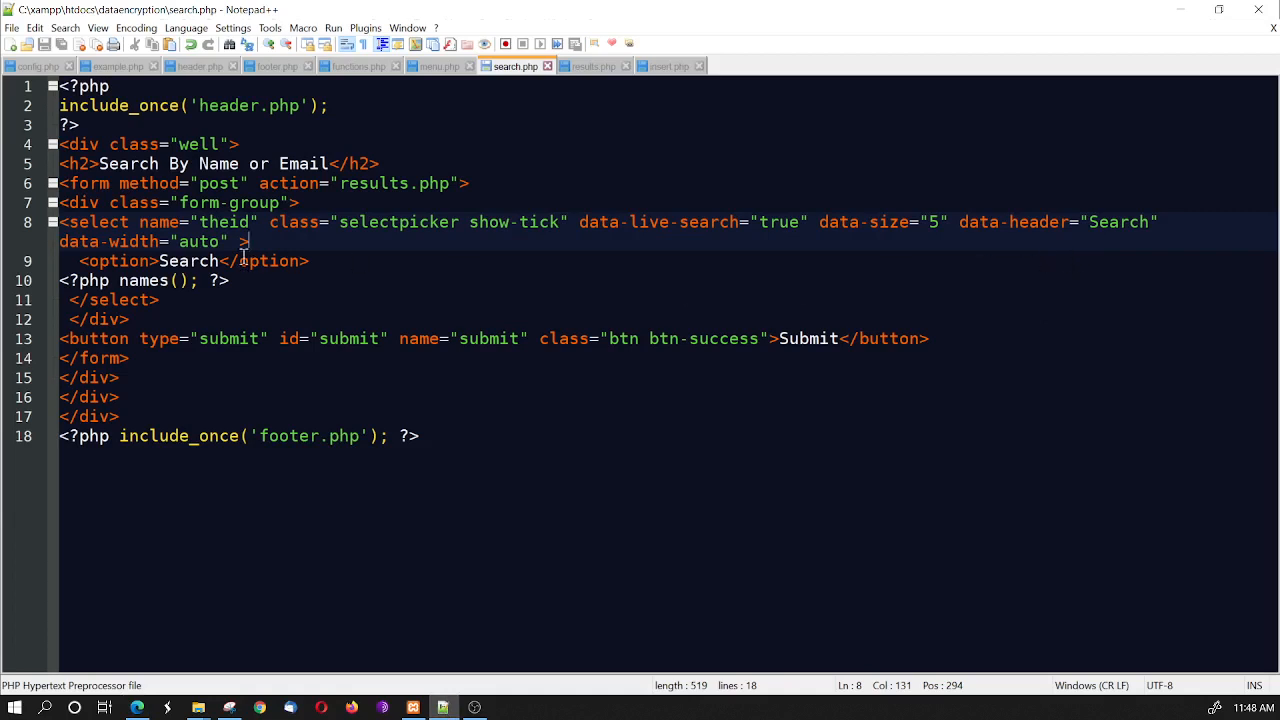
pyautogui.moveTo(540, 240)
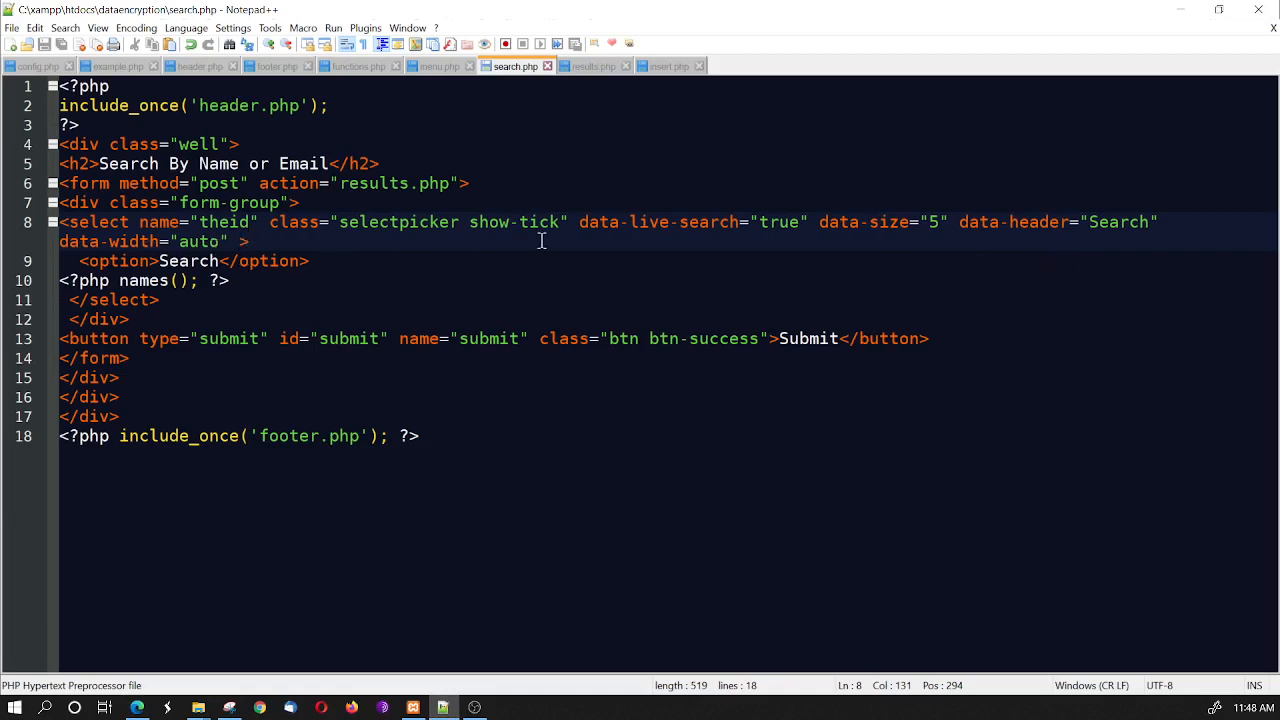
pyautogui.moveTo(310, 212)
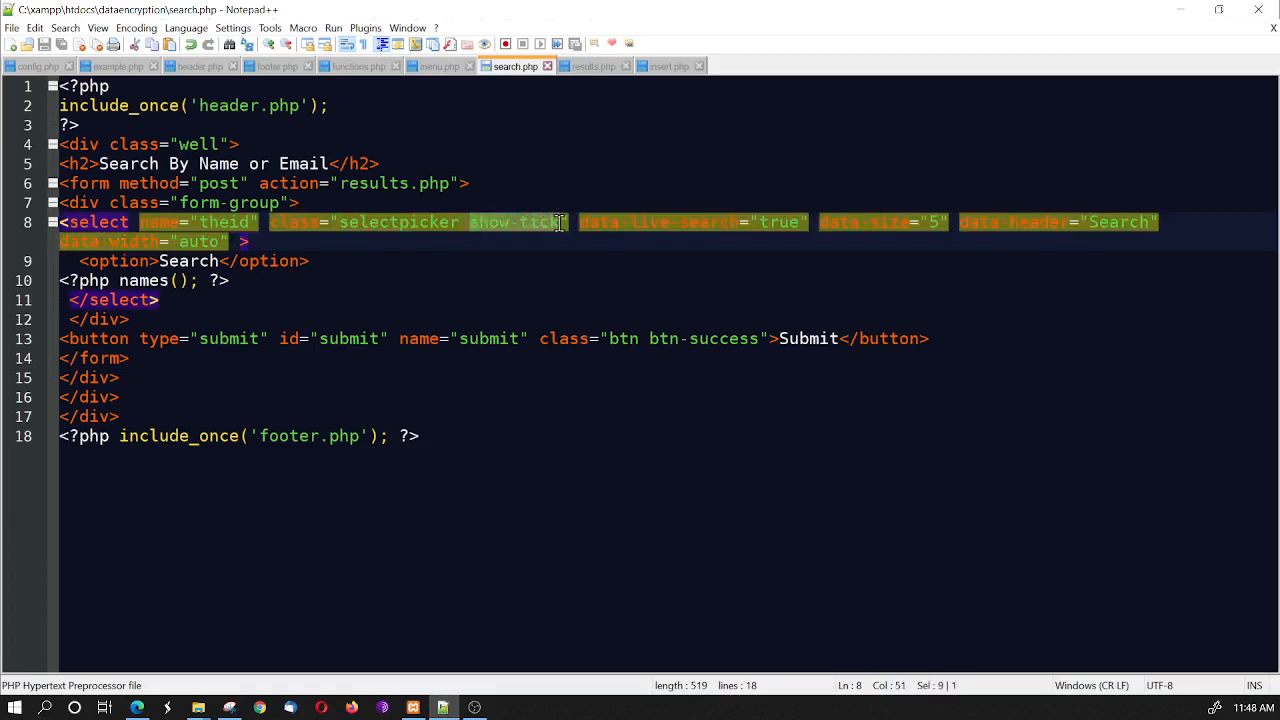
pyautogui.moveTo(960, 198)
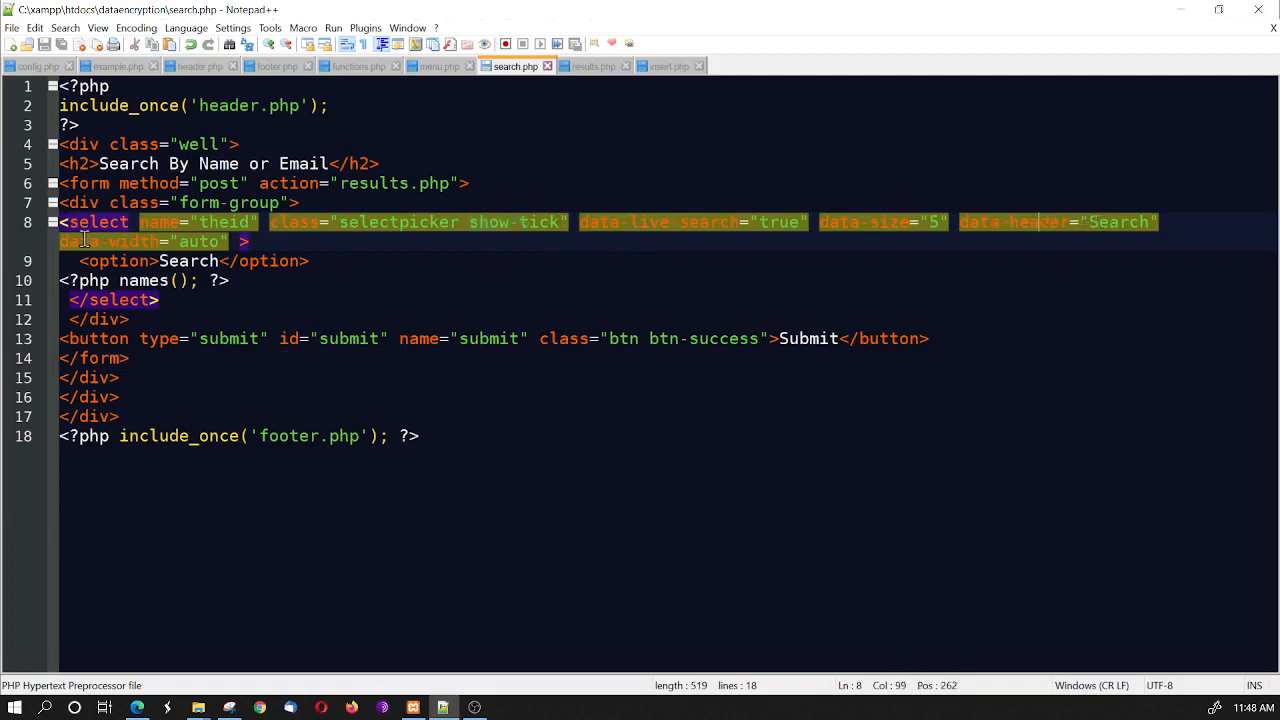
pyautogui.moveTo(300, 240)
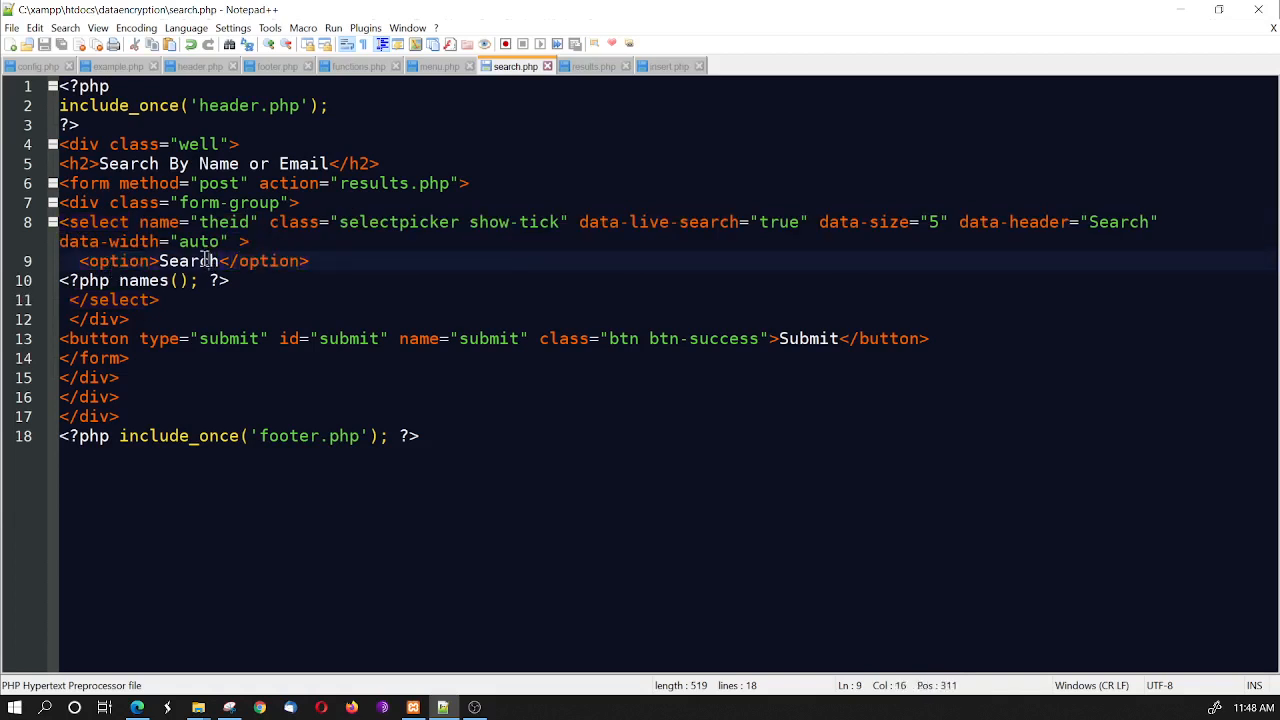
pyautogui.doubleClick(186, 260)
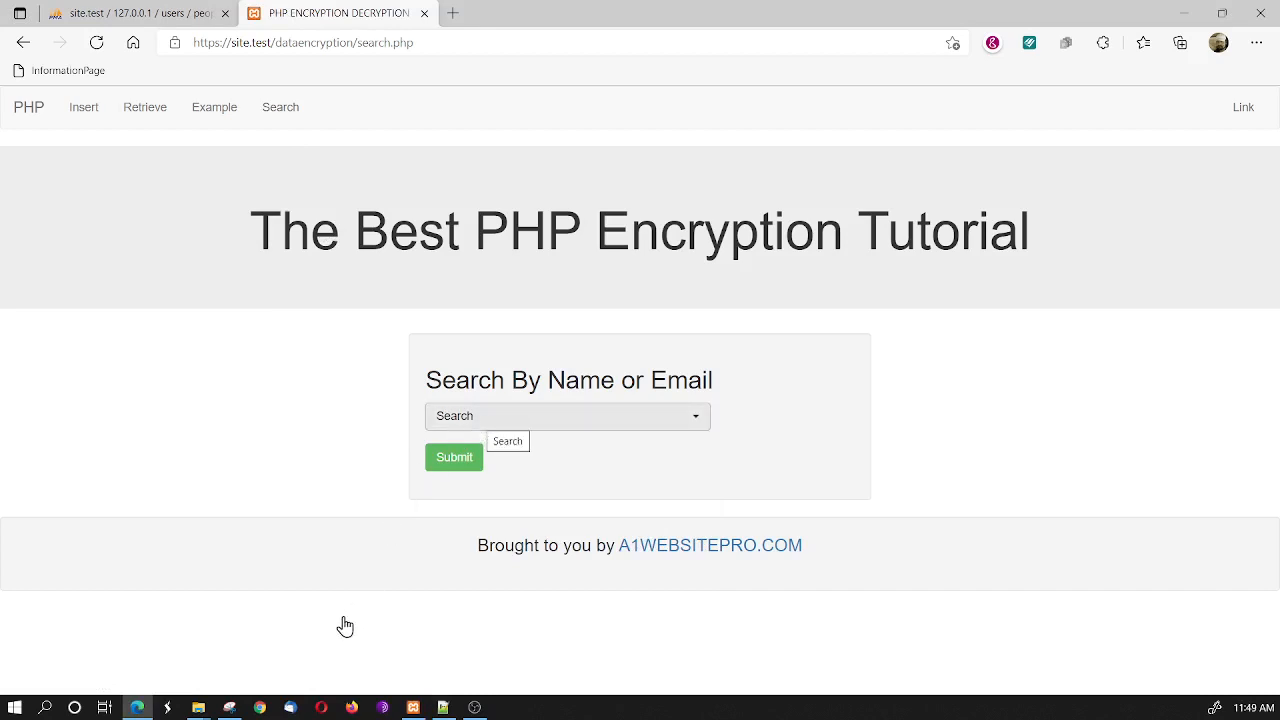
# Select the names() call that fills the picker options in search.php
pyautogui.click(442, 708)
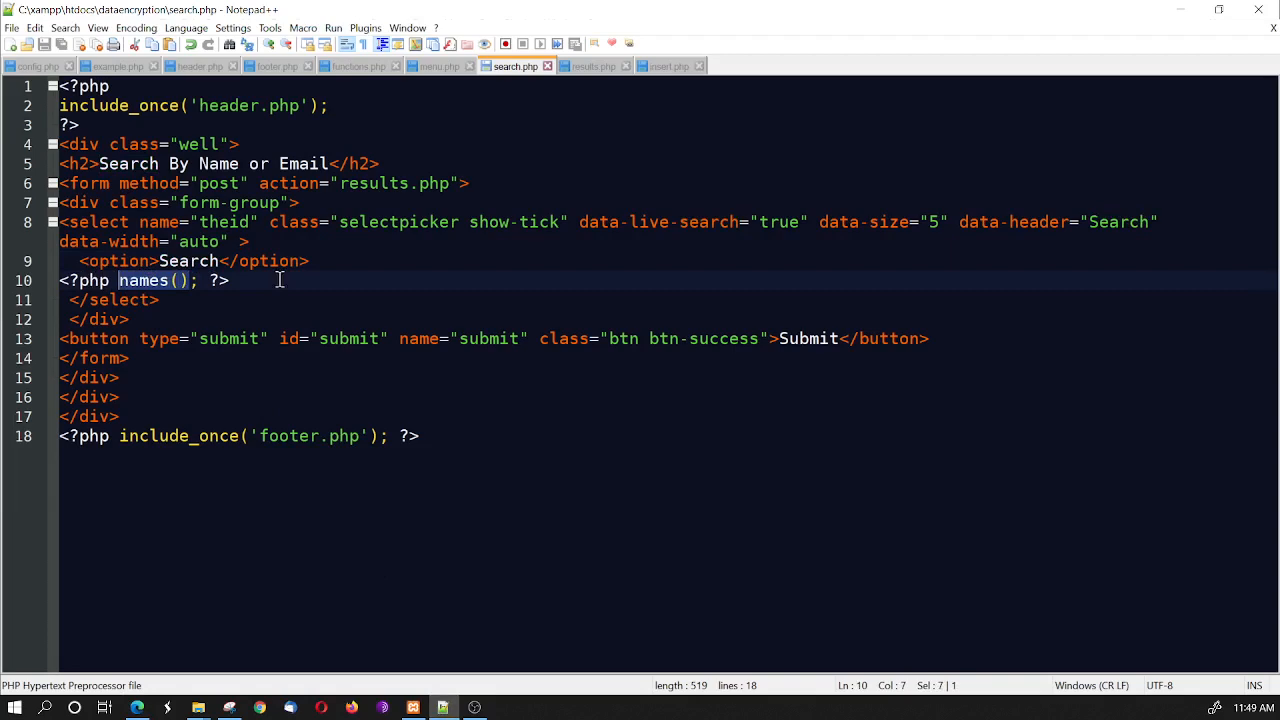
# Switch to functions.php to view the names() function
pyautogui.click(356, 66)
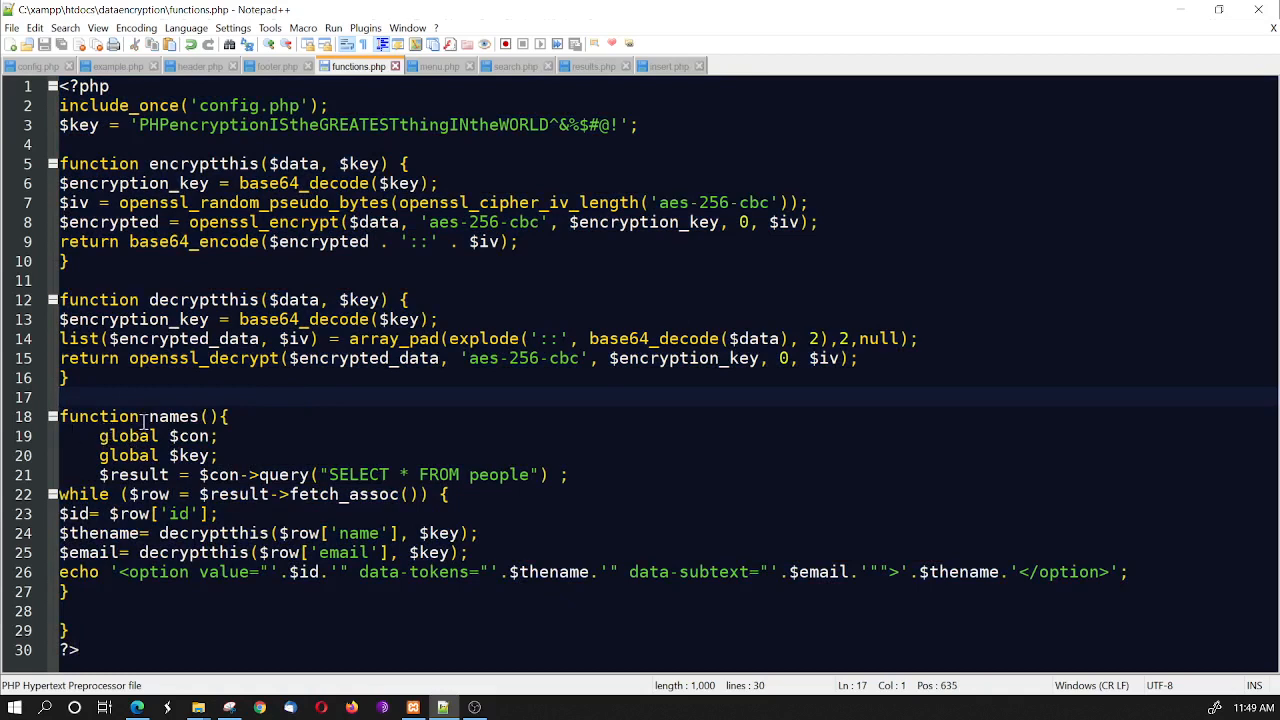
# Highlight the global declaration and the people table query inside names()
pyautogui.click(128, 436)
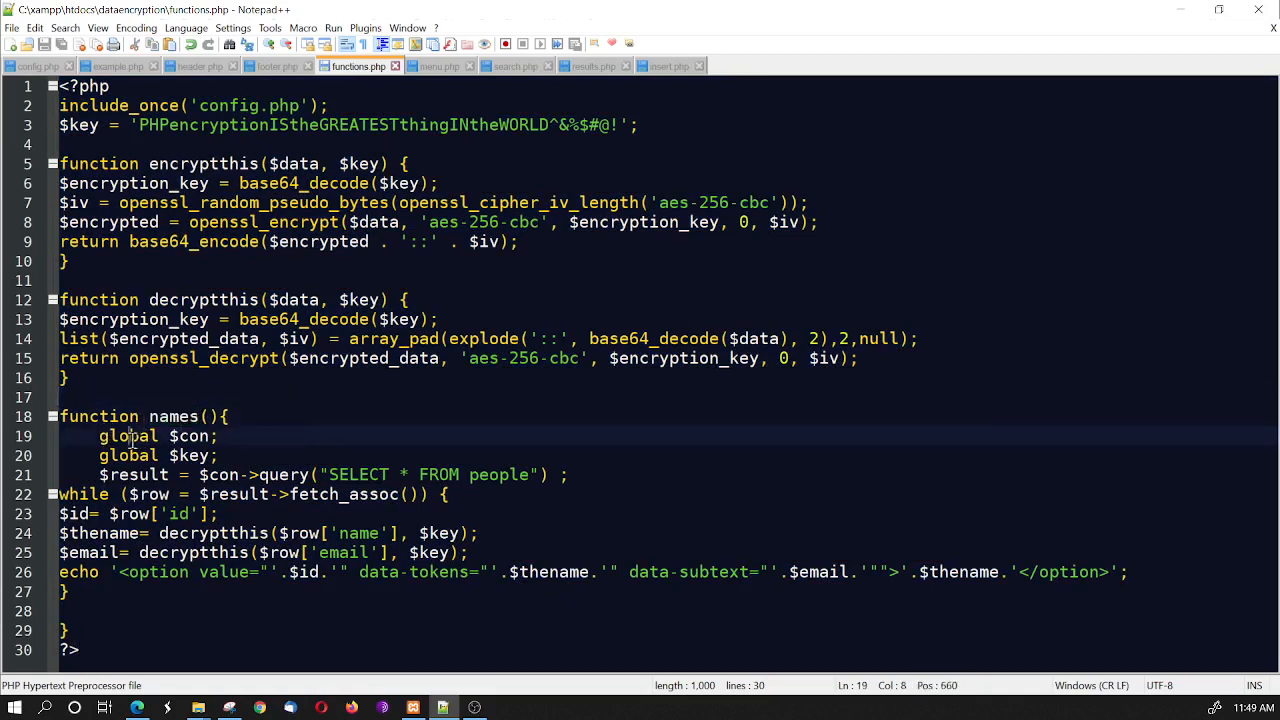
pyautogui.doubleClick(194, 436)
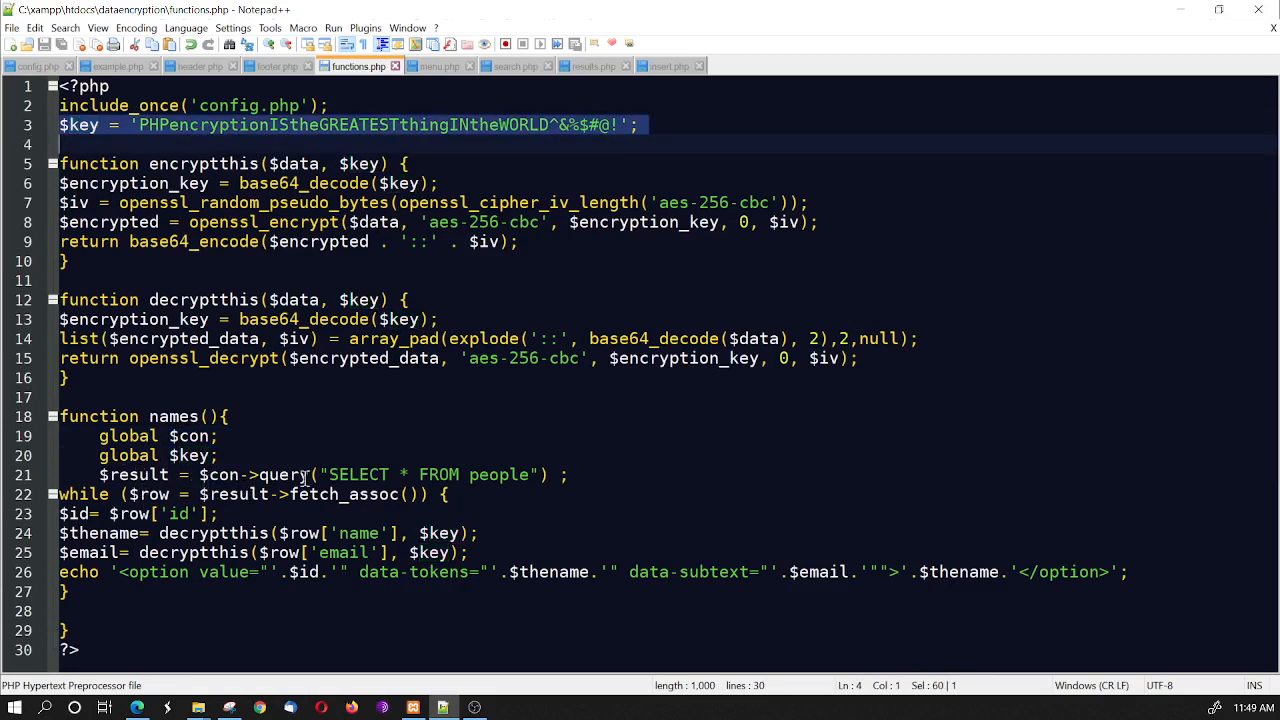
pyautogui.moveTo(510, 474)
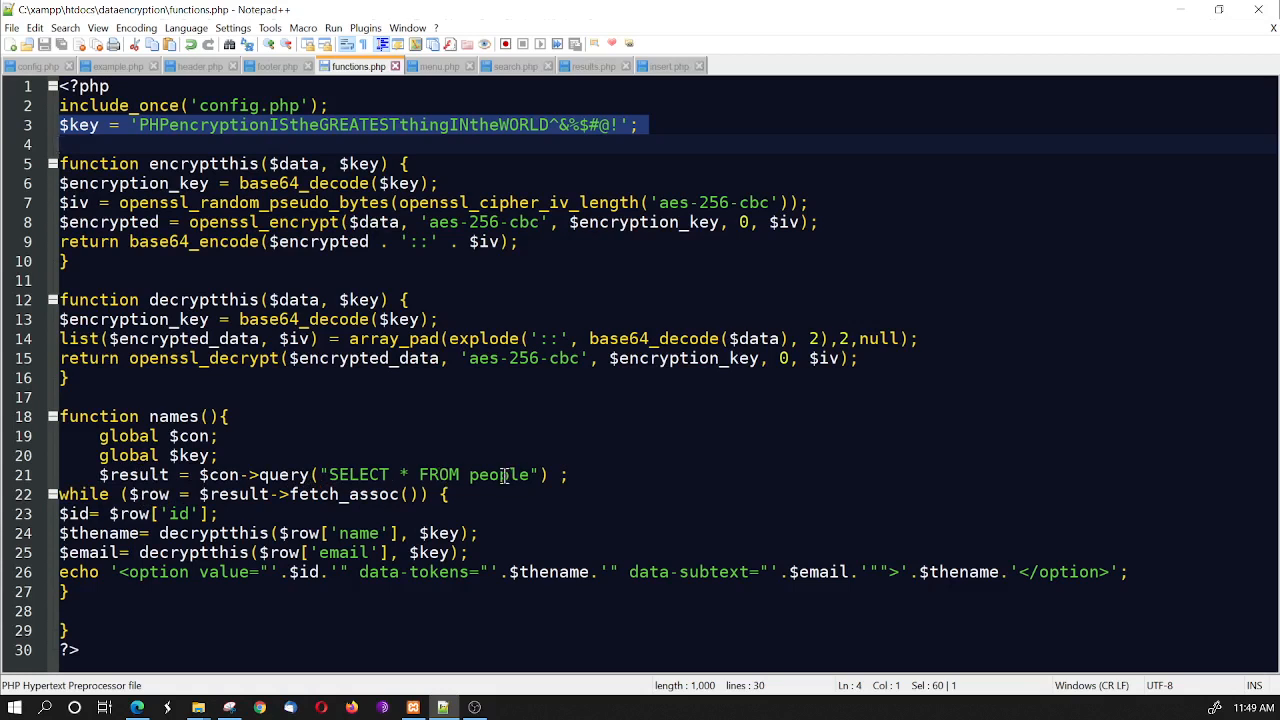
pyautogui.doubleClick(498, 476)
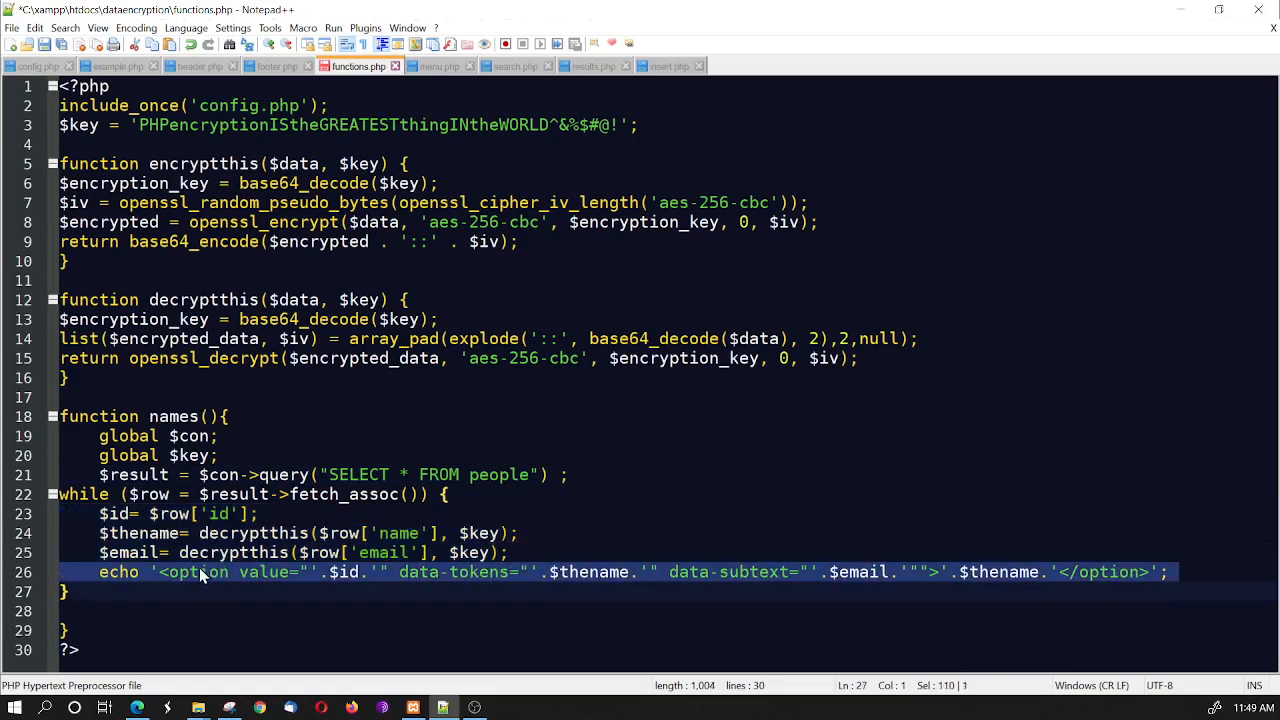
# Highlight the option tag, $id value and $thename data-tokens in the echo line
pyautogui.doubleClick(198, 572)
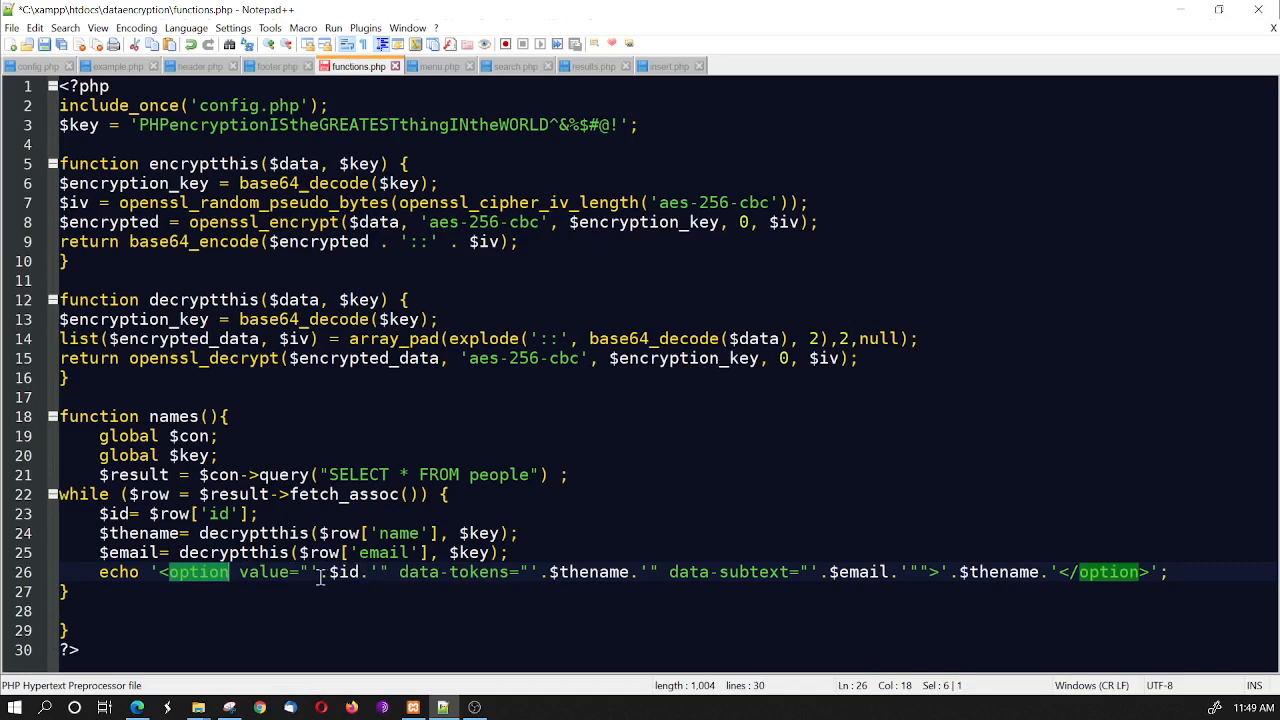
pyautogui.doubleClick(264, 572)
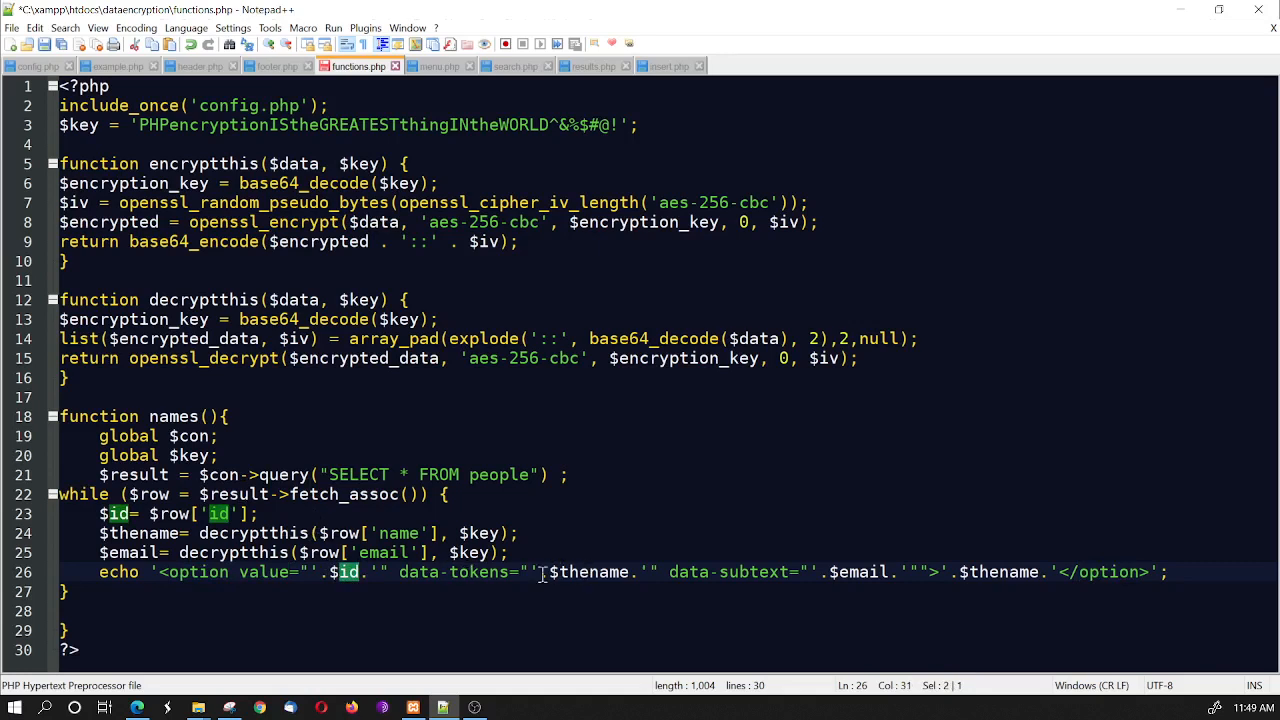
pyautogui.doubleClick(592, 572)
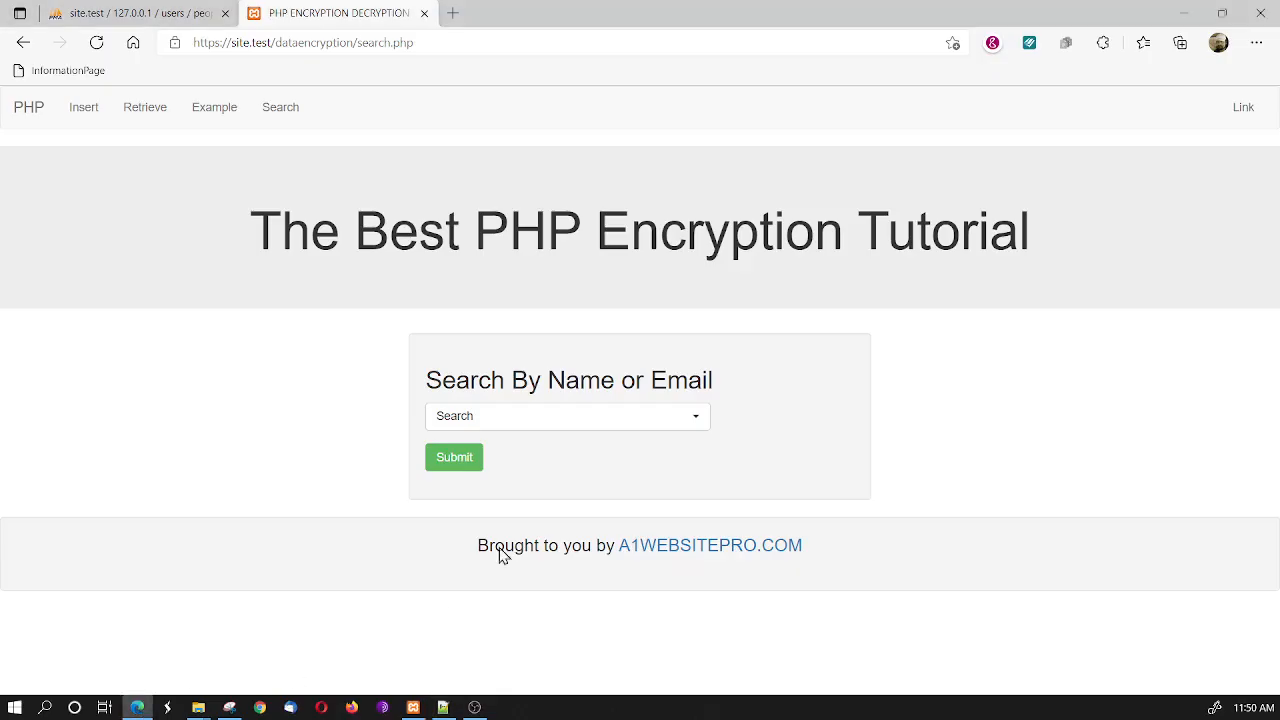
# Filter the live-search picker with 'ma' to narrow it to the Maximus entries
pyautogui.write('max')
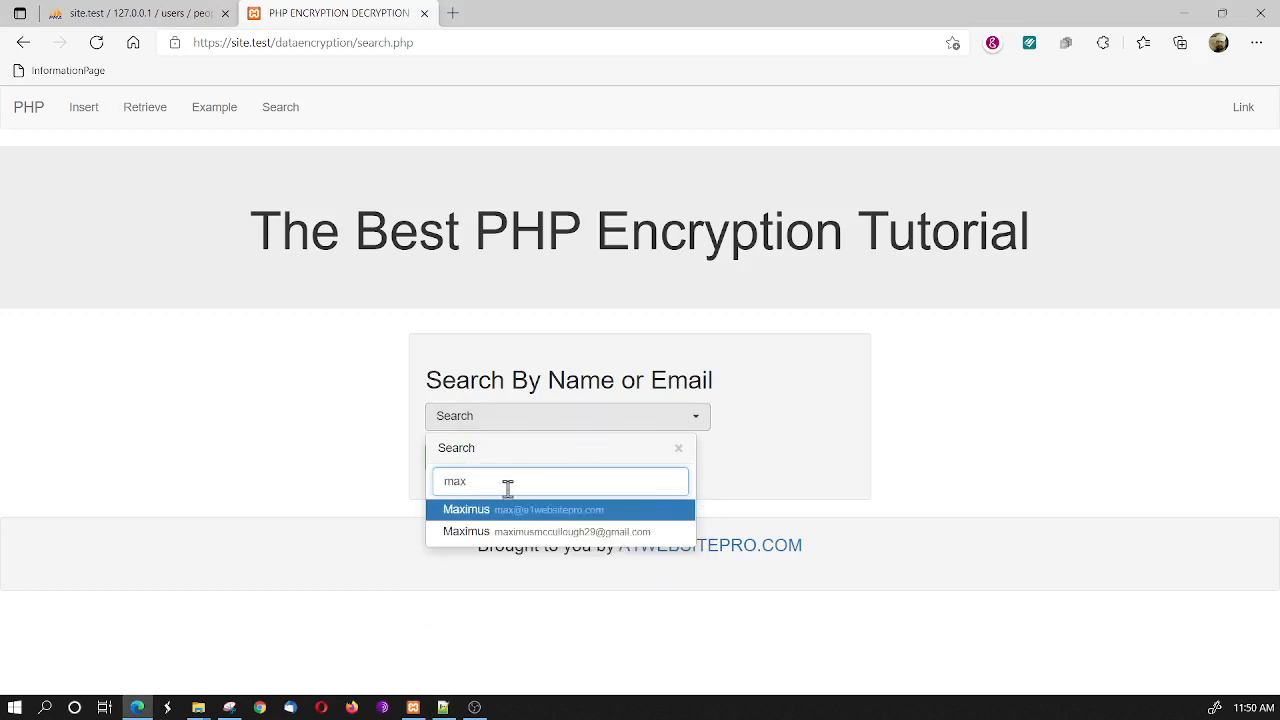
pyautogui.moveTo(478, 532)
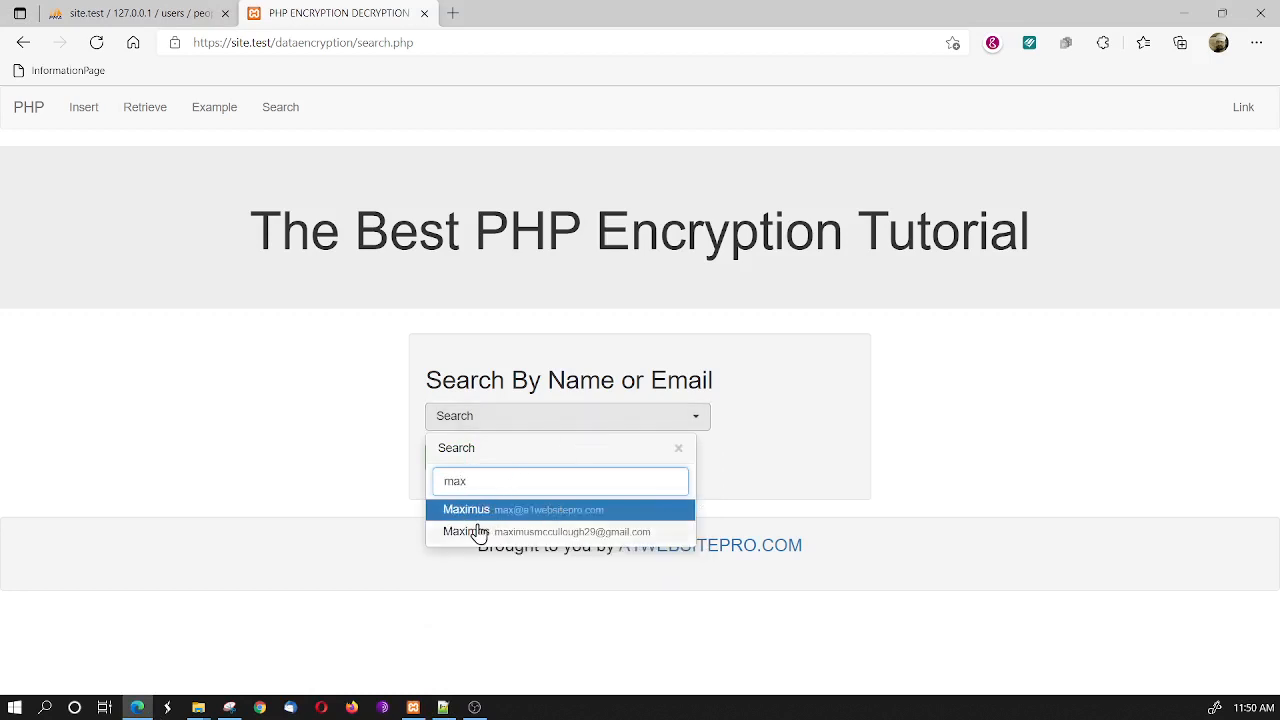
pyautogui.moveTo(584, 532)
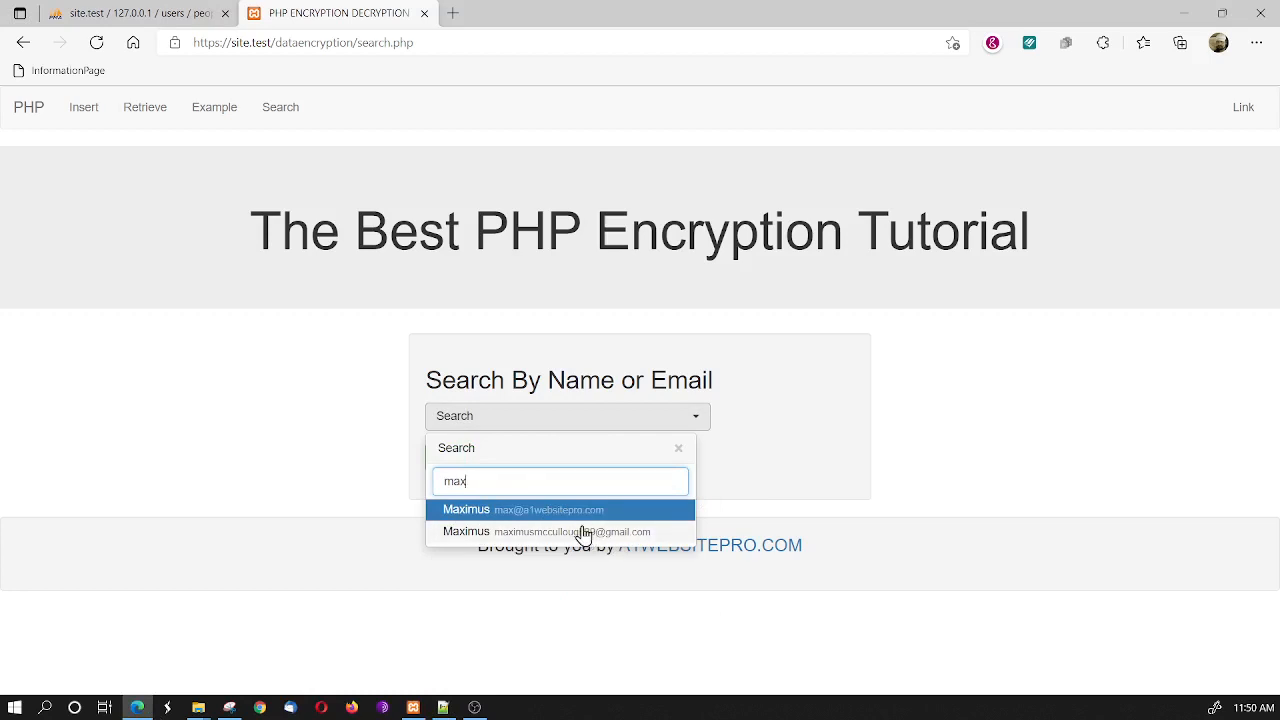
pyautogui.moveTo(448, 706)
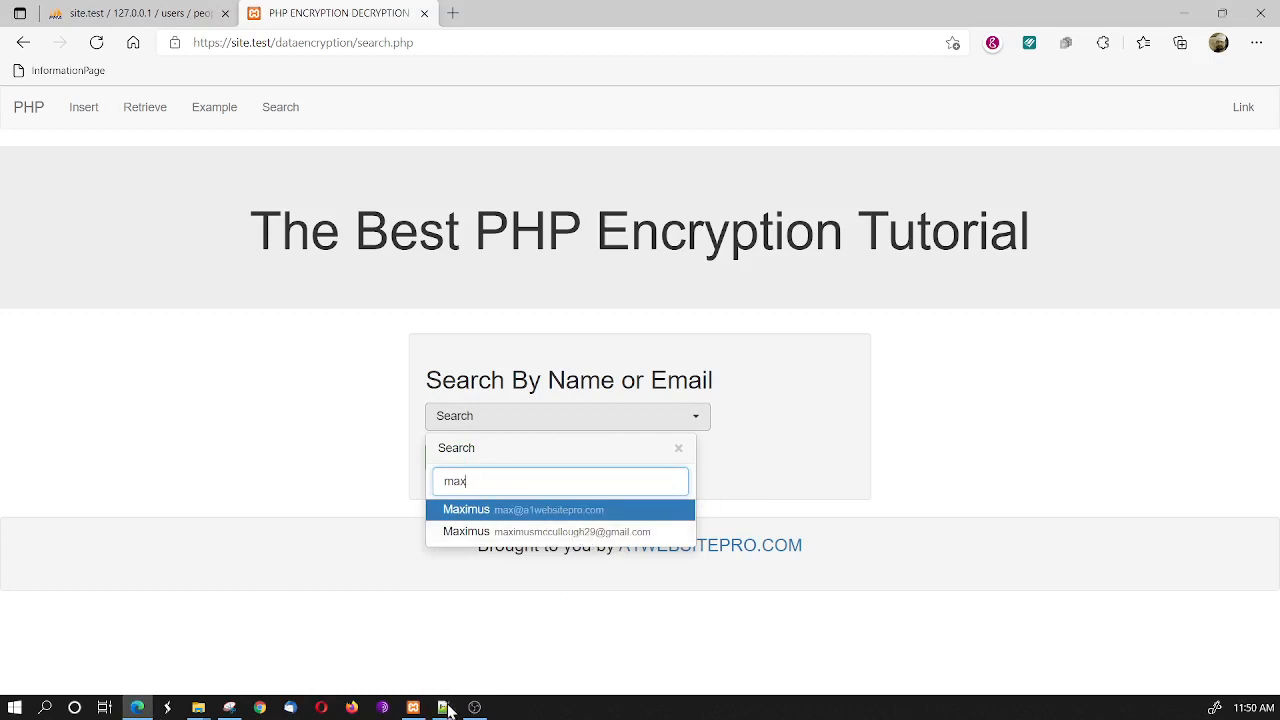
pyautogui.click(444, 706)
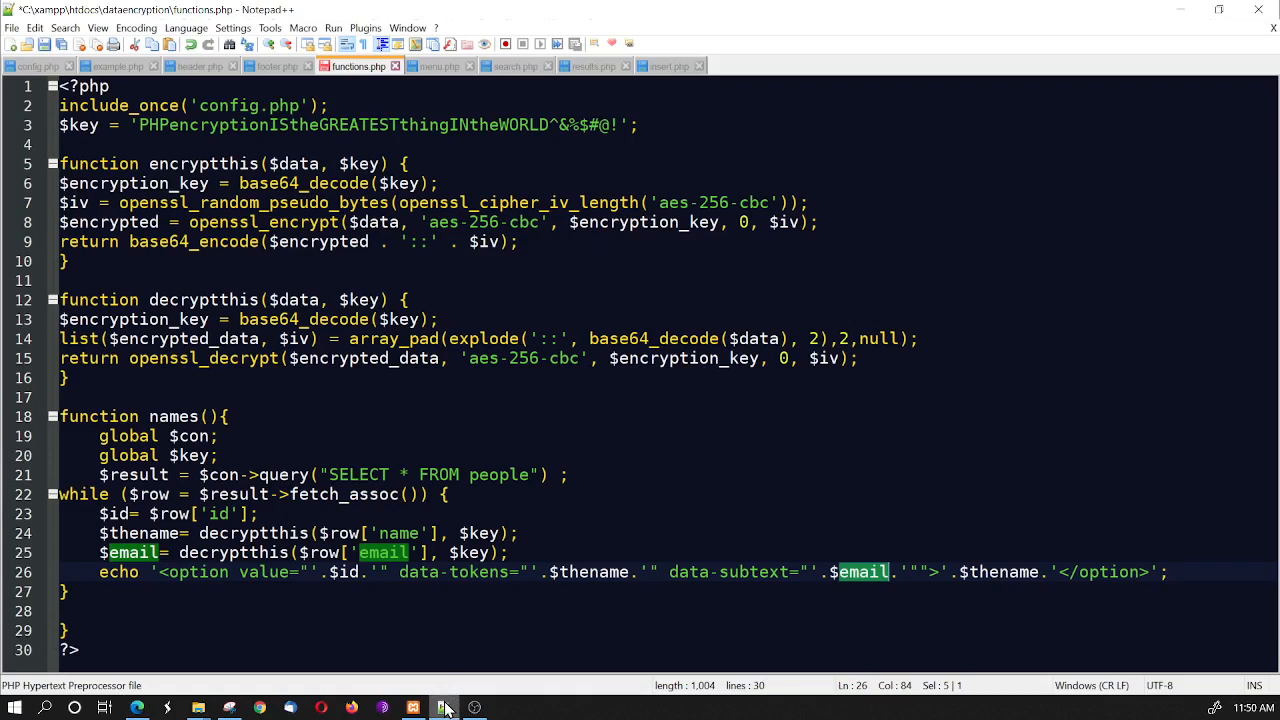
pyautogui.moveTo(870, 572)
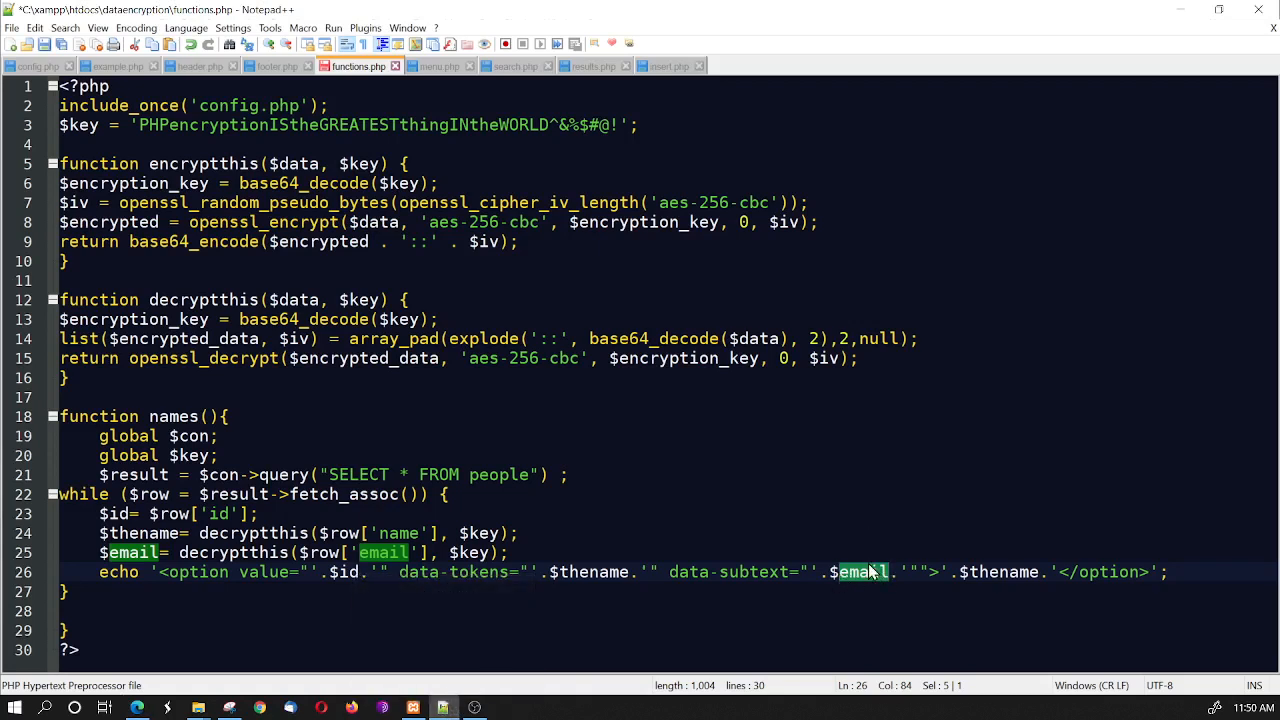
pyautogui.moveTo(908, 552)
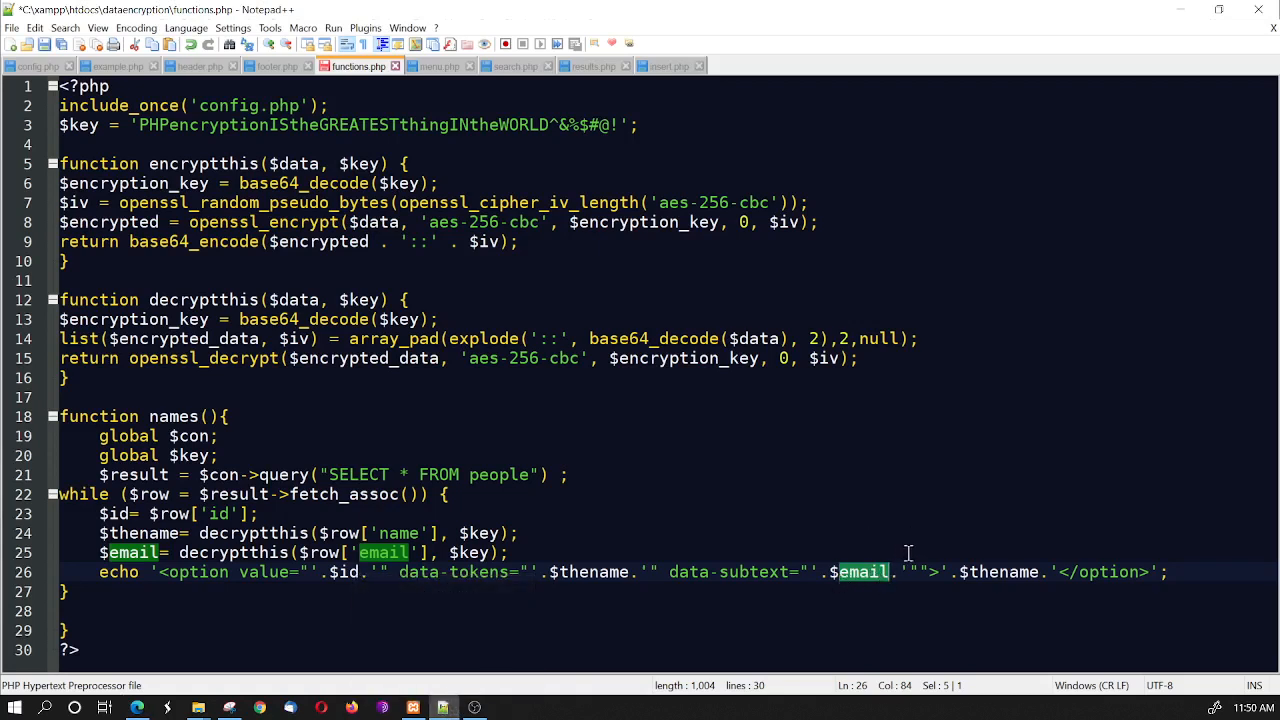
pyautogui.moveTo(910, 542)
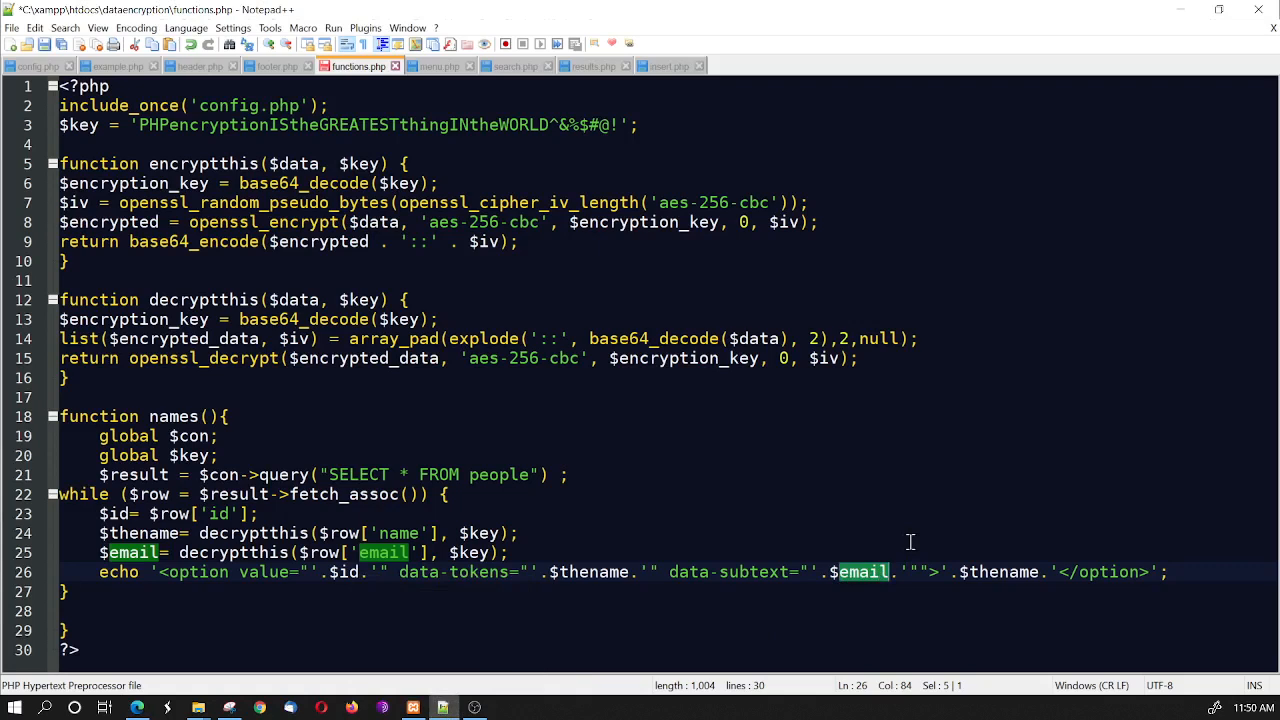
pyautogui.moveTo(952, 572)
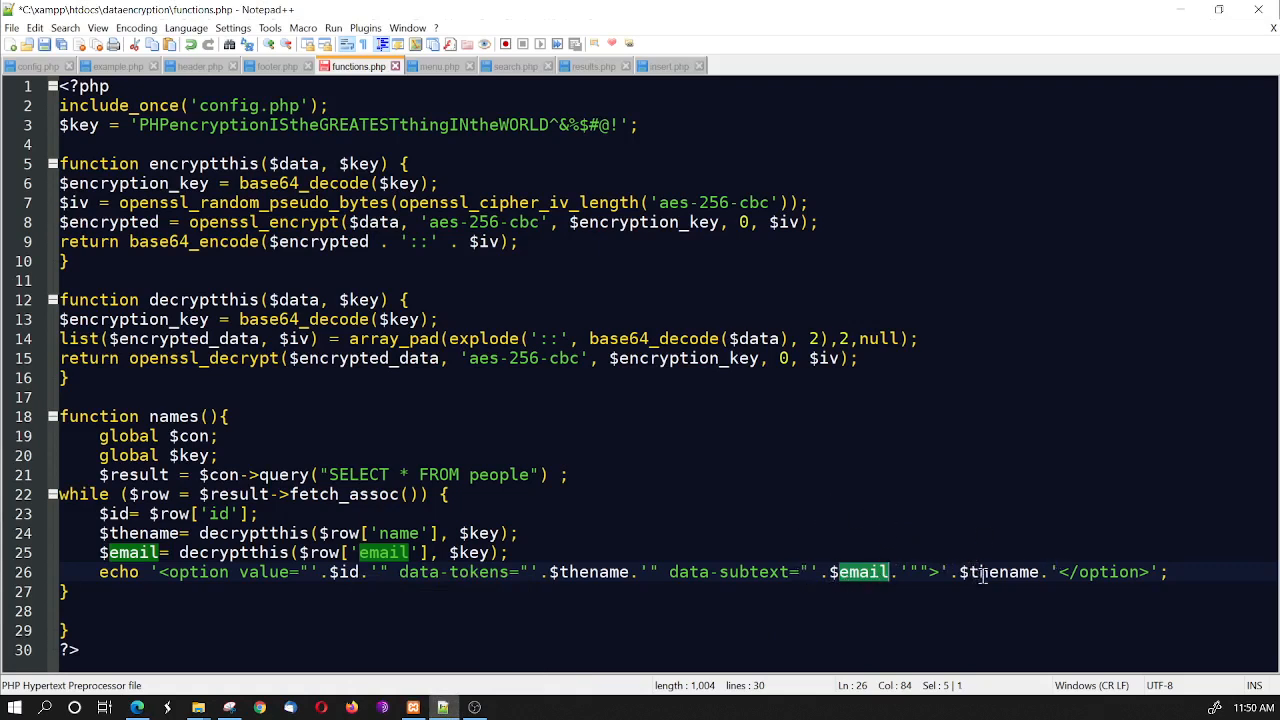
pyautogui.doubleClick(1004, 572)
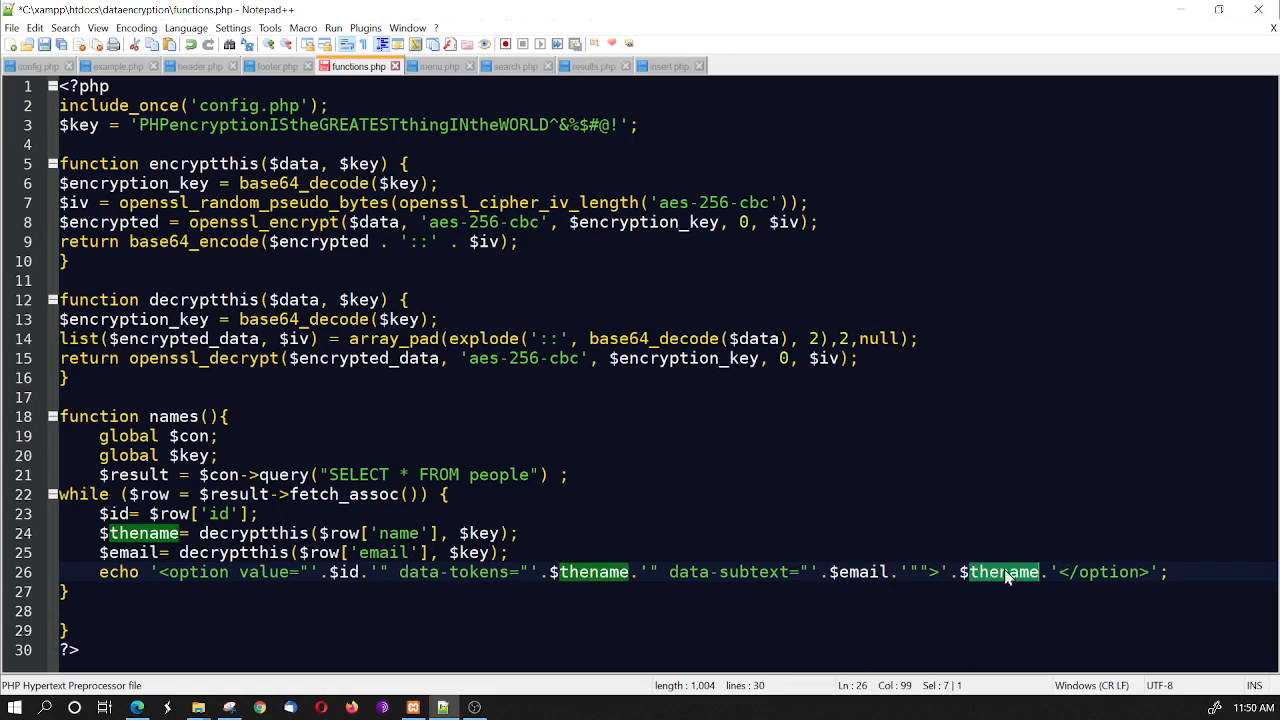
pyautogui.moveTo(1028, 548)
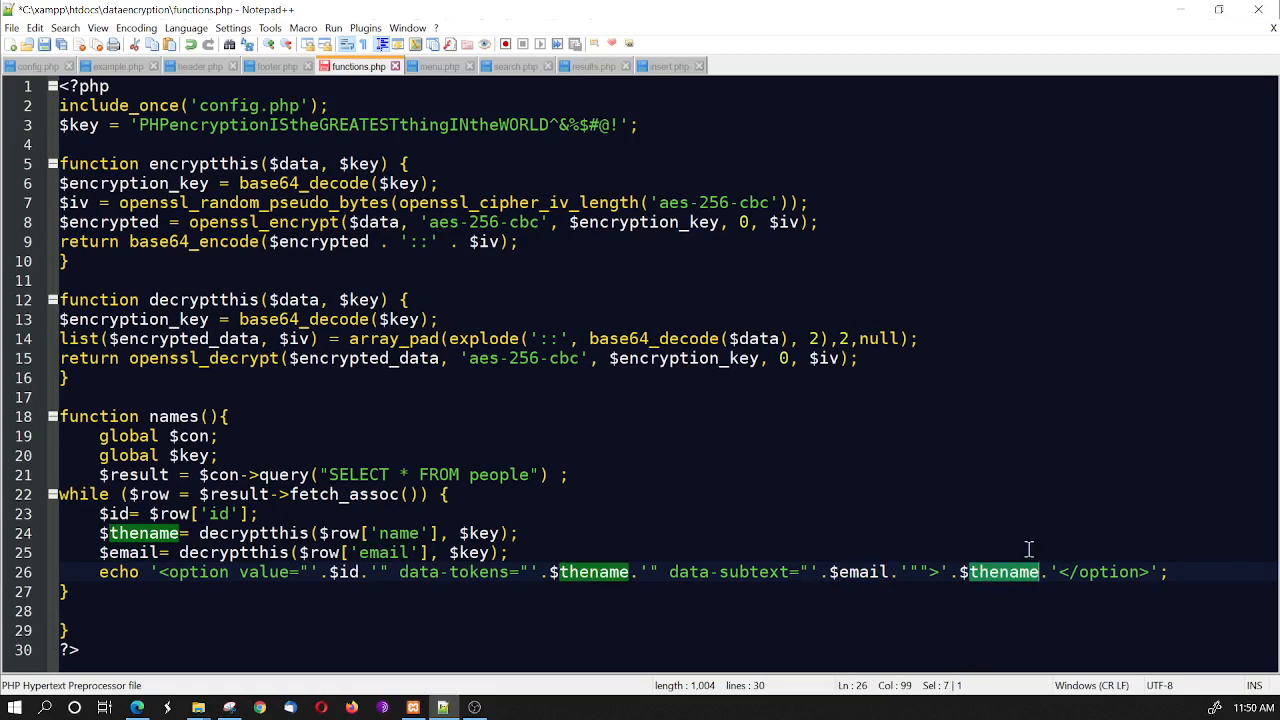
pyautogui.moveTo(1016, 556)
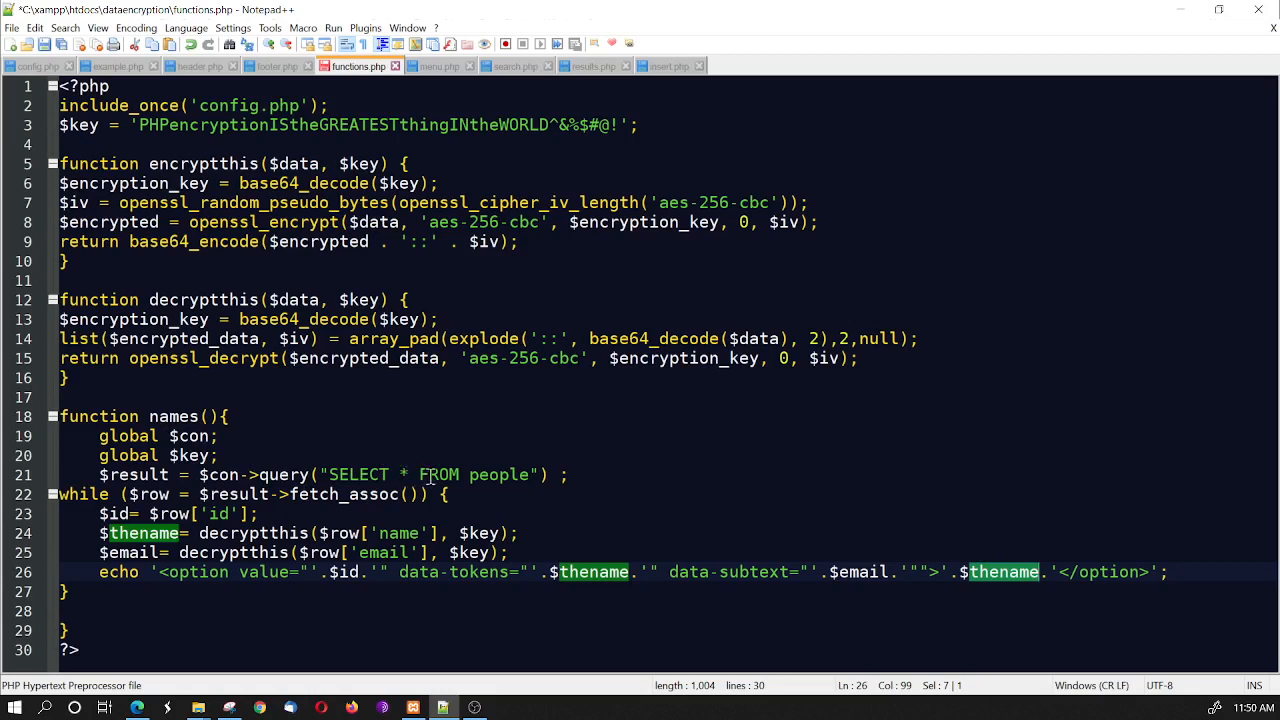
pyautogui.moveTo(472, 476)
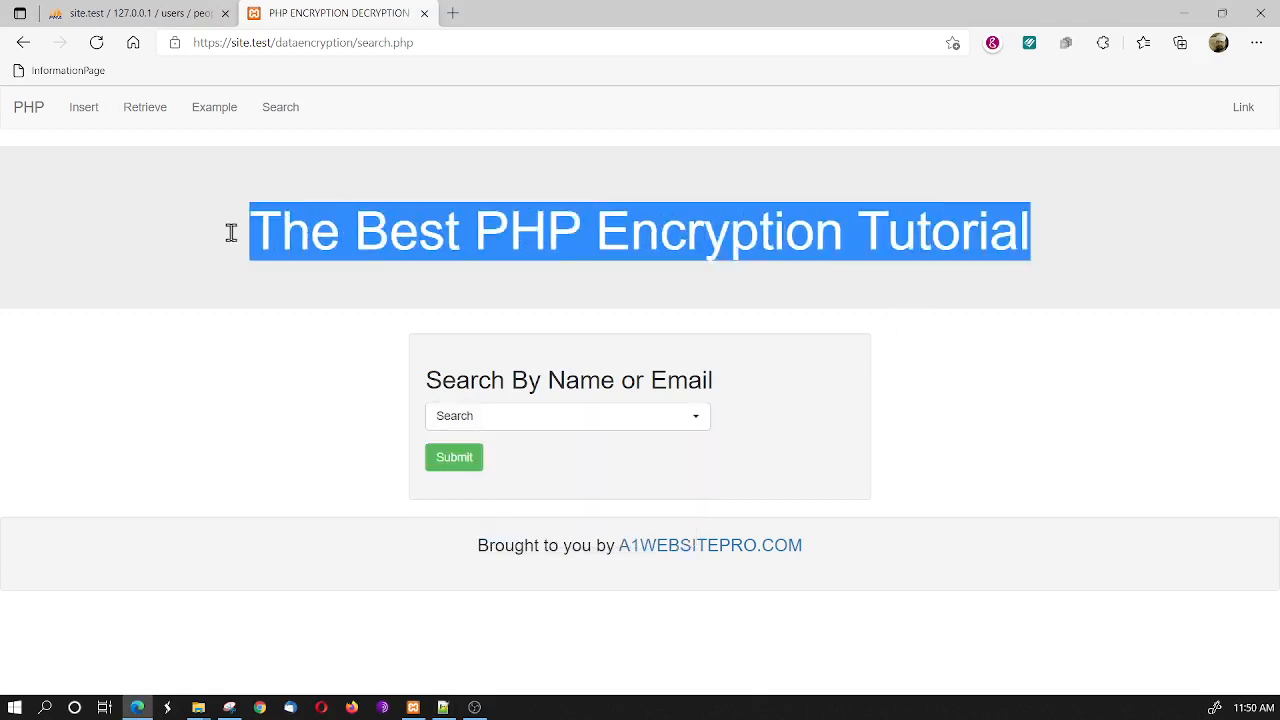
# Choose Maximus from the picker and submit to load his results page
pyautogui.click(568, 416)
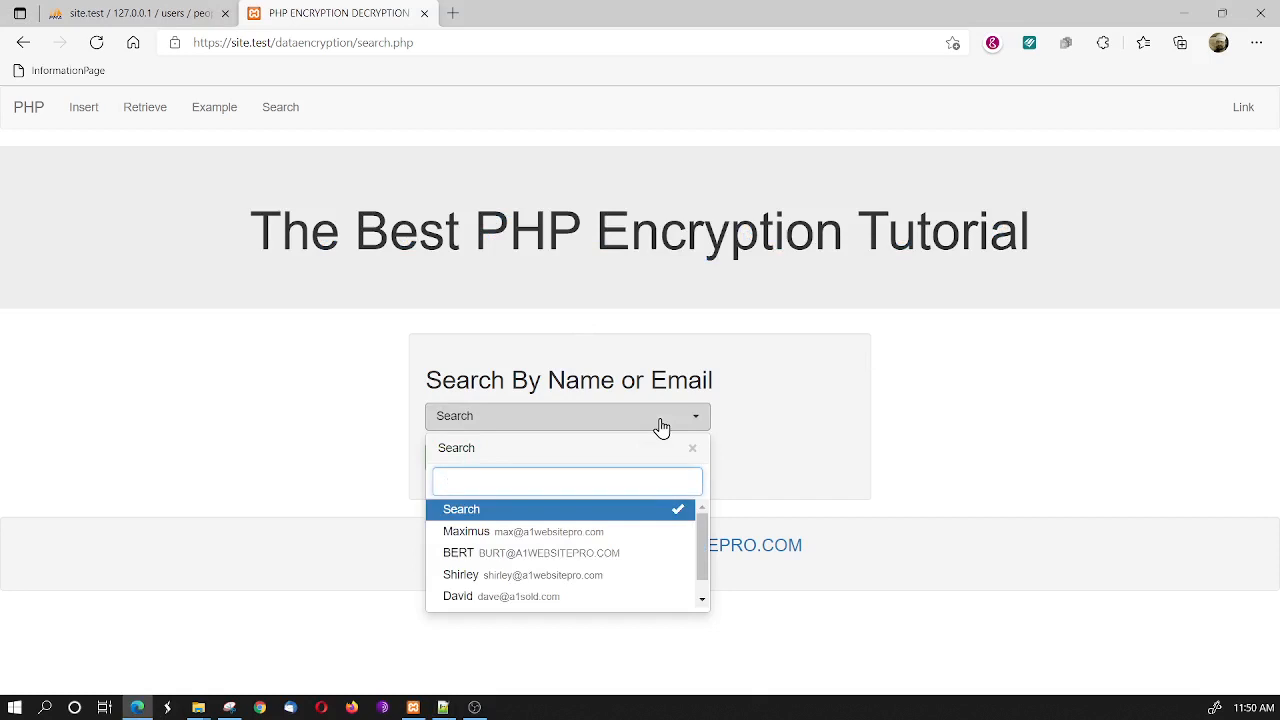
pyautogui.click(464, 532)
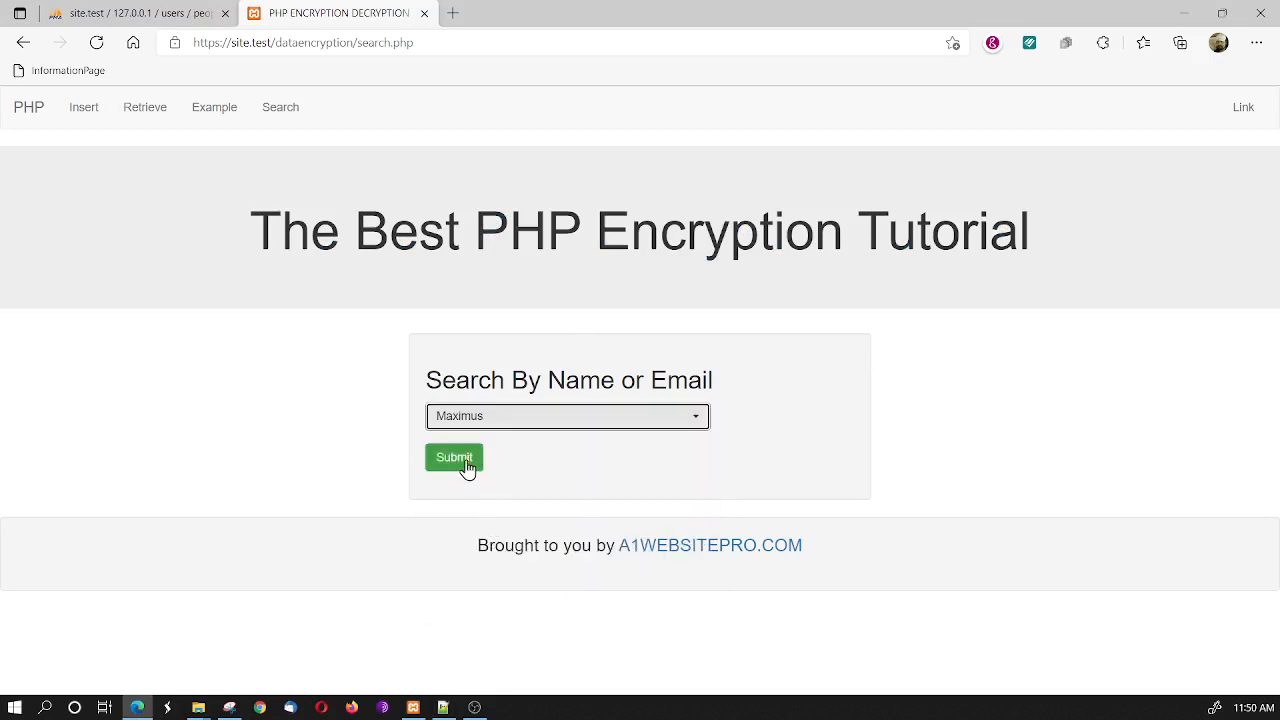
pyautogui.click(452, 458)
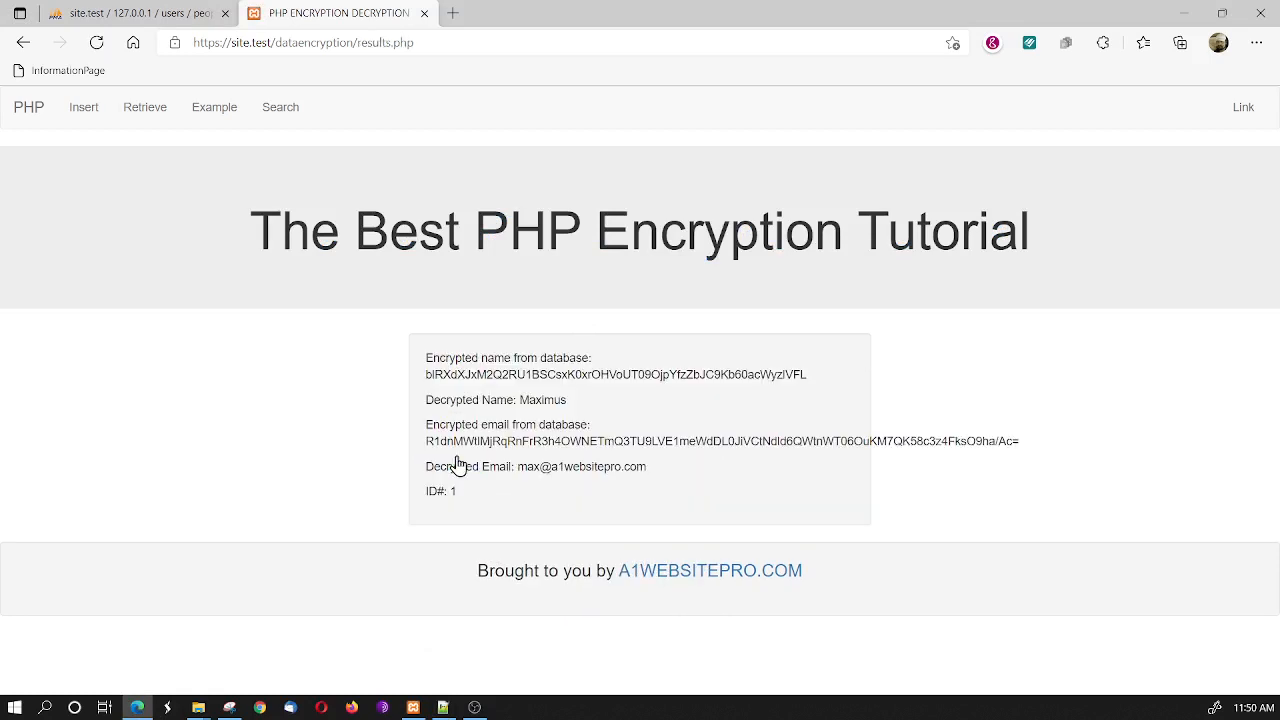
pyautogui.moveTo(604, 540)
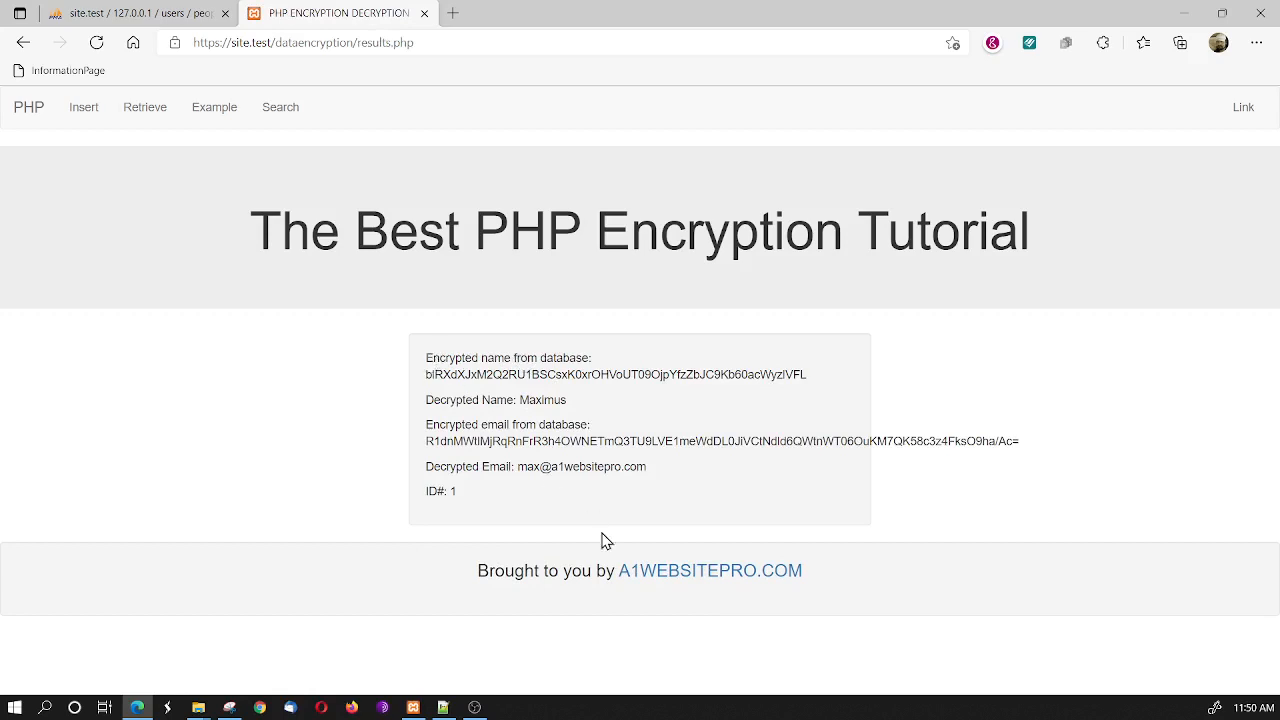
pyautogui.moveTo(616, 512)
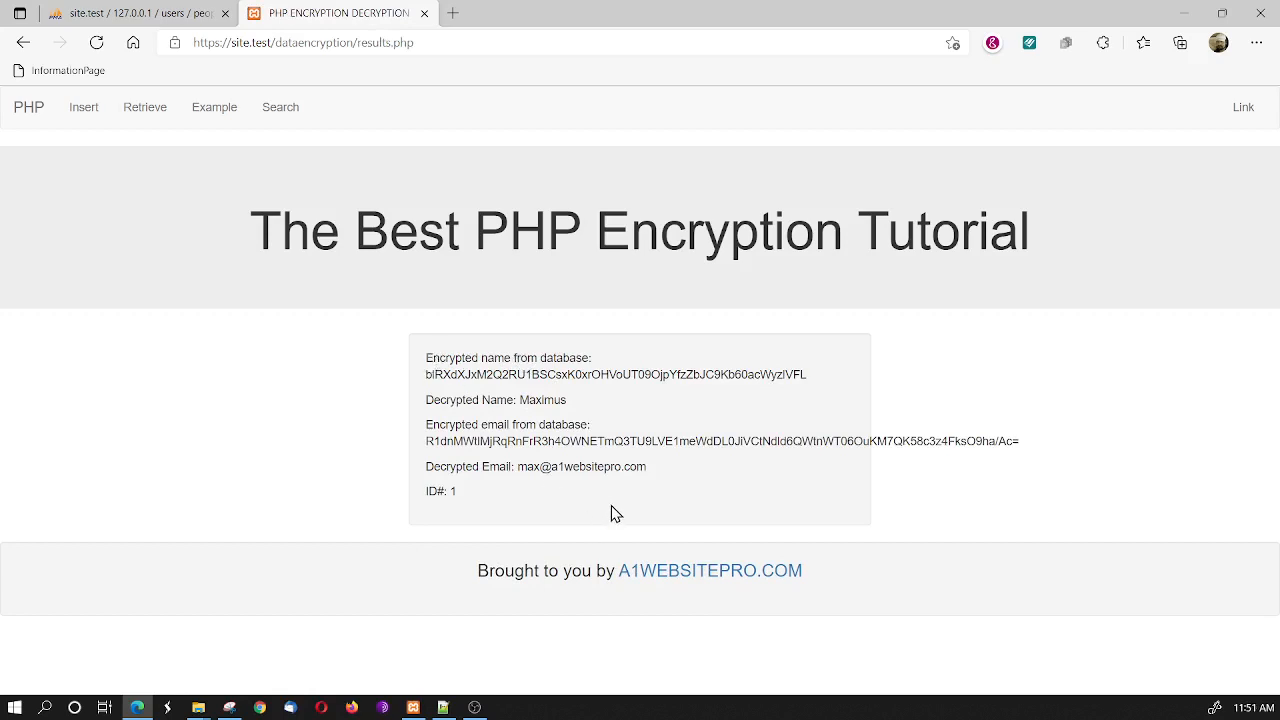
pyautogui.moveTo(540, 572)
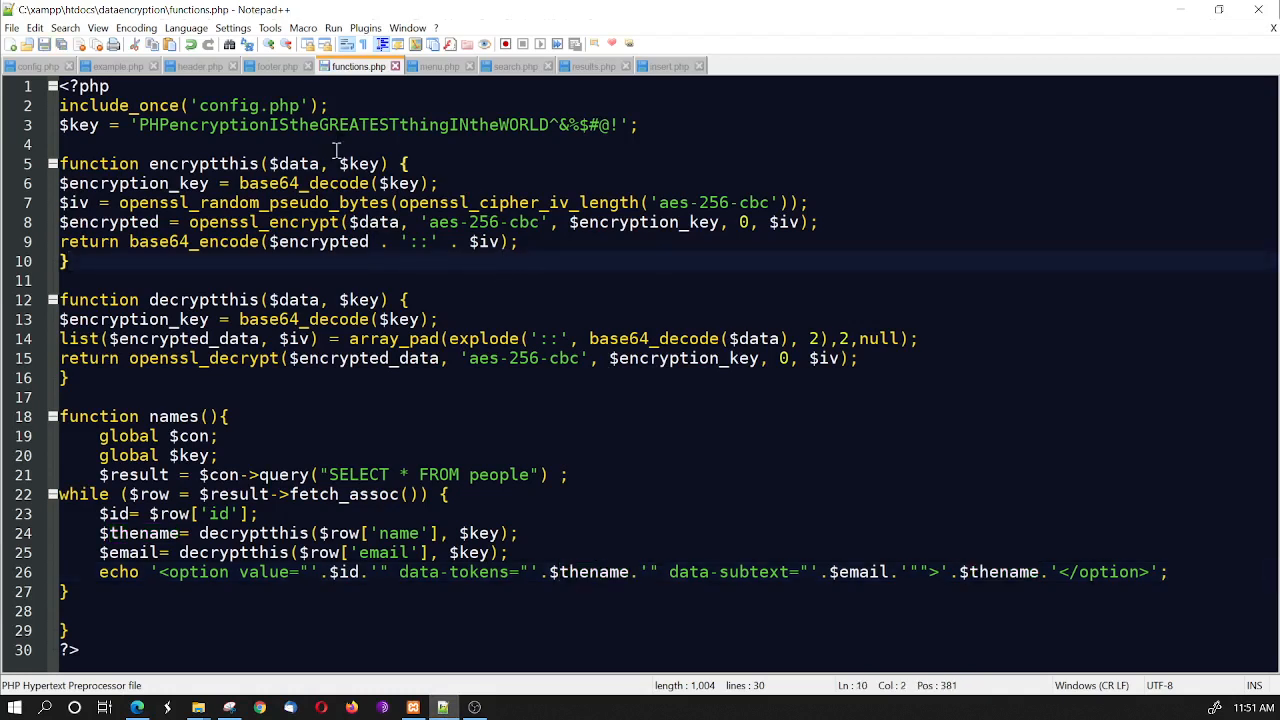
pyautogui.moveTo(228, 72)
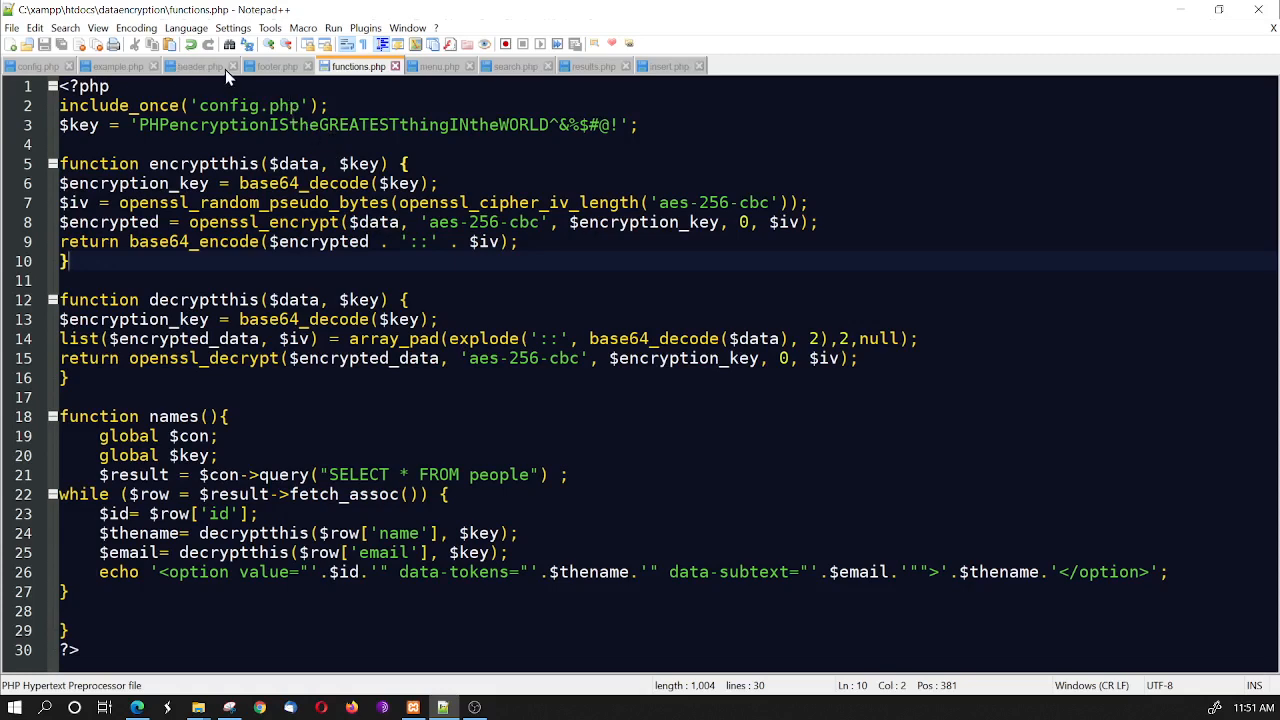
# Review header.php and footer.php with their Bootstrap and bootstrap-select includes
pyautogui.click(196, 66)
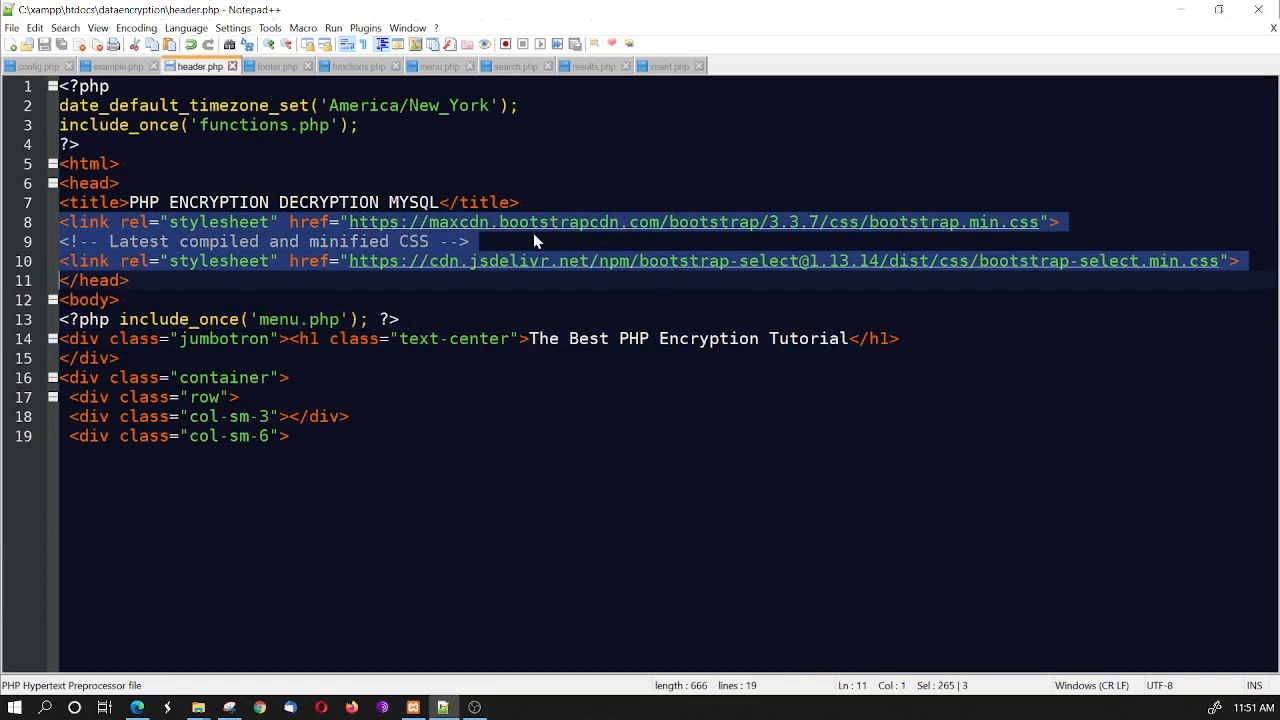
pyautogui.click(284, 66)
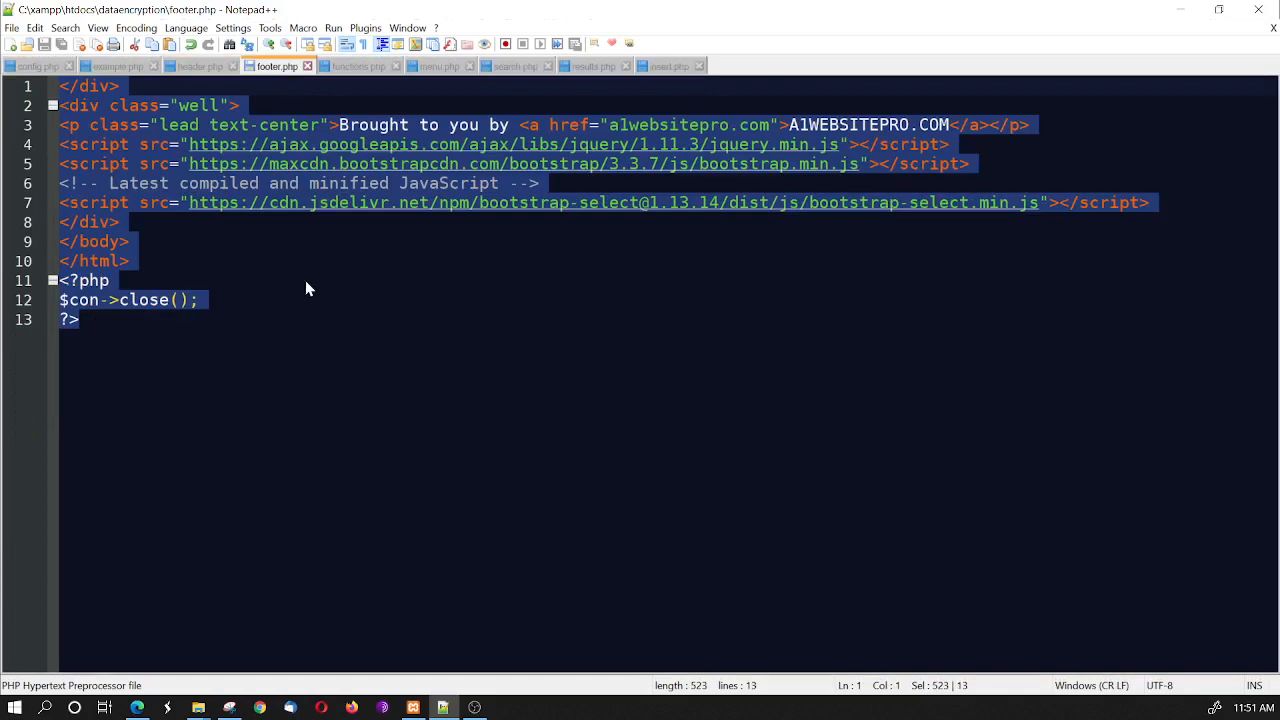
pyautogui.click(110, 280)
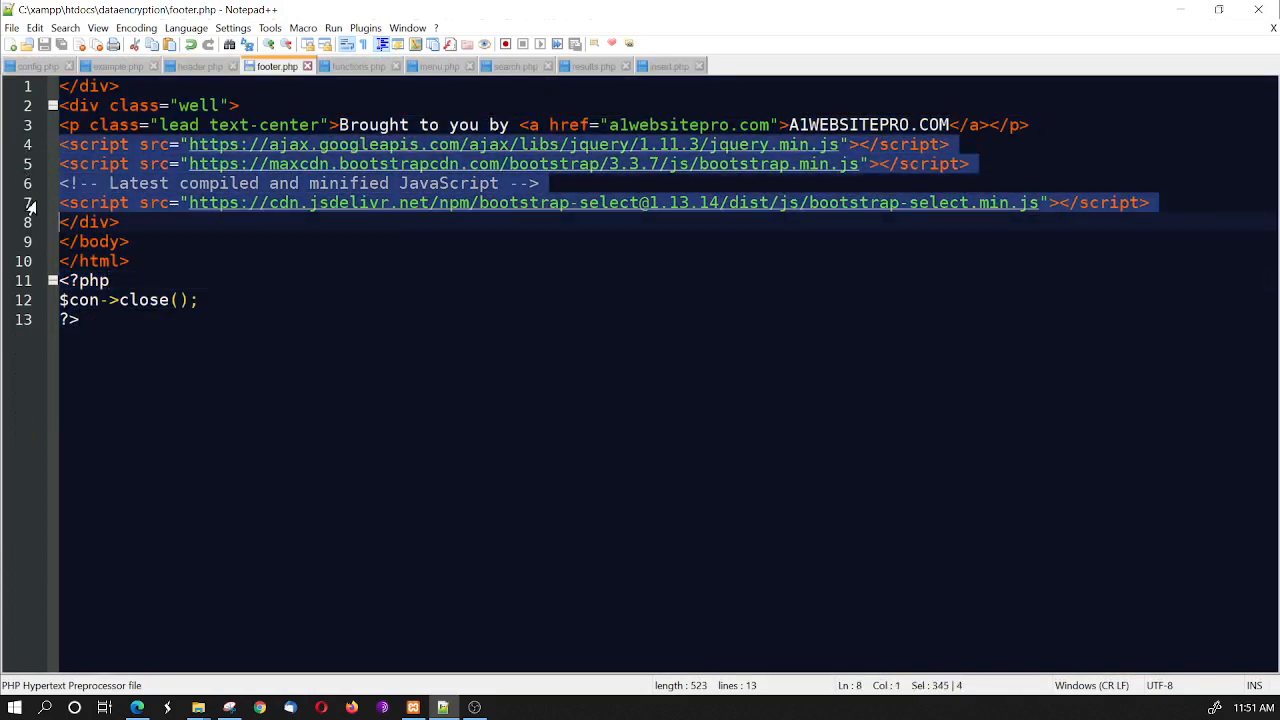
pyautogui.moveTo(648, 152)
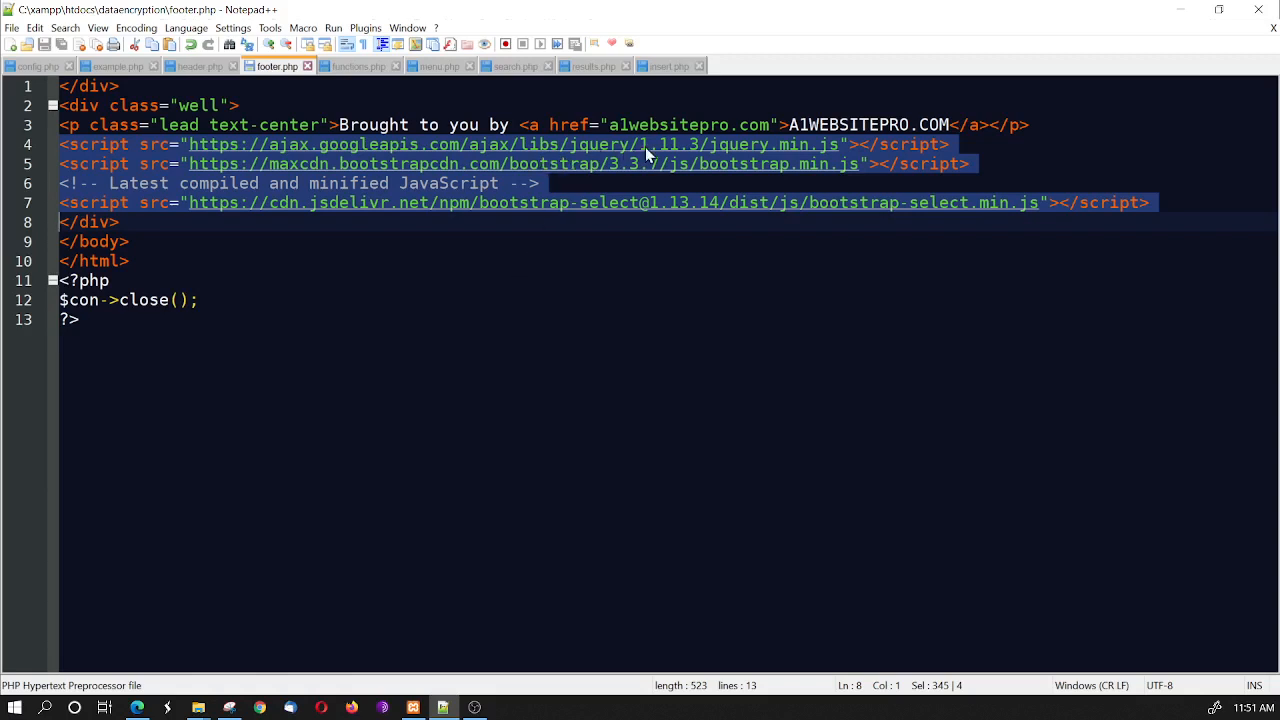
pyautogui.moveTo(744, 172)
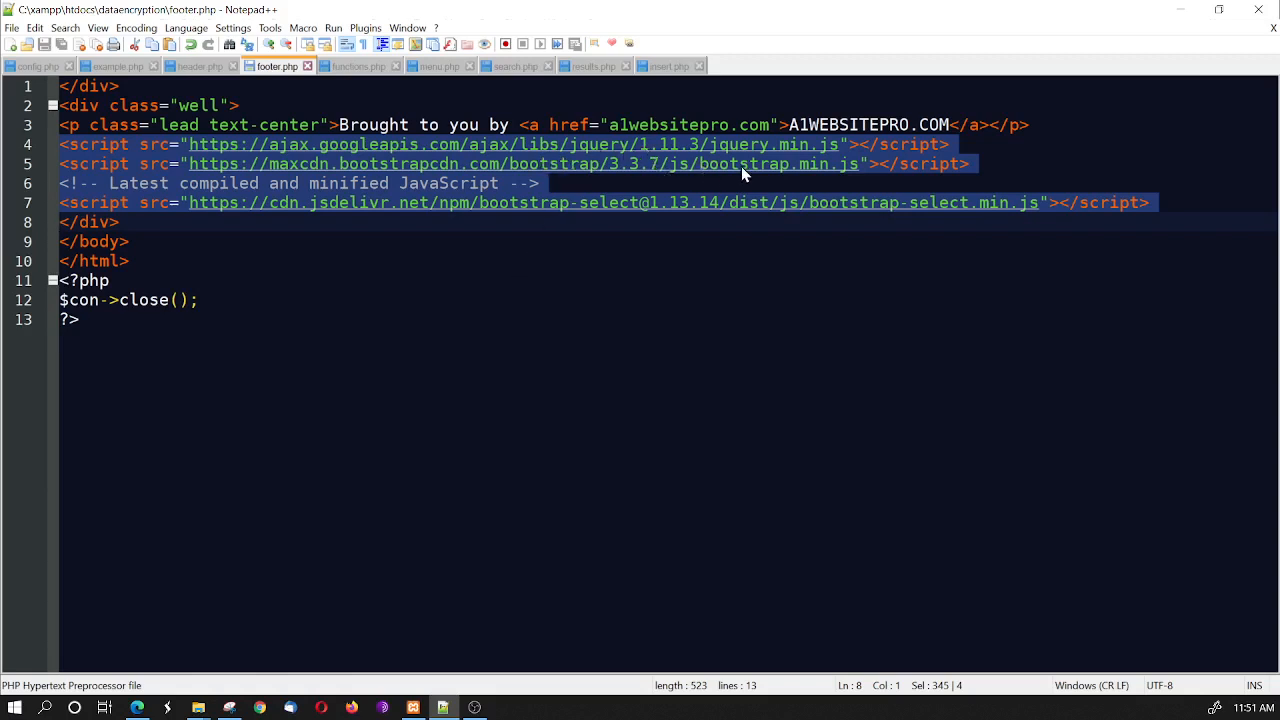
pyautogui.click(828, 202)
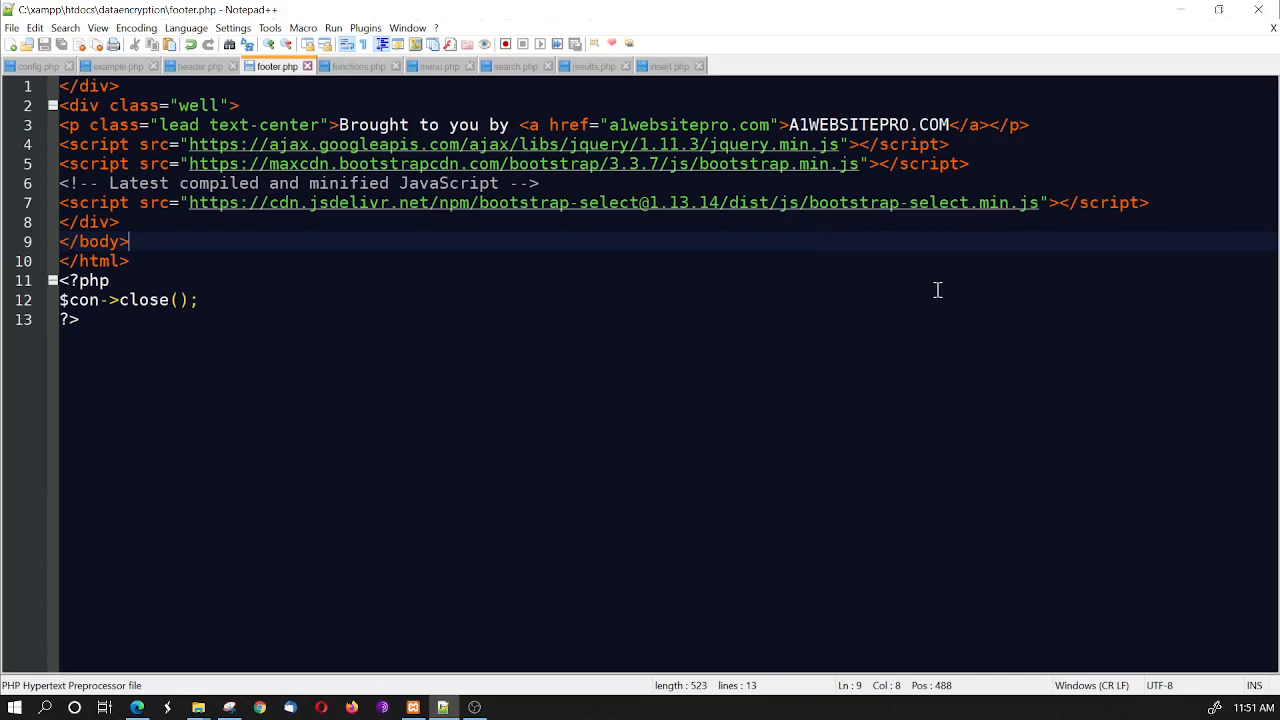
pyautogui.moveTo(824, 308)
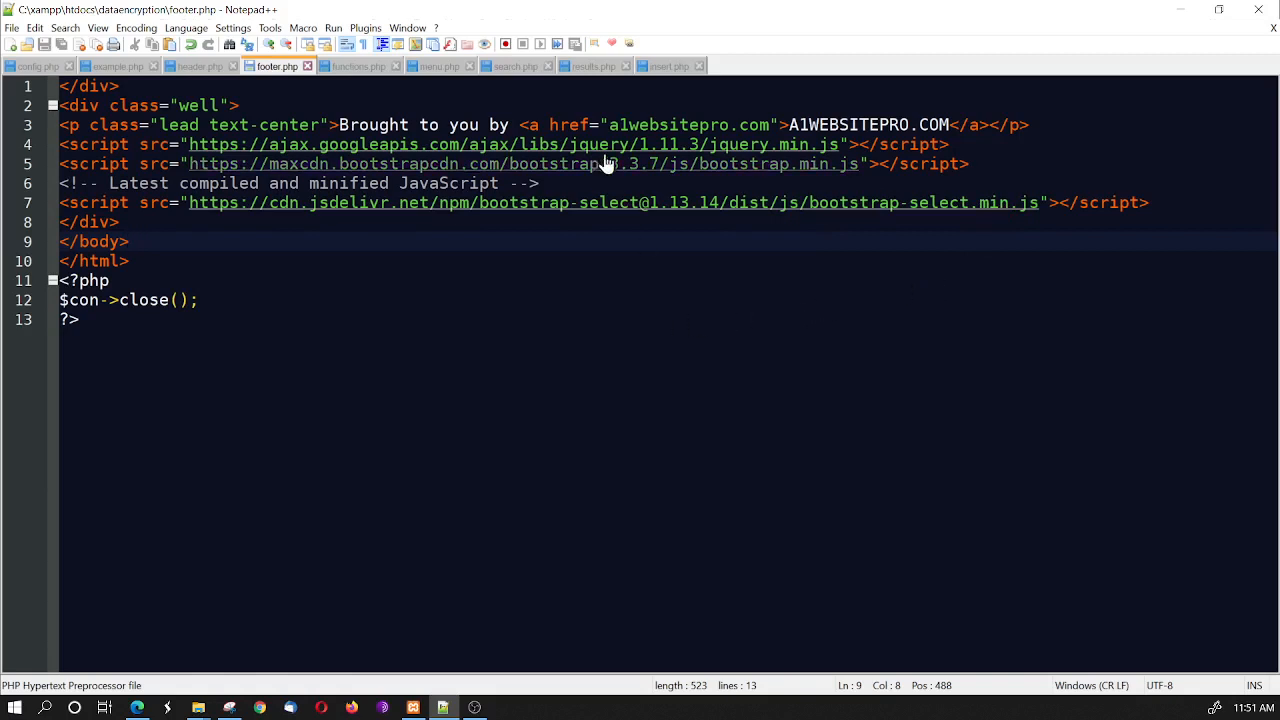
# Switch to results.php to view the results page code
pyautogui.click(590, 66)
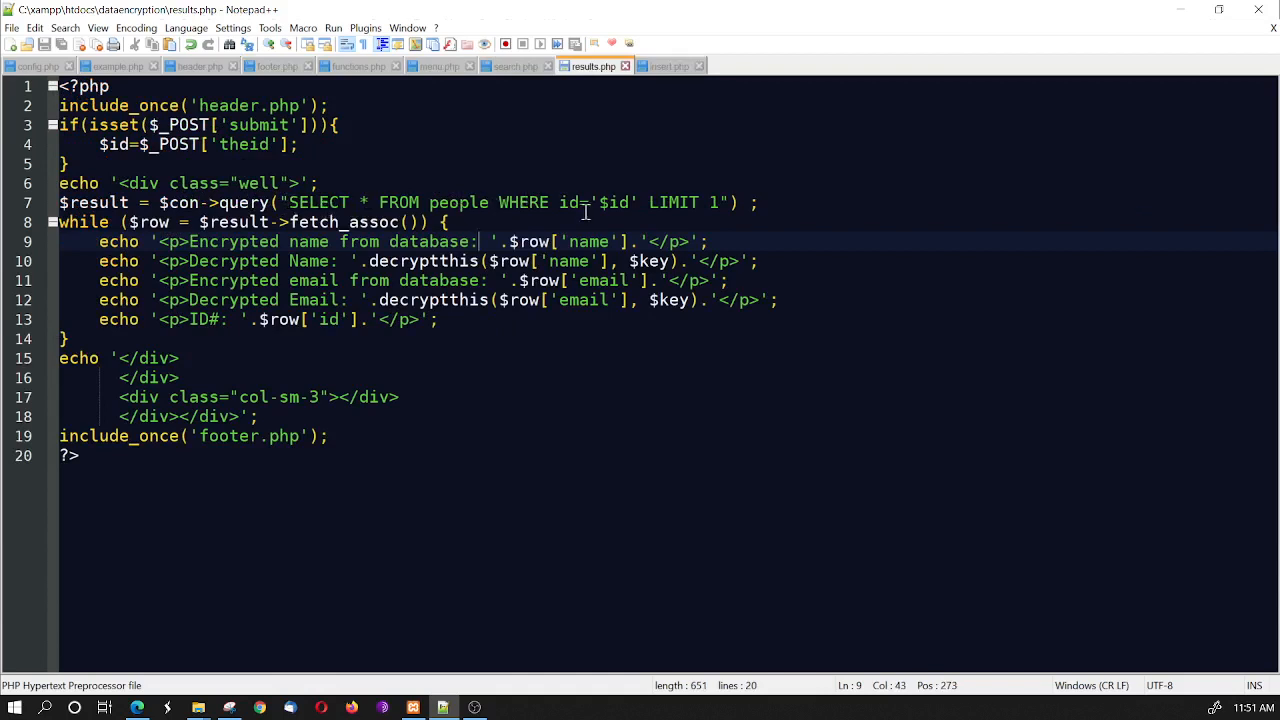
pyautogui.moveTo(644, 222)
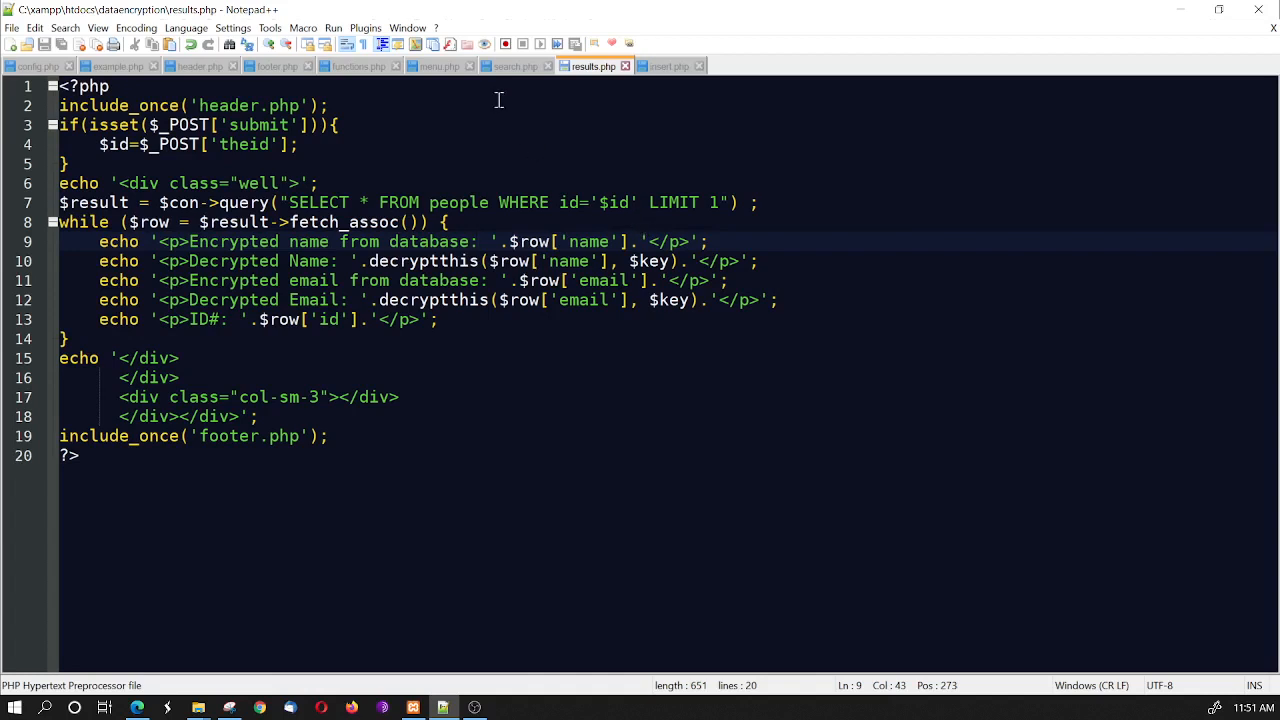
pyautogui.click(516, 66)
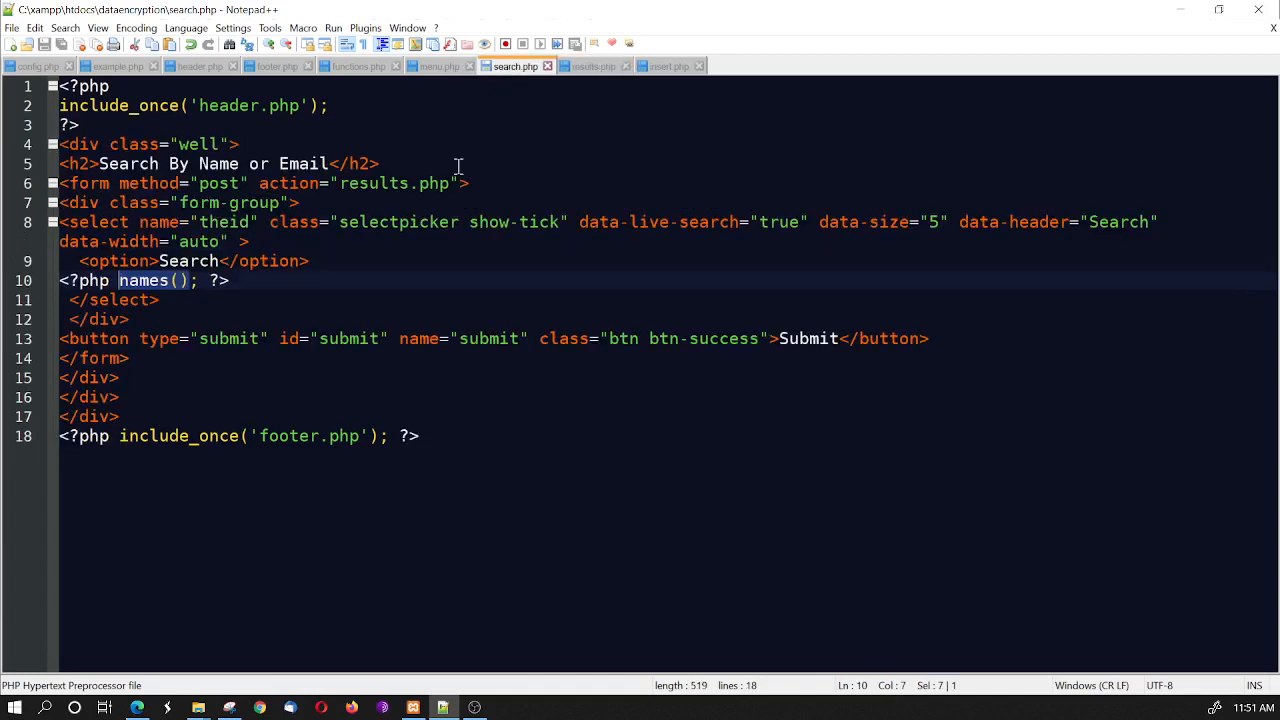
pyautogui.moveTo(148, 338)
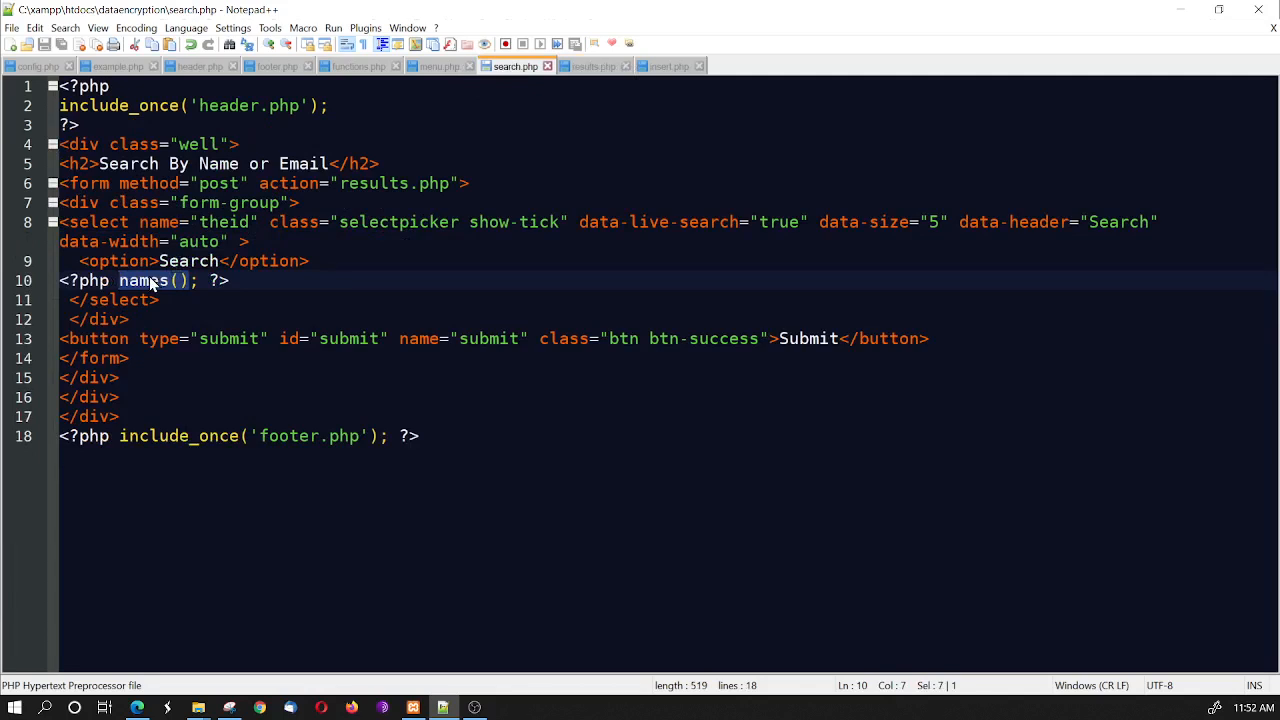
pyautogui.click(352, 66)
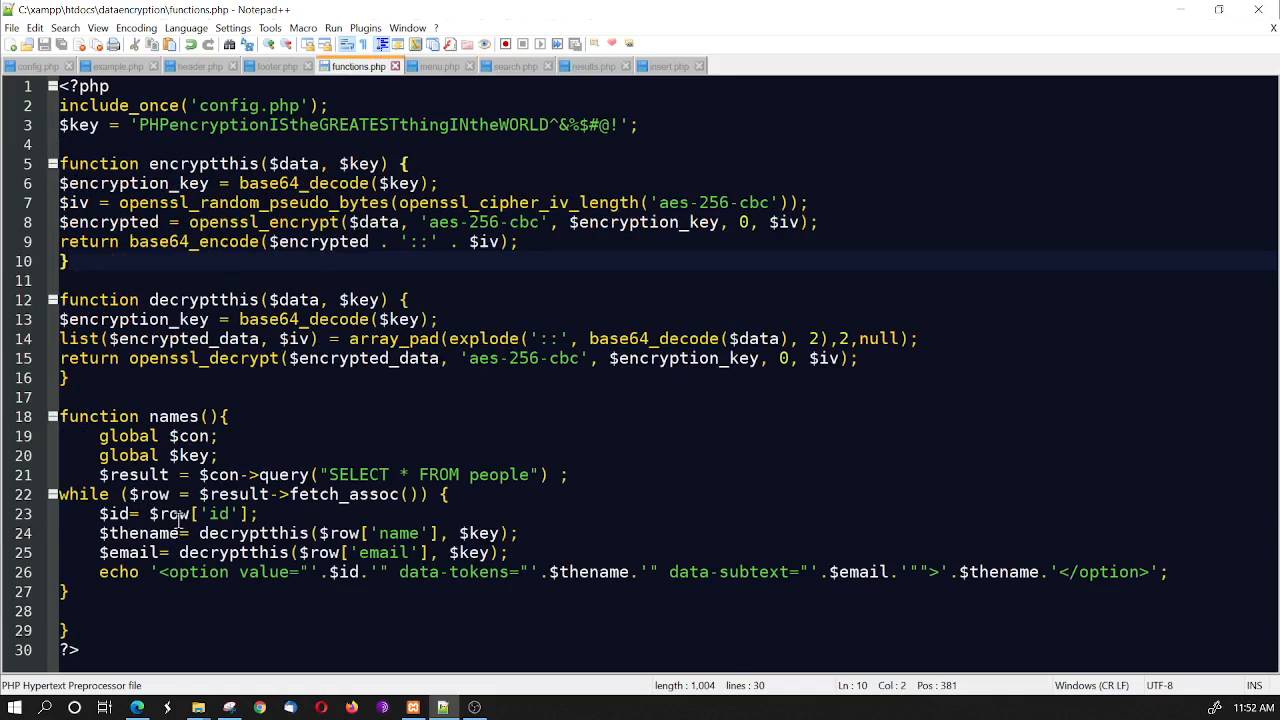
pyautogui.doubleClick(264, 572)
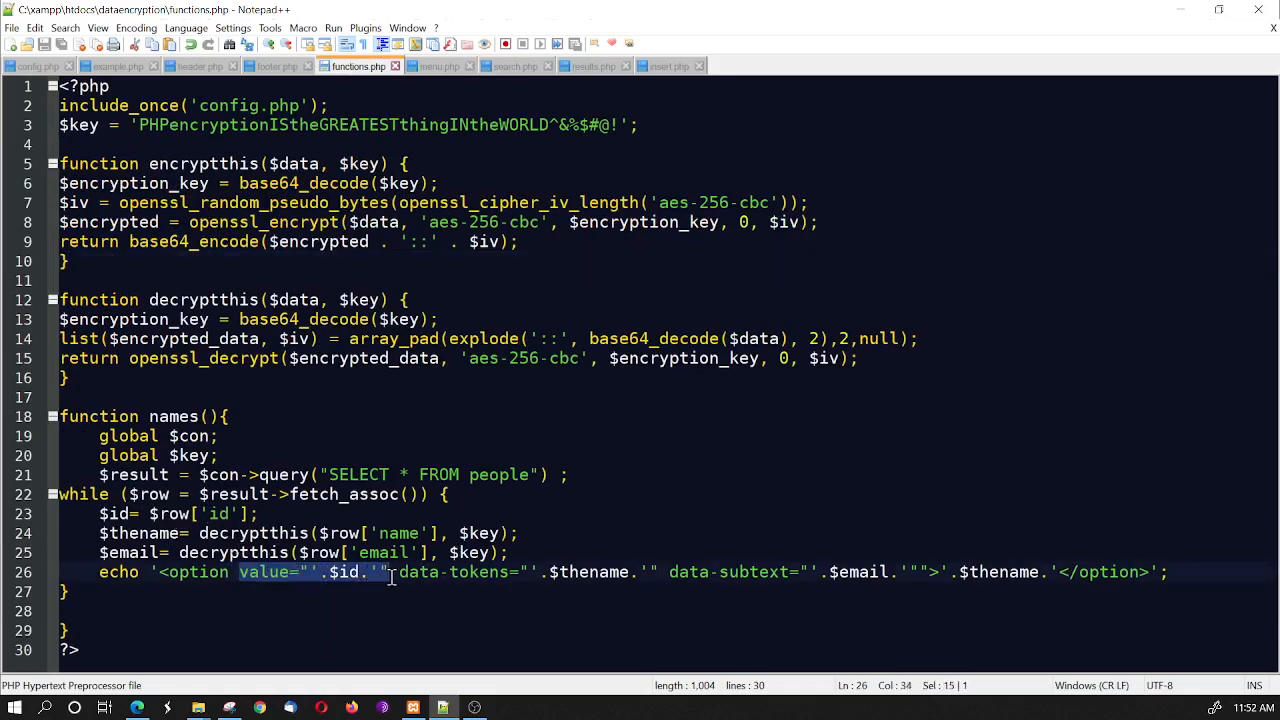
pyautogui.click(590, 66)
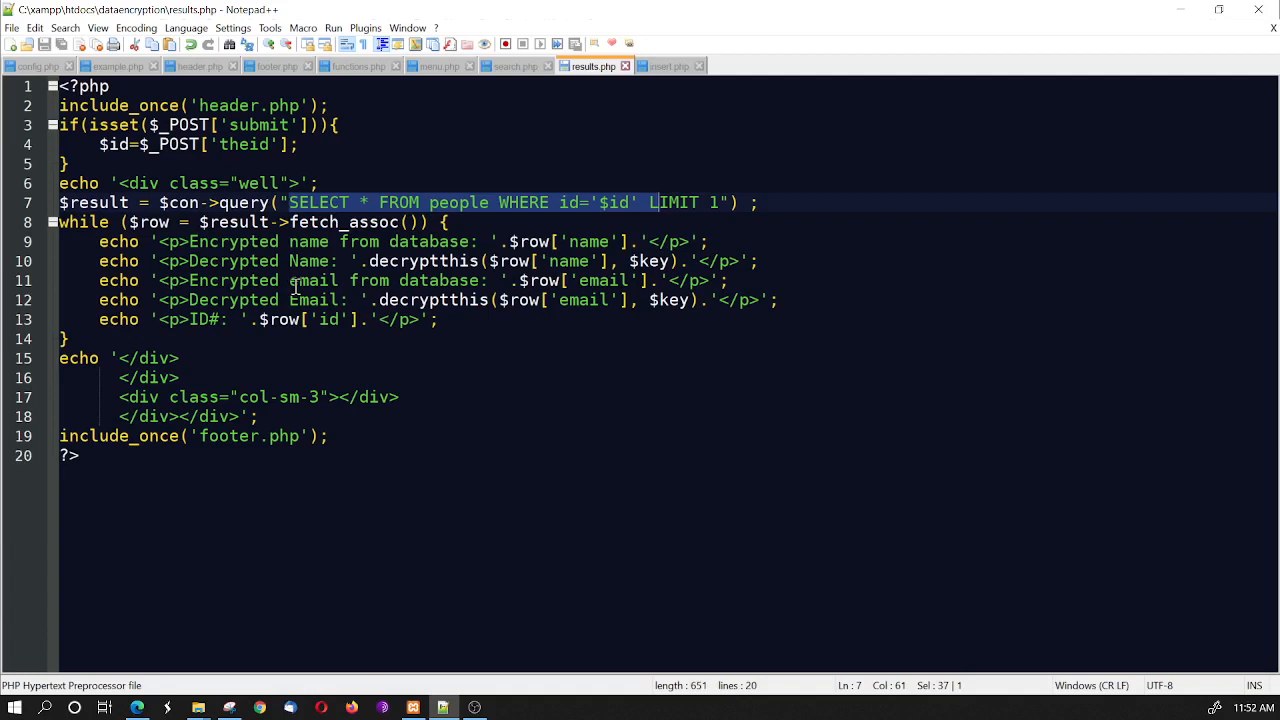
pyautogui.moveTo(584, 374)
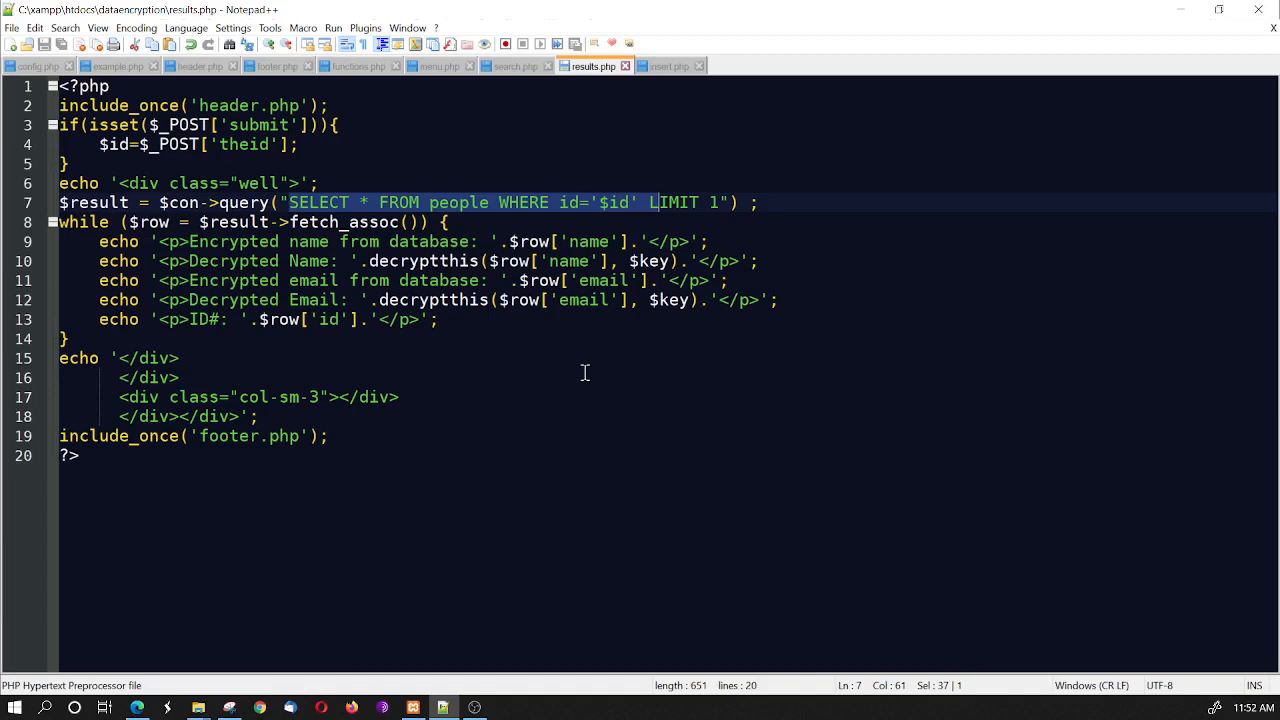
pyautogui.moveTo(552, 396)
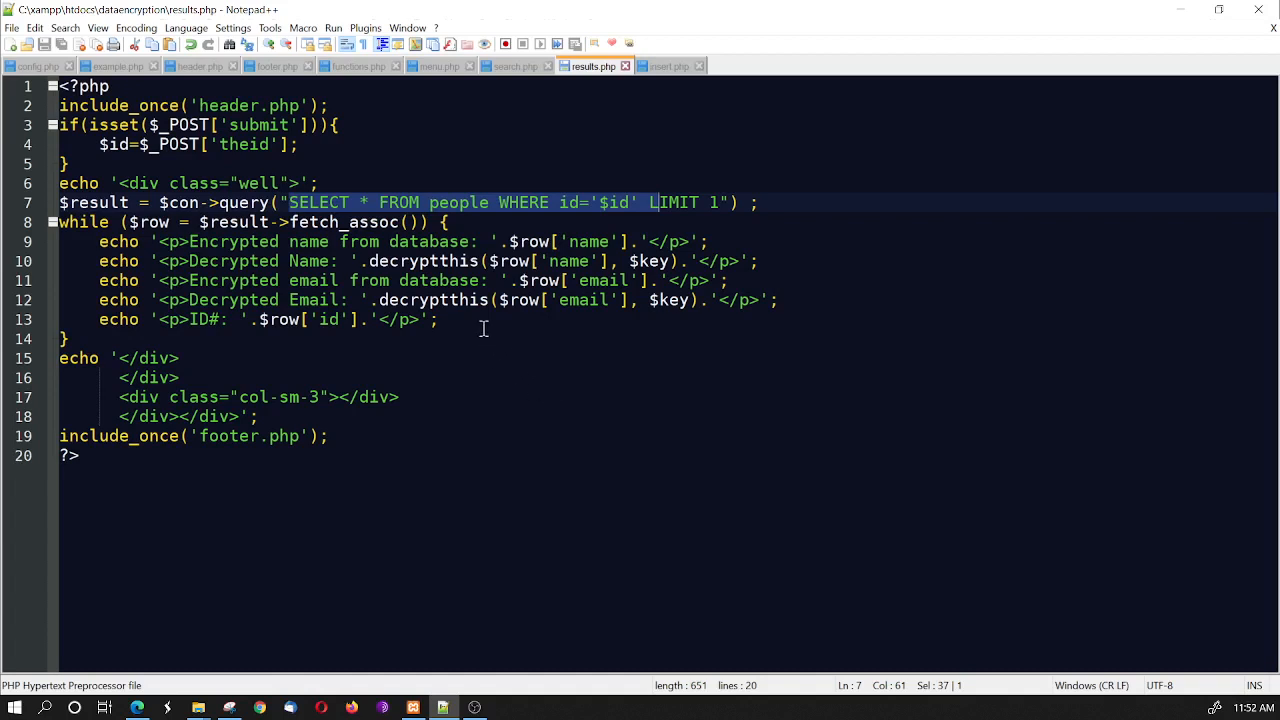
pyautogui.click(440, 320)
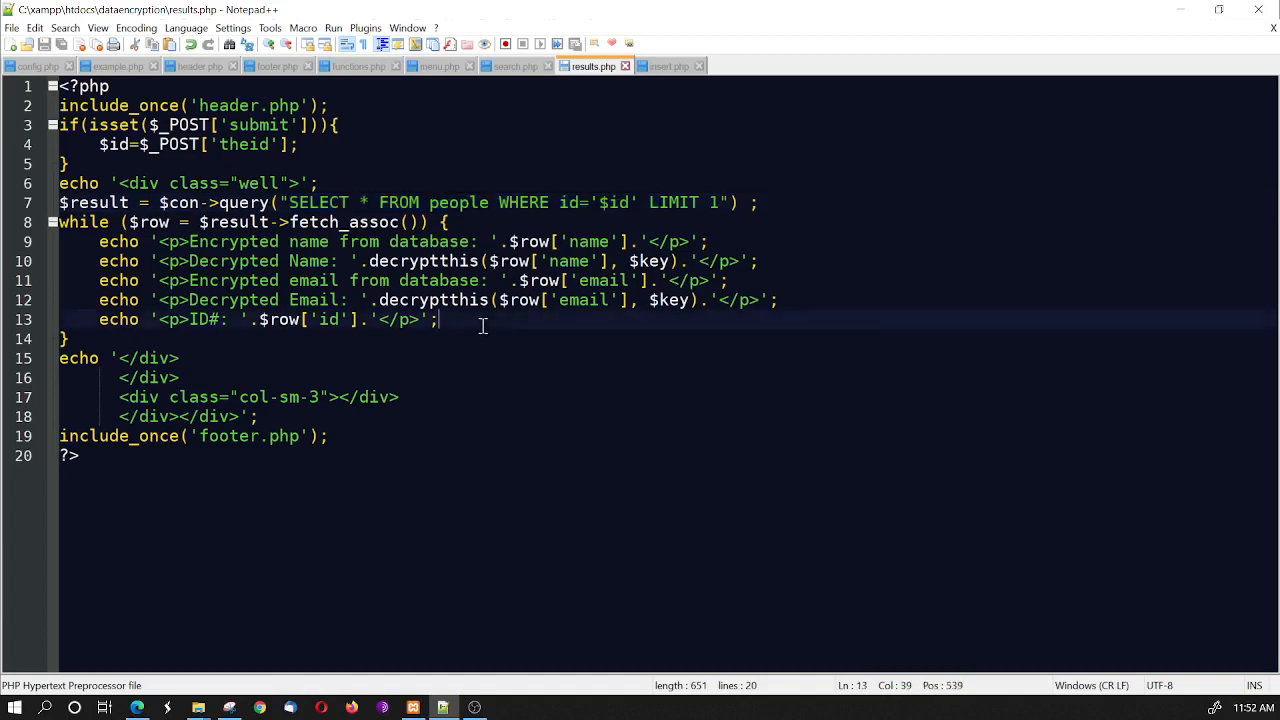
pyautogui.moveTo(524, 324)
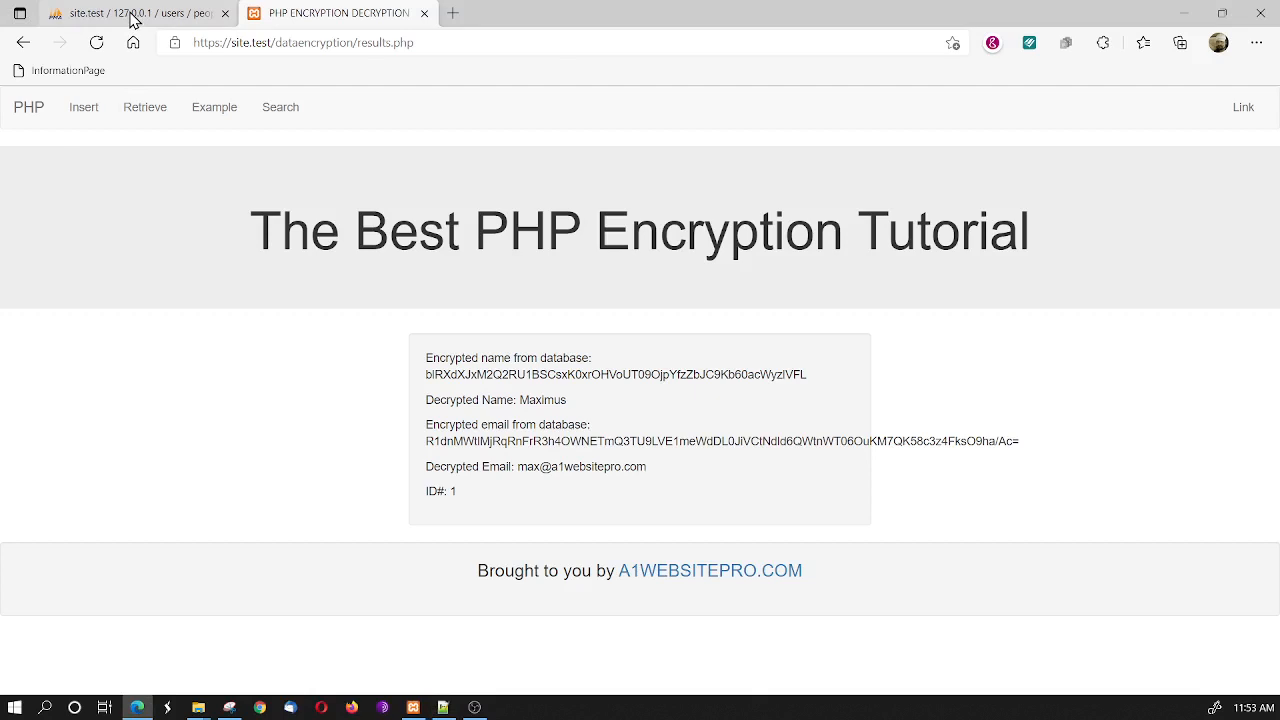
# Switch to the phpMyAdmin tab showing the encrypted people table
pyautogui.click(140, 16)
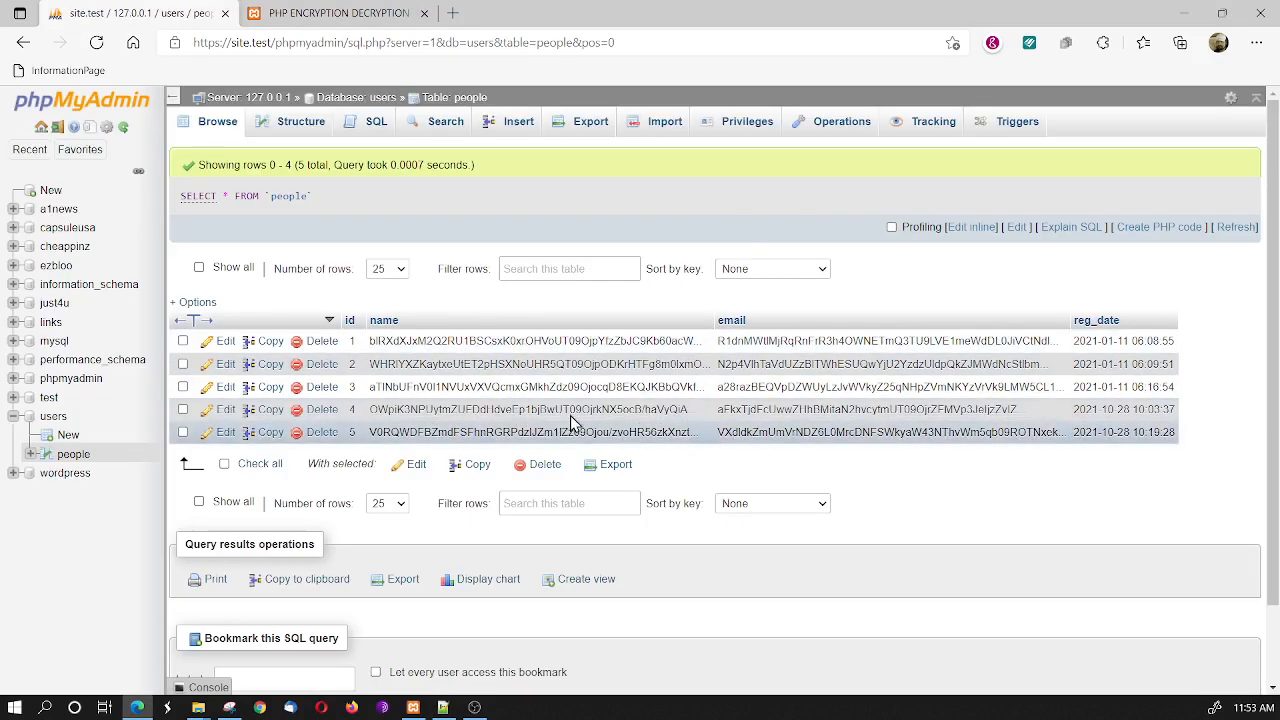
pyautogui.moveTo(1026, 556)
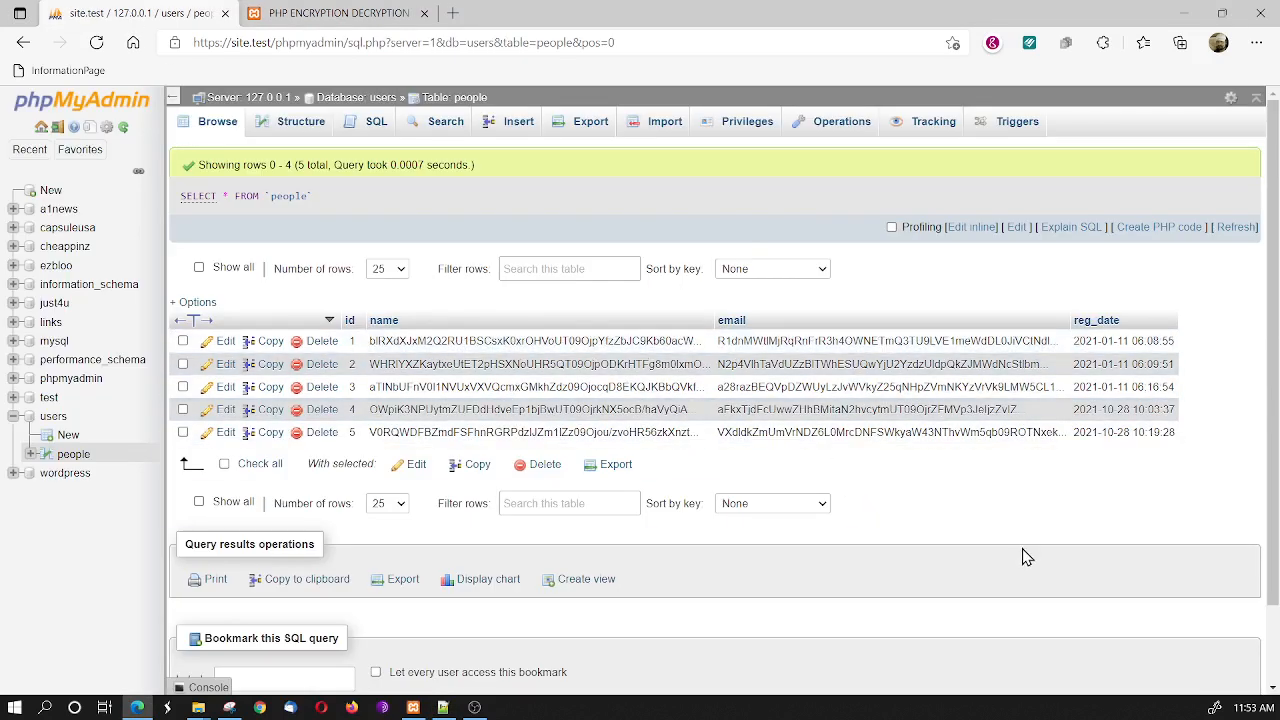